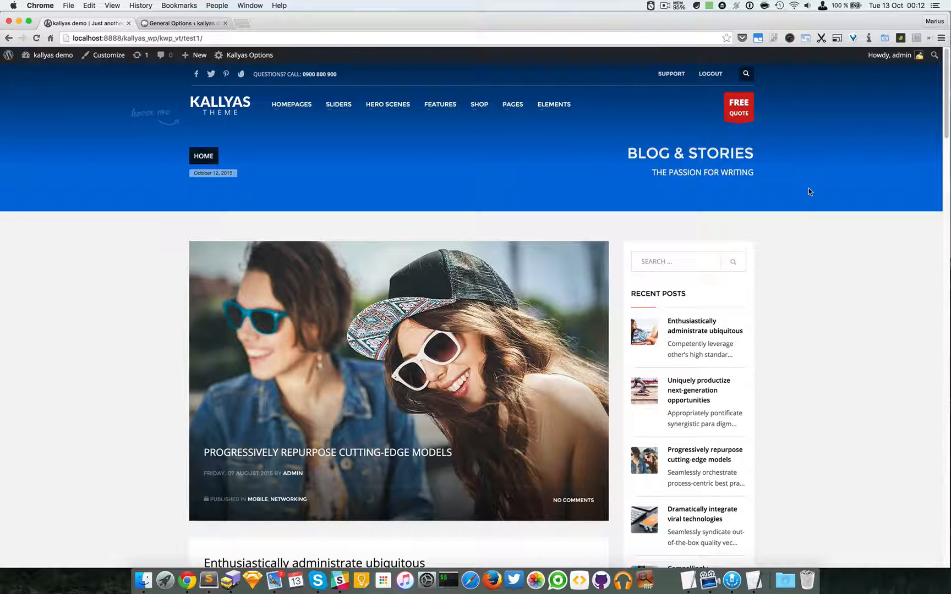
pyautogui.moveTo(814, 193)
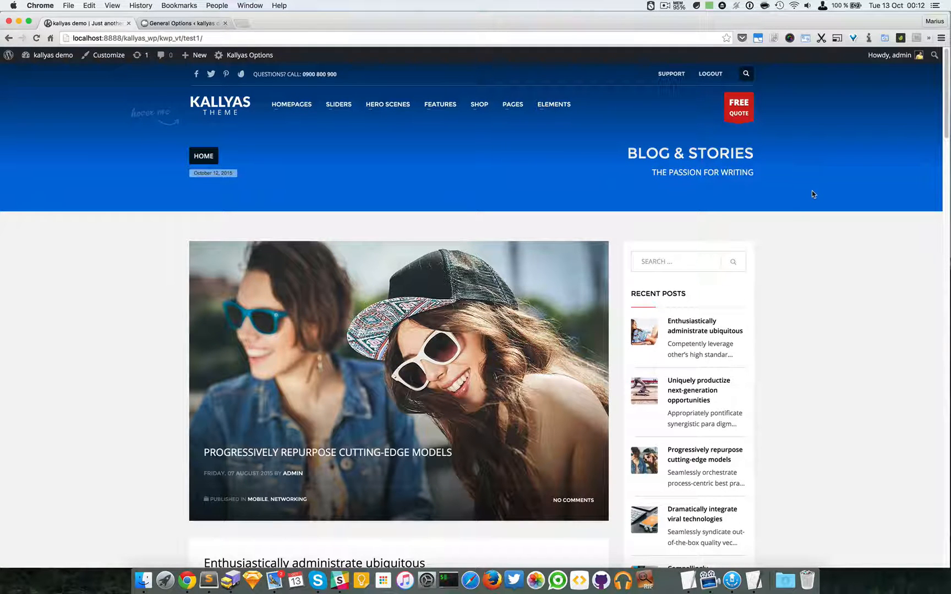
pyautogui.moveTo(432, 168)
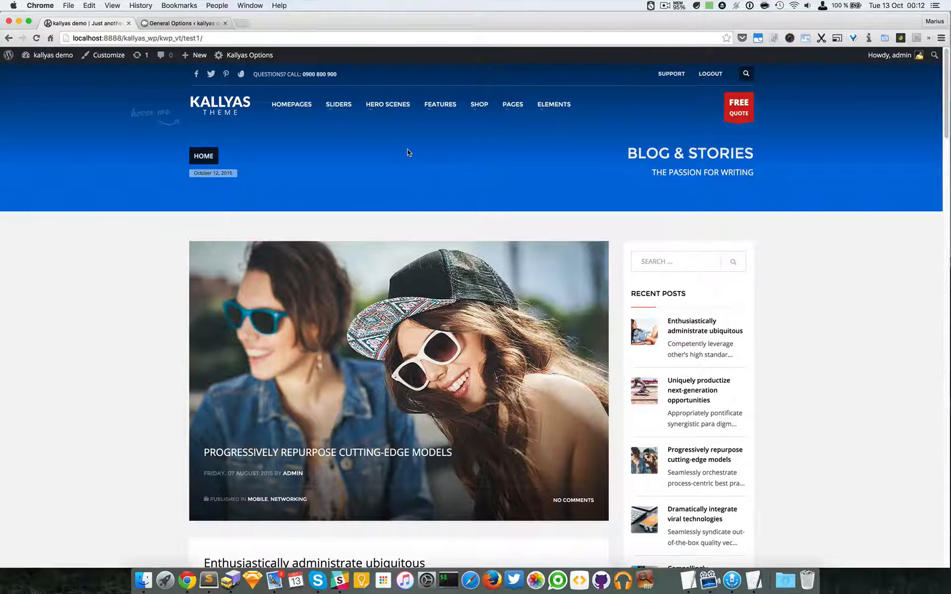
pyautogui.moveTo(401, 148)
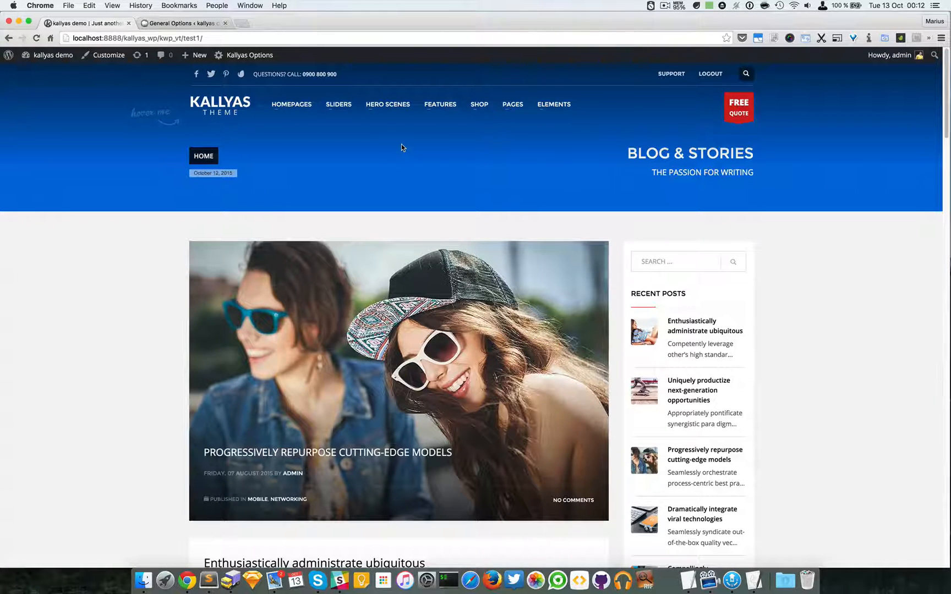
# - Open the Custom Subheaders demo pages from the Features menu and view the Background Image one
pyautogui.click(439, 105)
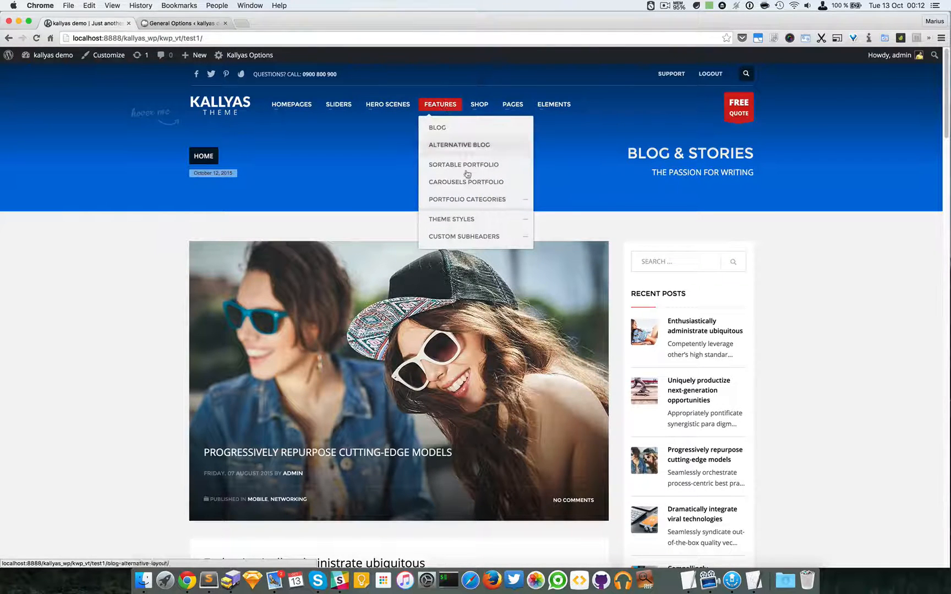
pyautogui.moveTo(457, 220)
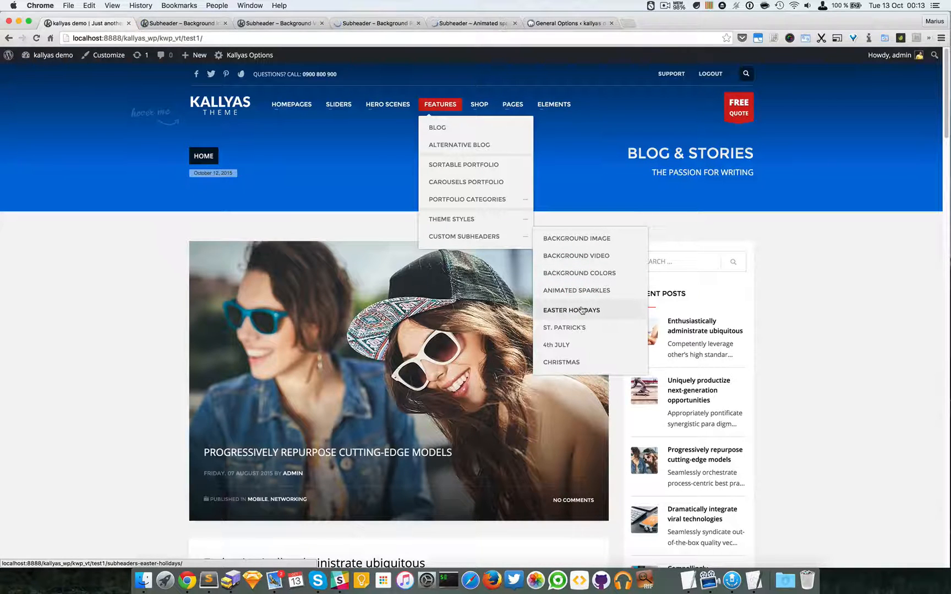
pyautogui.moveTo(561, 362)
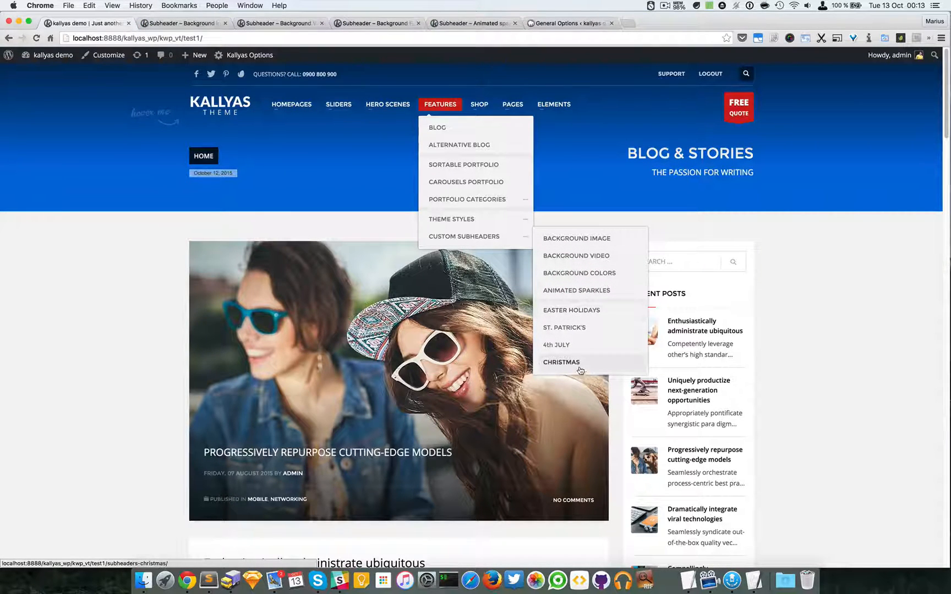
pyautogui.moveTo(563, 326)
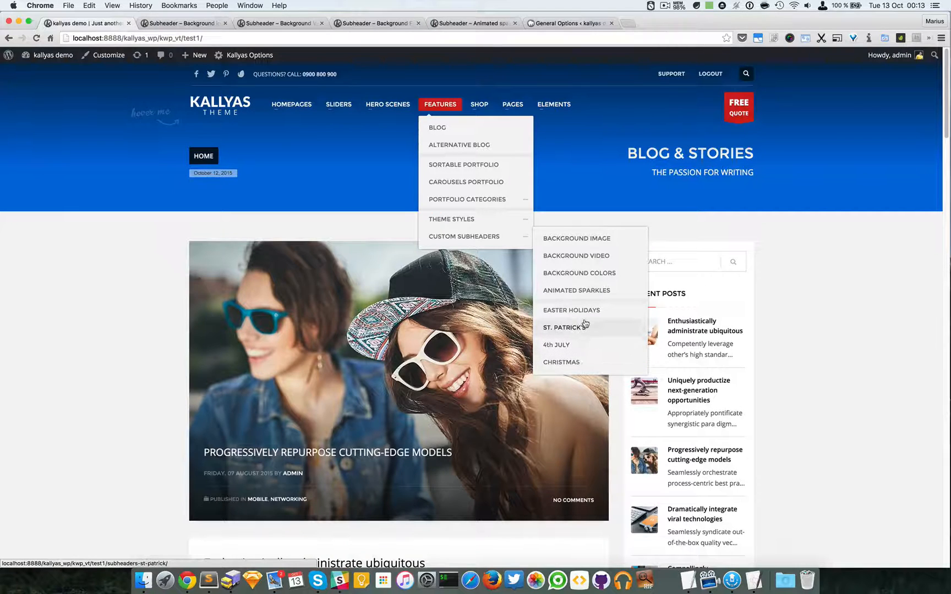
pyautogui.moveTo(571, 310)
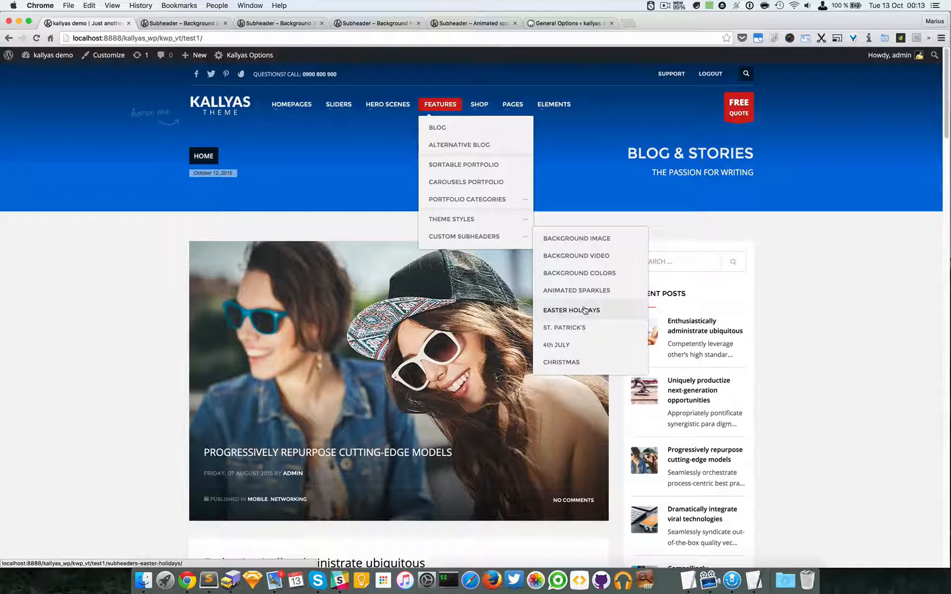
pyautogui.click(575, 238)
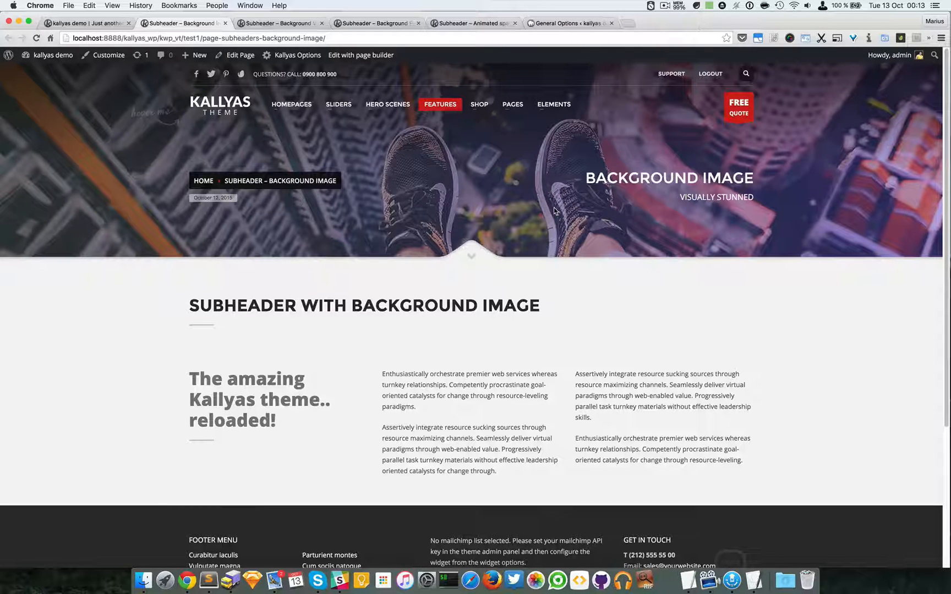
pyautogui.moveTo(361, 55)
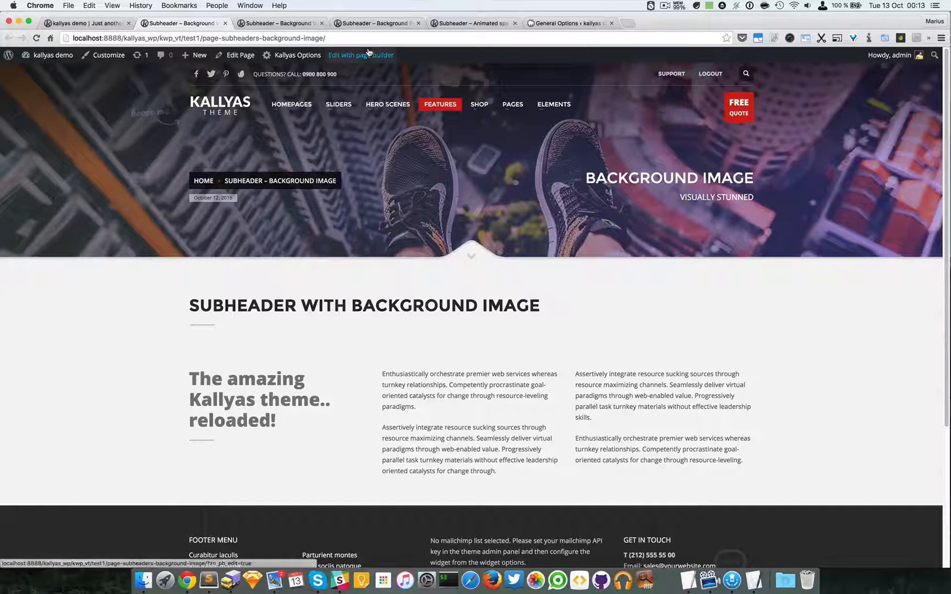
# - Start editing the Background Image page with 'Edit with page builder' from the admin bar
pyautogui.click(360, 55)
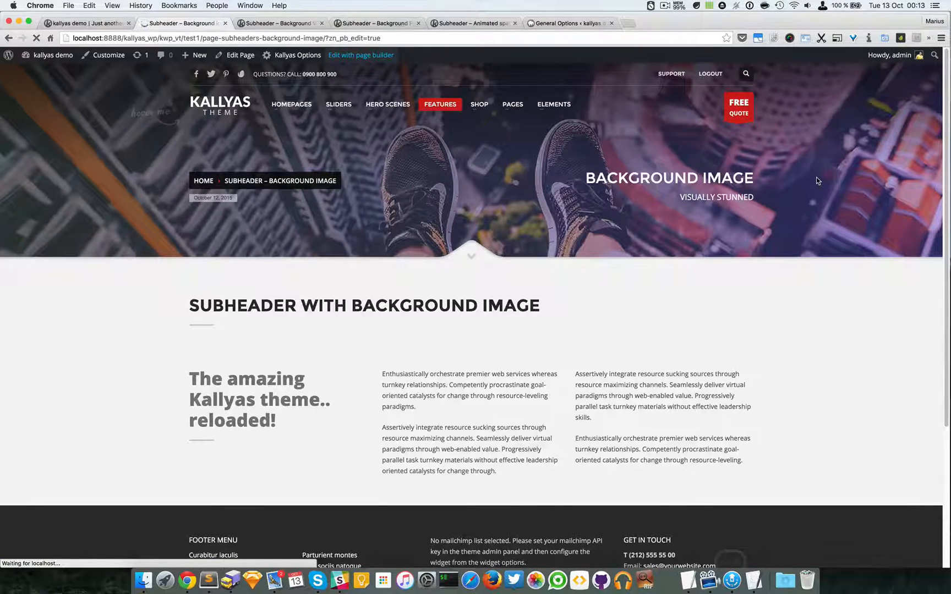
pyautogui.click(360, 55)
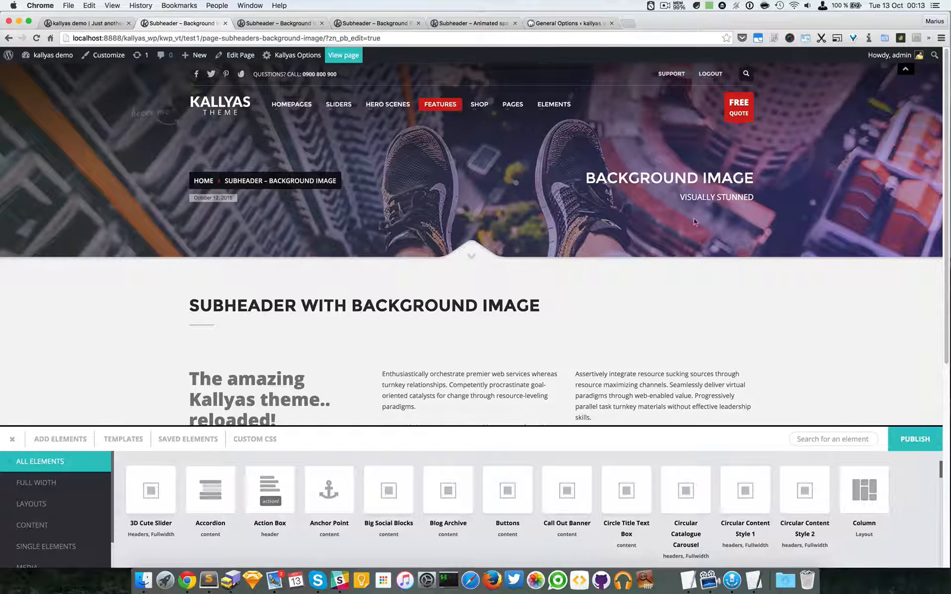
pyautogui.moveTo(905, 72)
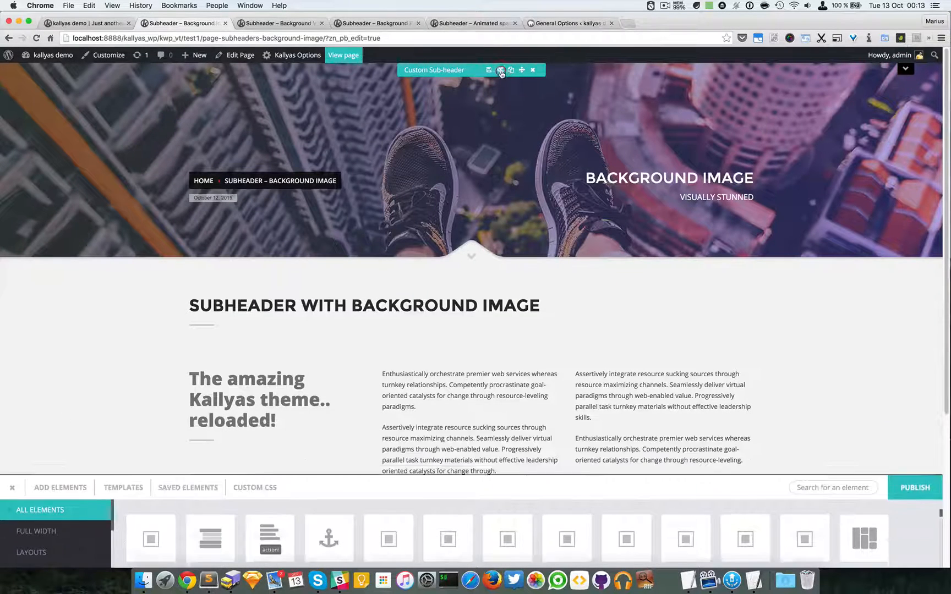
# - Show the Custom Sub-header's Background & Styles settings: image, gradient overlay colours, opacities and bottom mask
pyautogui.click(501, 70)
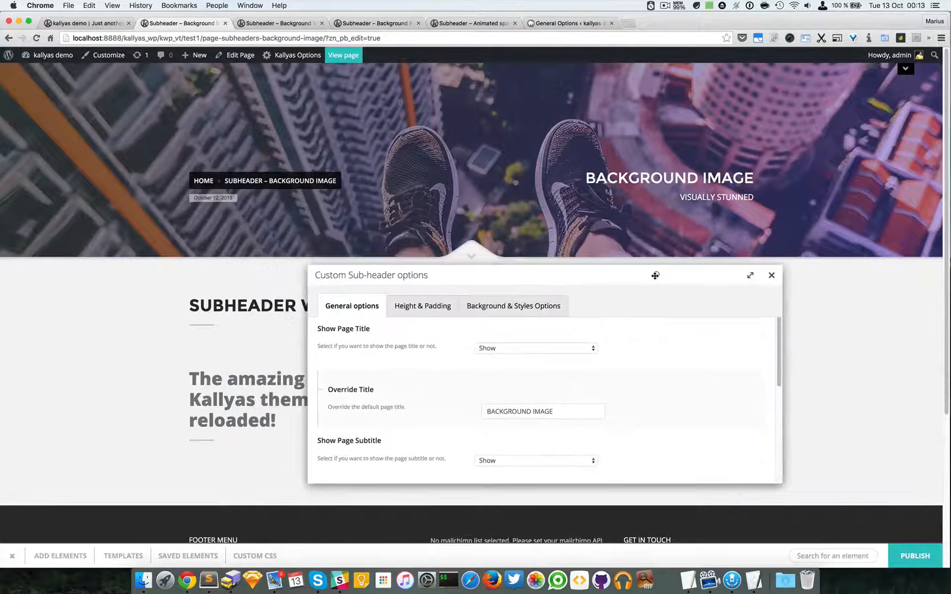
pyautogui.click(513, 306)
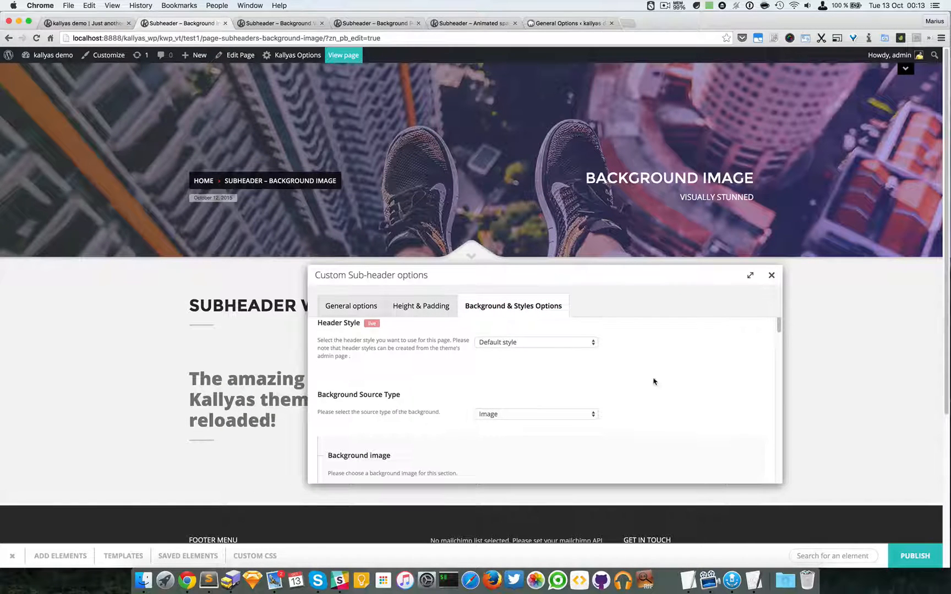
pyautogui.scroll(-3)
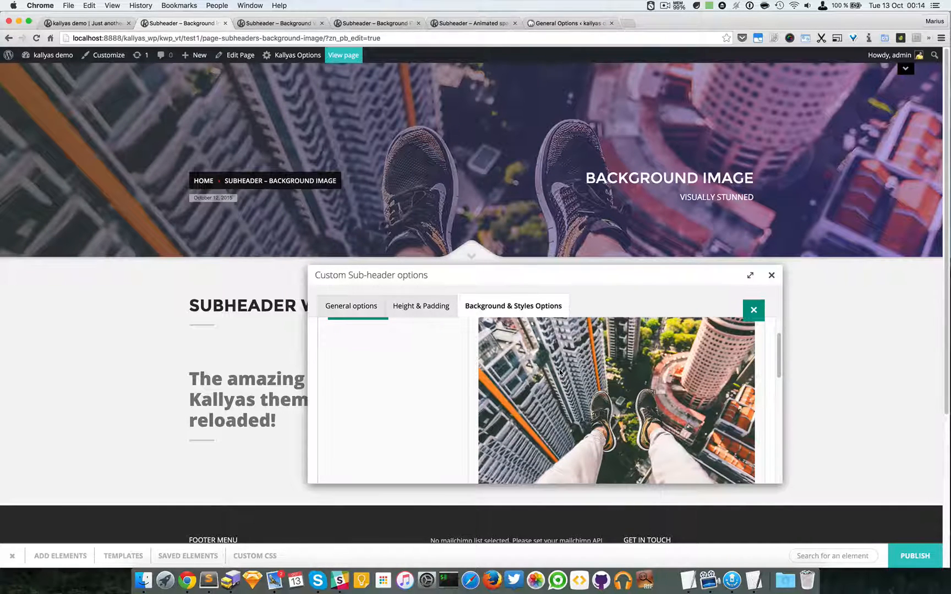
pyautogui.scroll(-3)
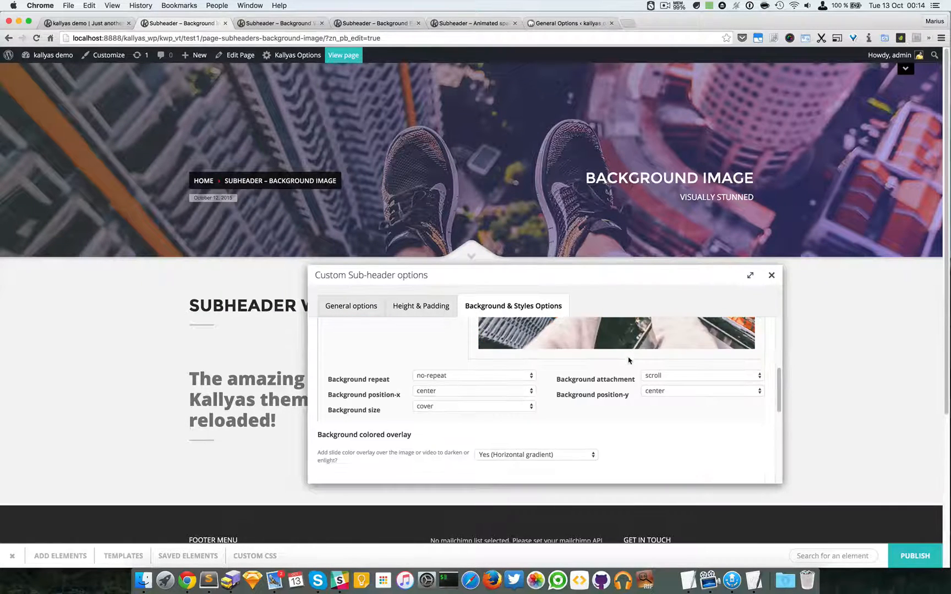
pyautogui.scroll(-3)
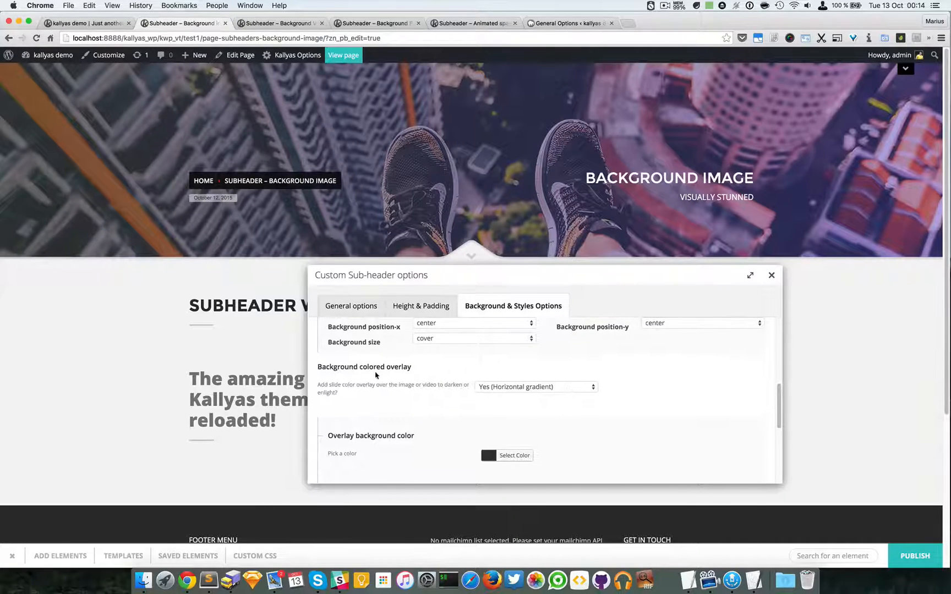
pyautogui.moveTo(529, 378)
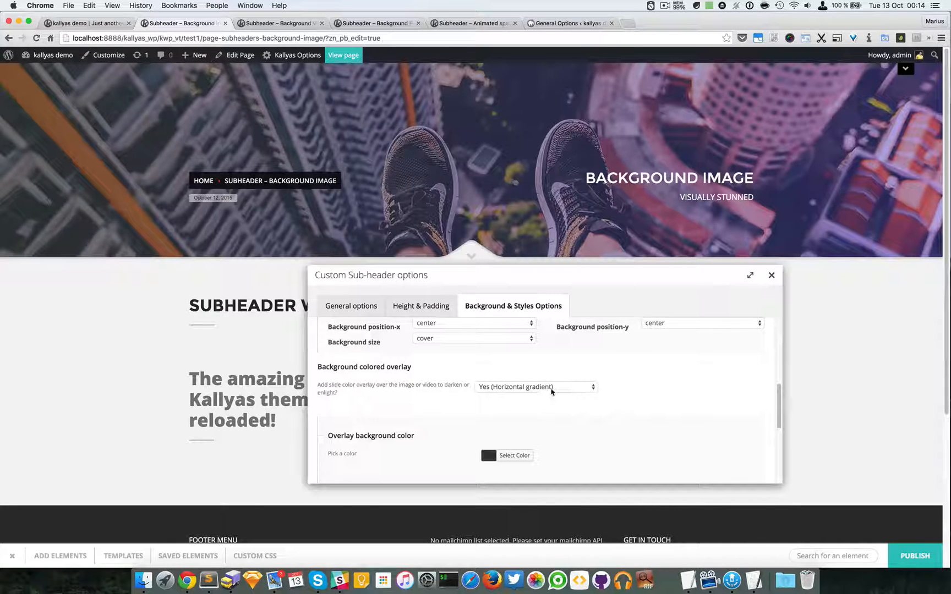
pyautogui.scroll(-3)
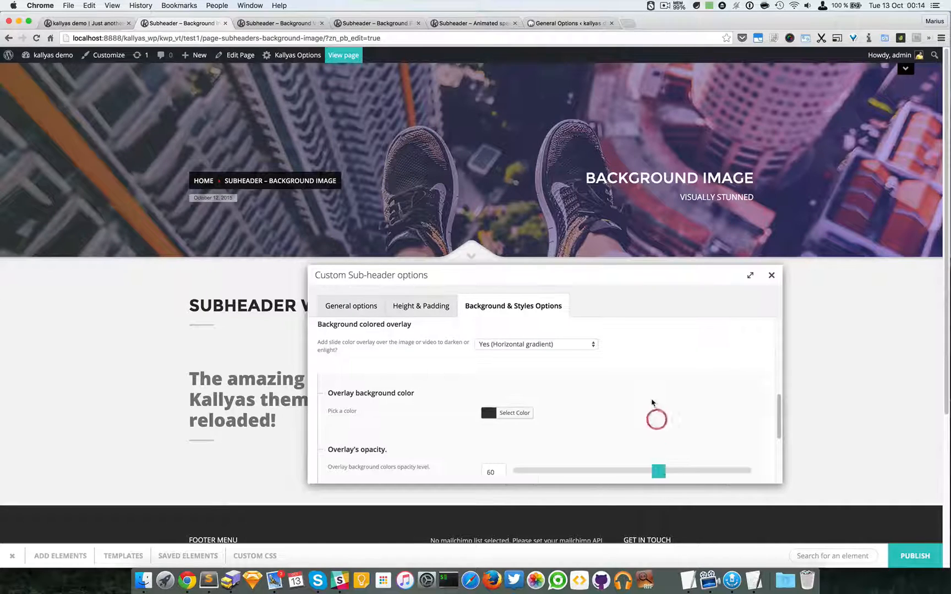
pyautogui.scroll(-3)
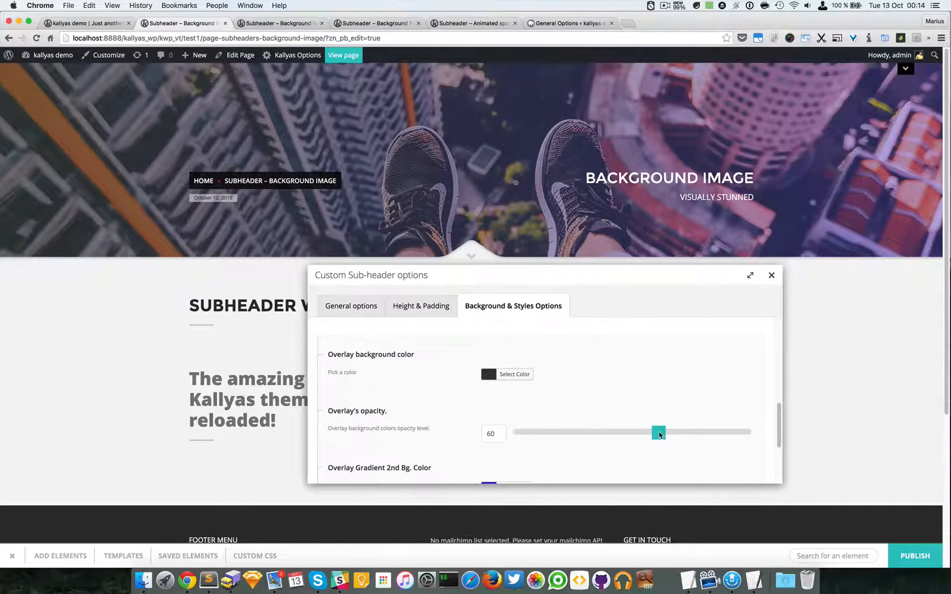
pyautogui.scroll(-3)
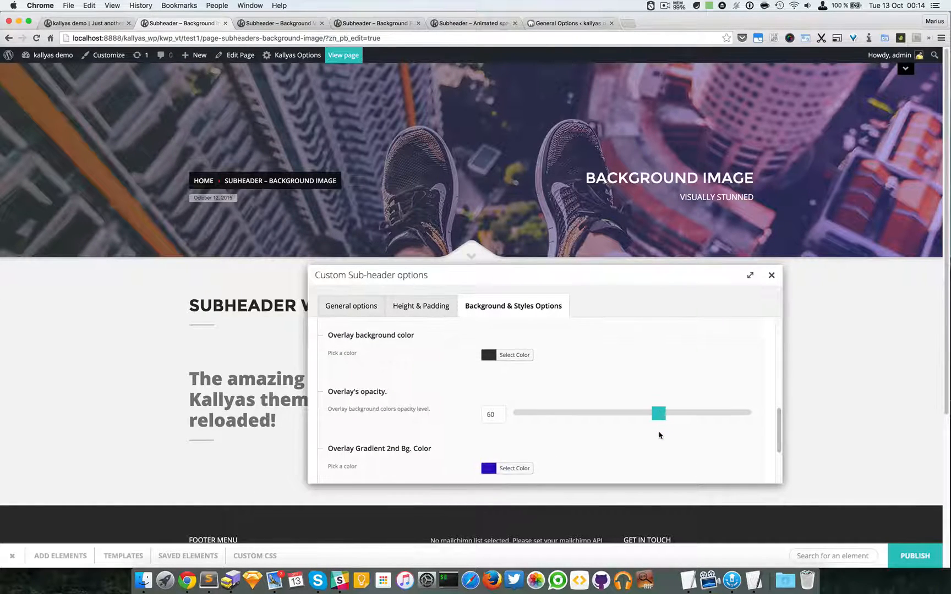
pyautogui.scroll(-3)
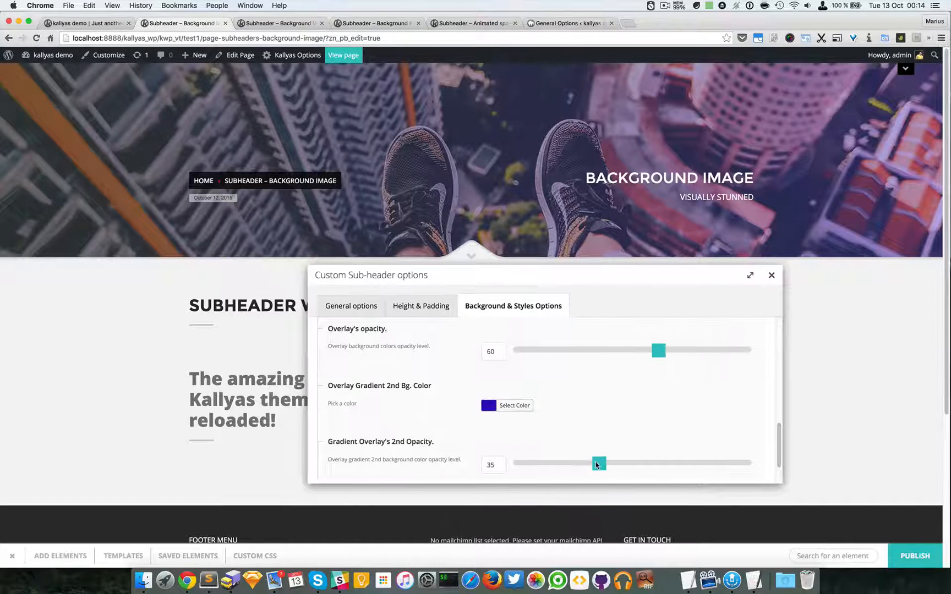
pyautogui.scroll(-3)
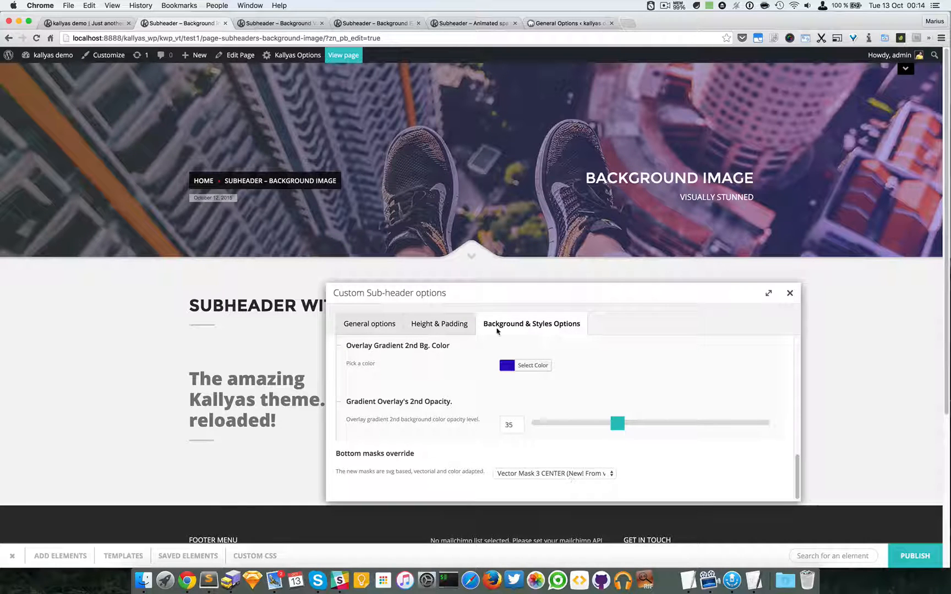
pyautogui.moveTo(635, 283)
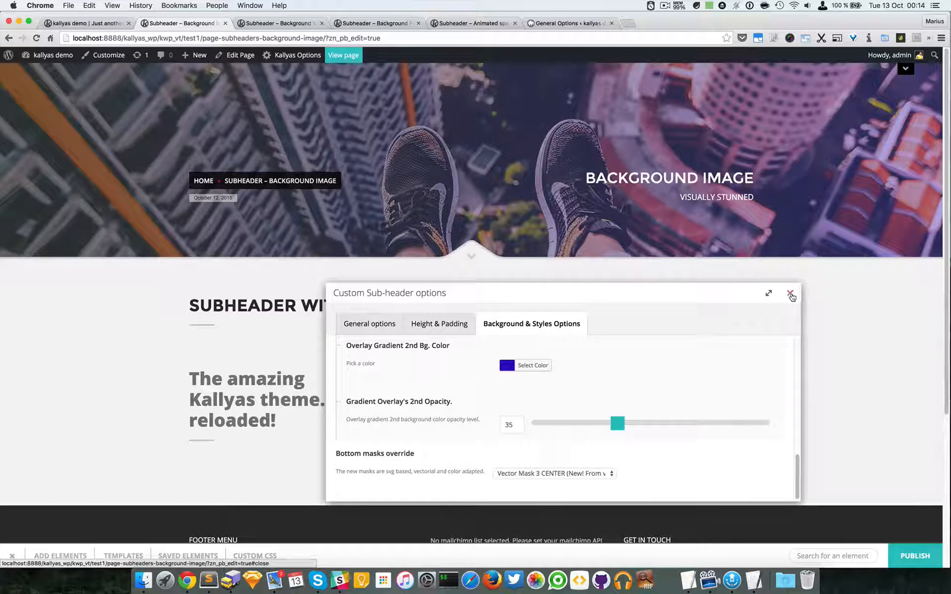
# - Close the sub-header settings and move to the Background Video demo page
pyautogui.click(791, 295)
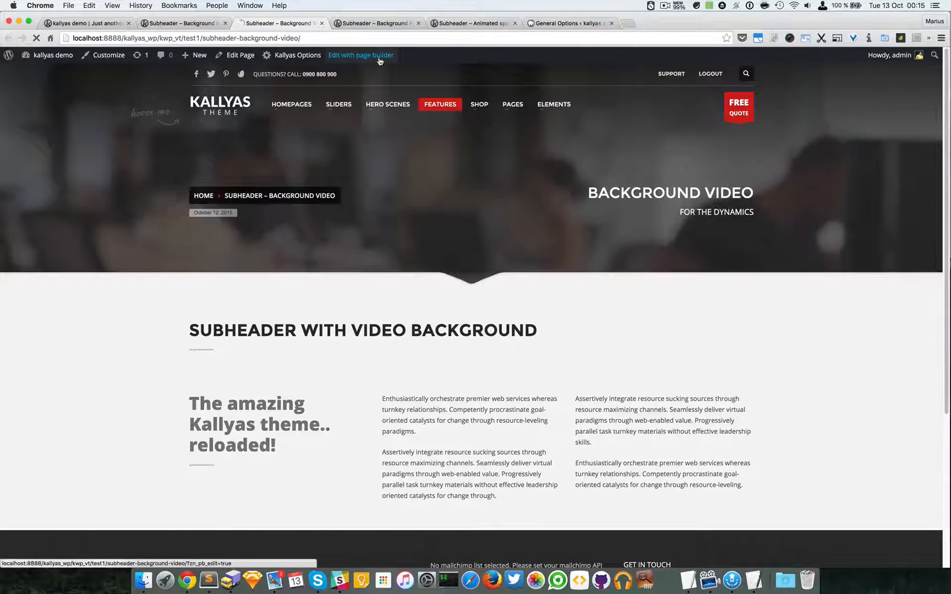
# - Edit the Background Video page in the builder and bring up its Custom Sub-header settings
pyautogui.click(360, 55)
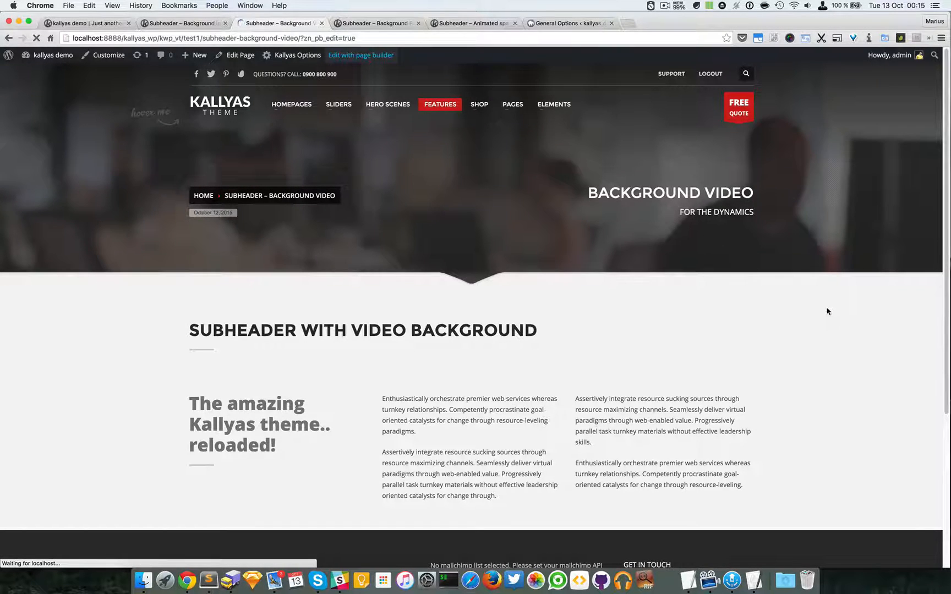
pyautogui.click(360, 55)
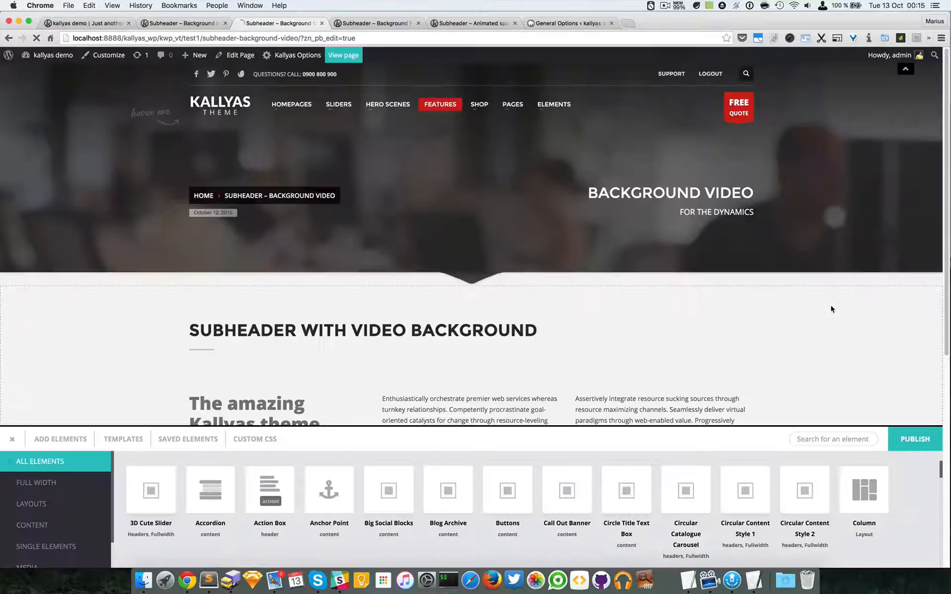
pyautogui.click(905, 68)
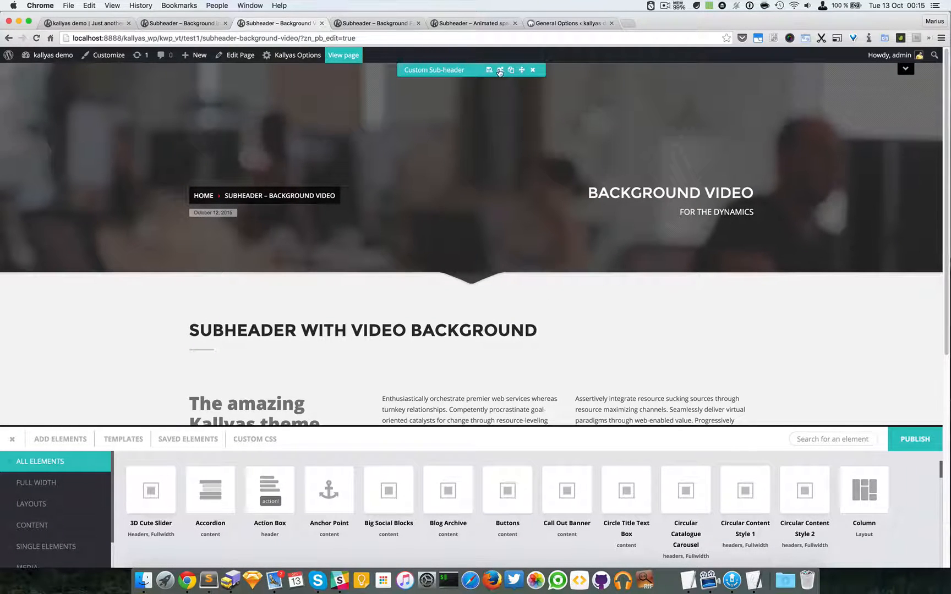
pyautogui.click(500, 70)
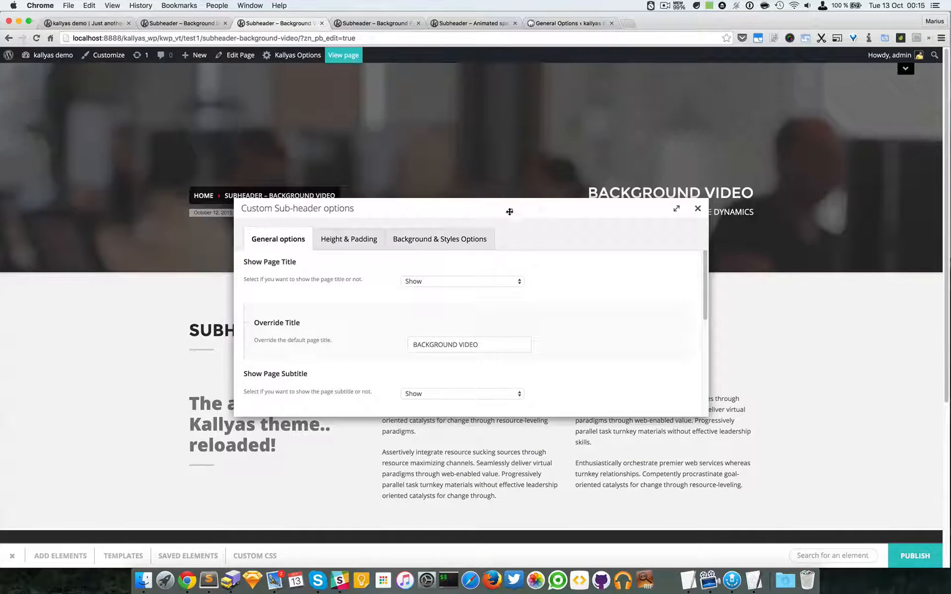
pyautogui.click(439, 239)
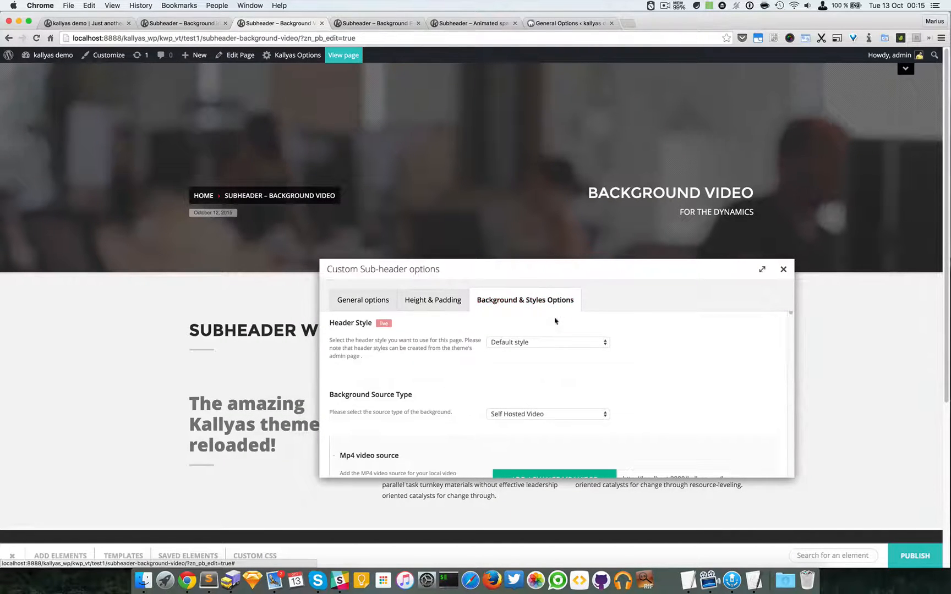
pyautogui.scroll(-3)
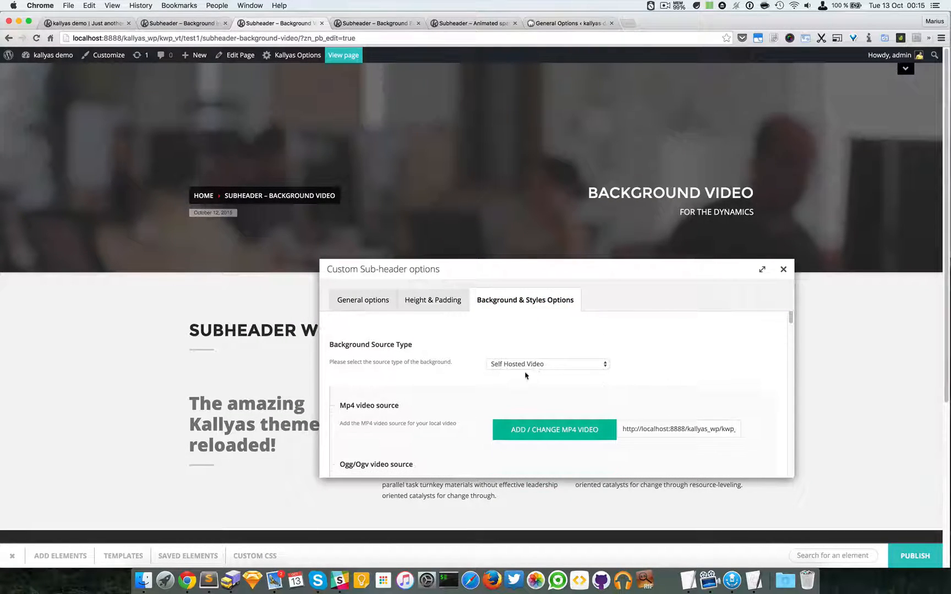
pyautogui.scroll(3)
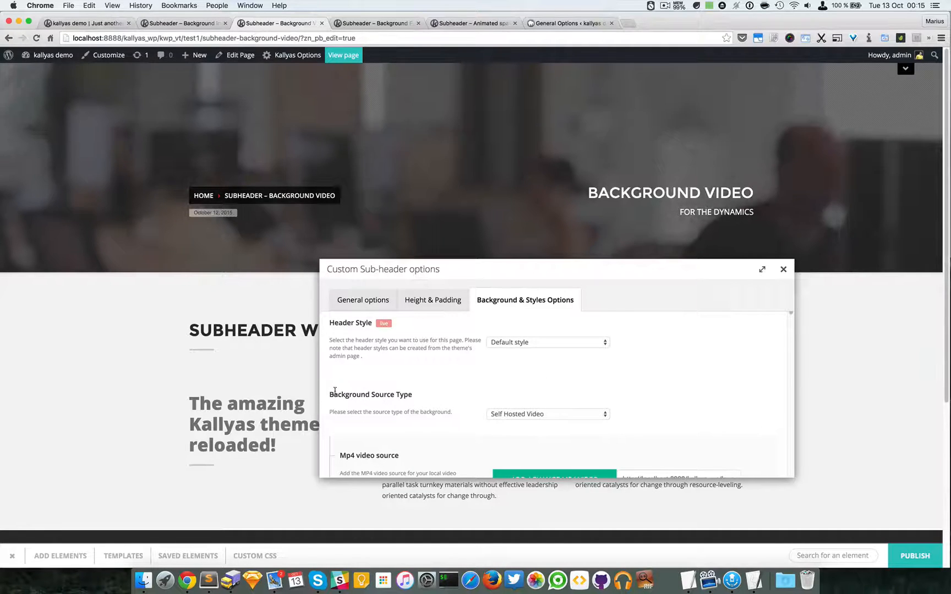
pyautogui.scroll(-3)
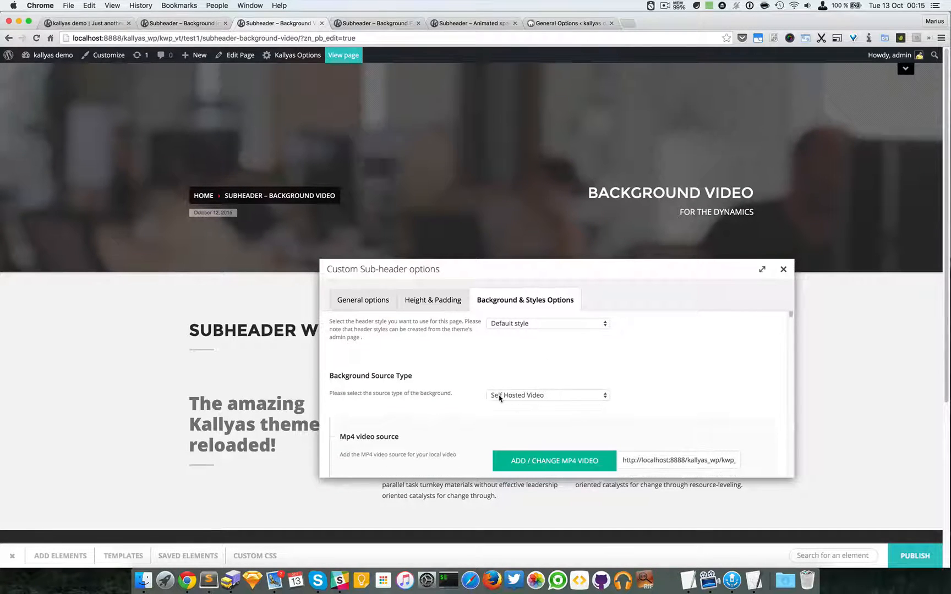
pyautogui.click(546, 395)
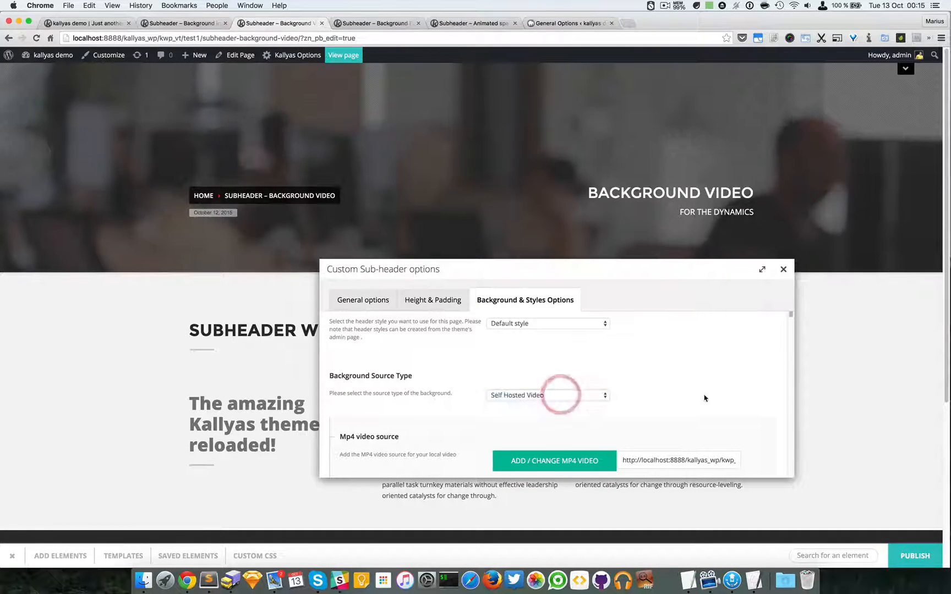
pyautogui.scroll(-3)
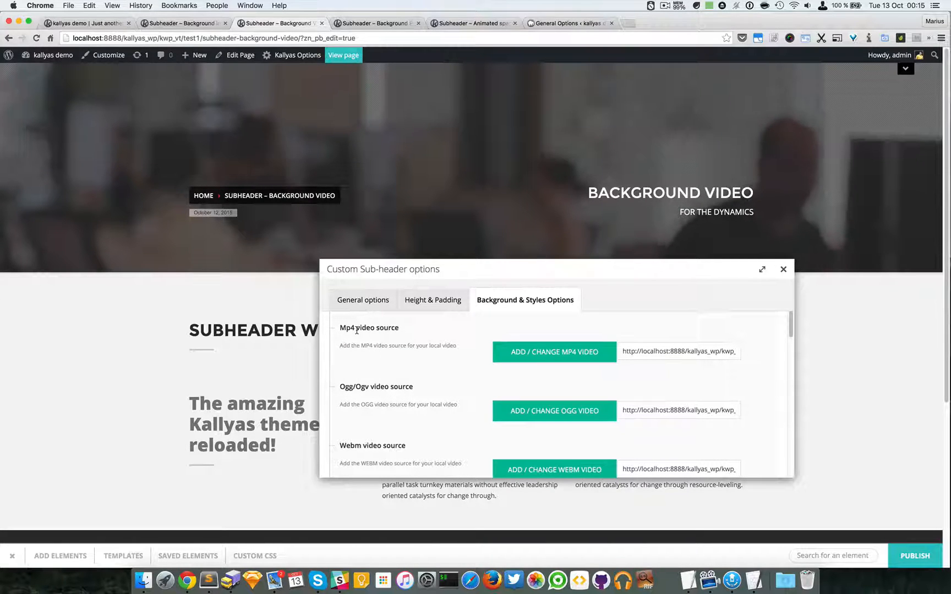
pyautogui.scroll(-3)
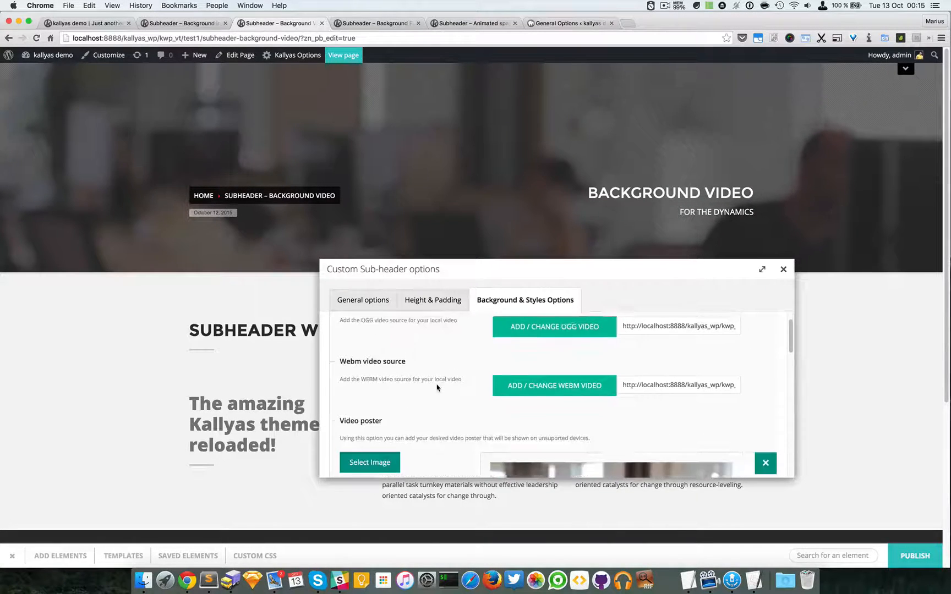
pyautogui.scroll(3)
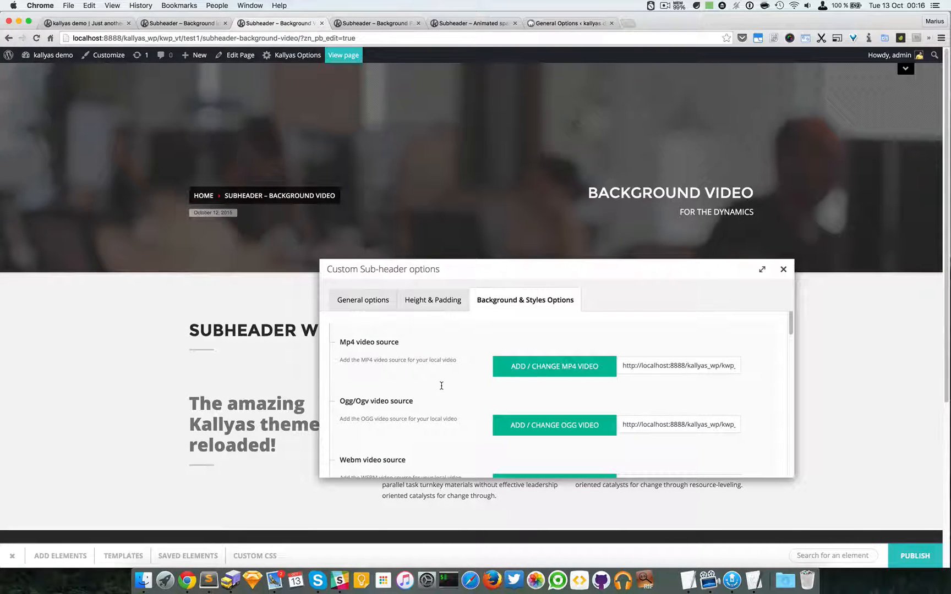
pyautogui.moveTo(441, 388)
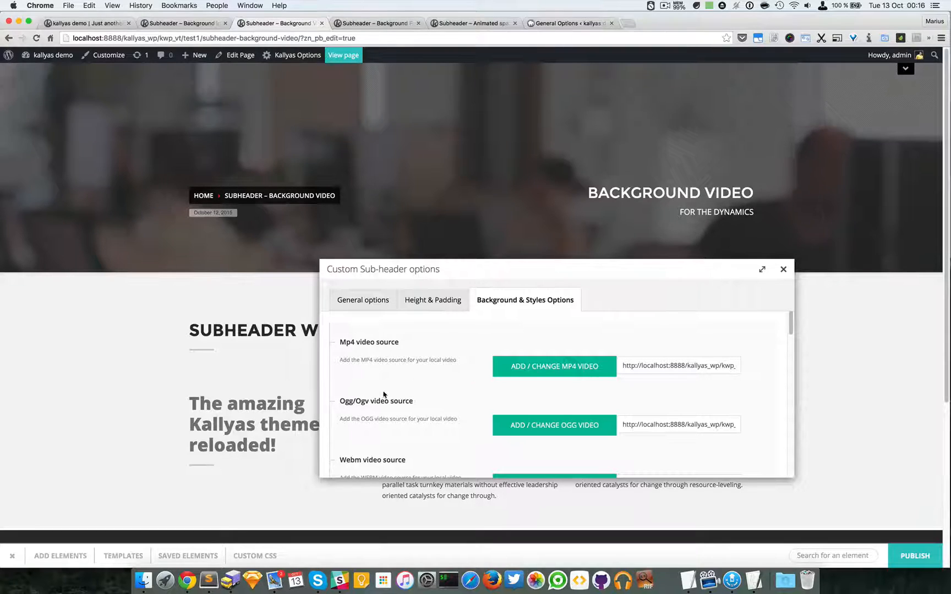
pyautogui.click(359, 403)
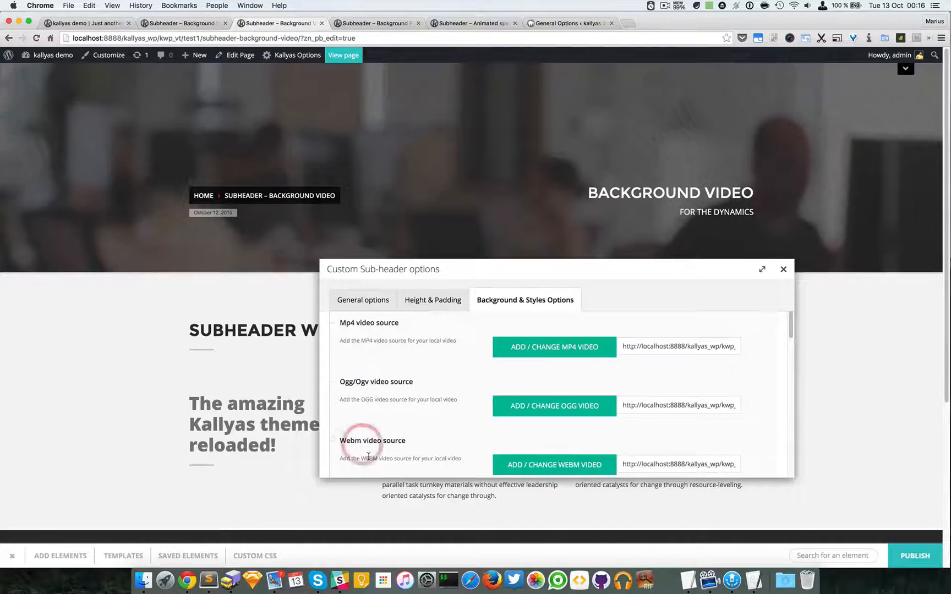
pyautogui.scroll(3)
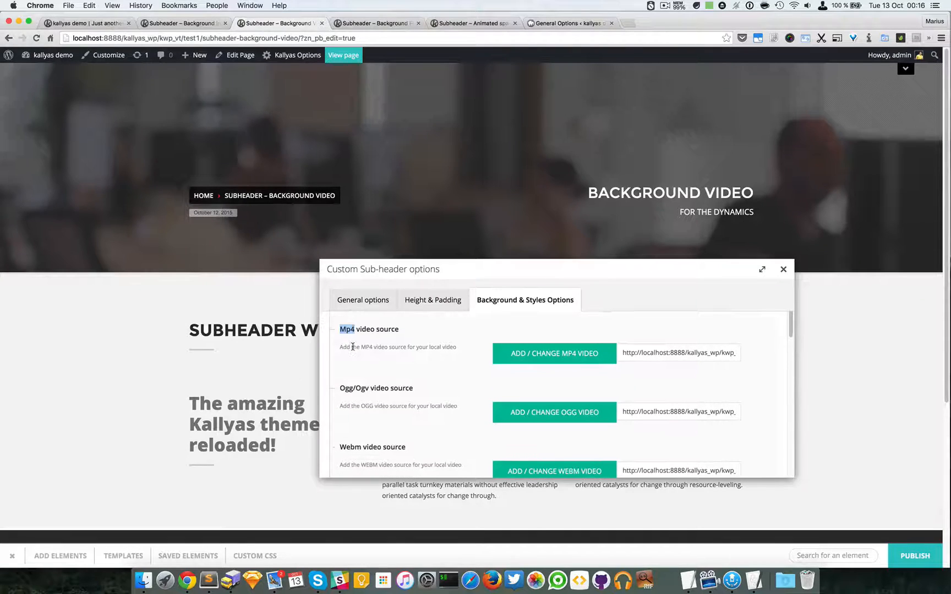
pyautogui.scroll(3)
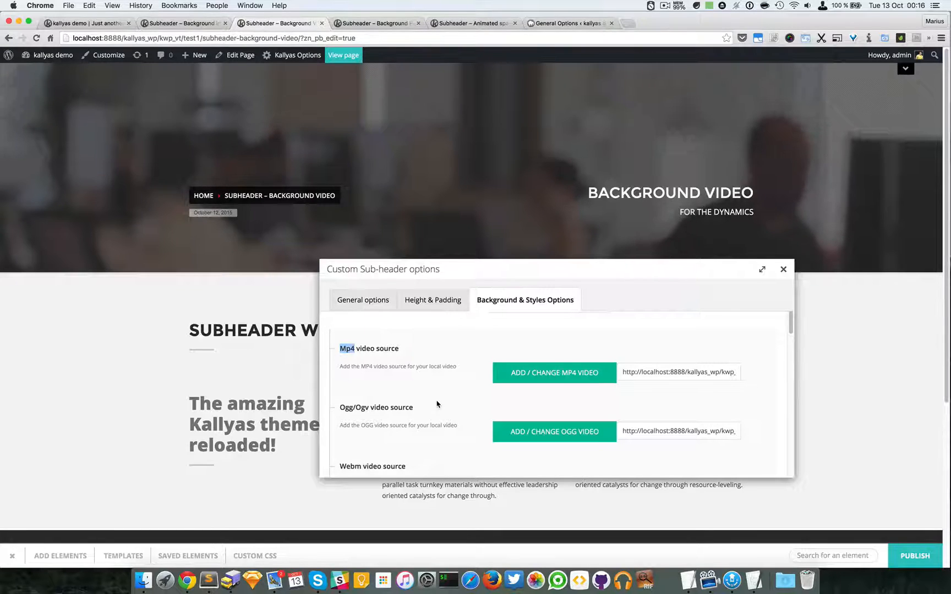
pyautogui.scroll(-3)
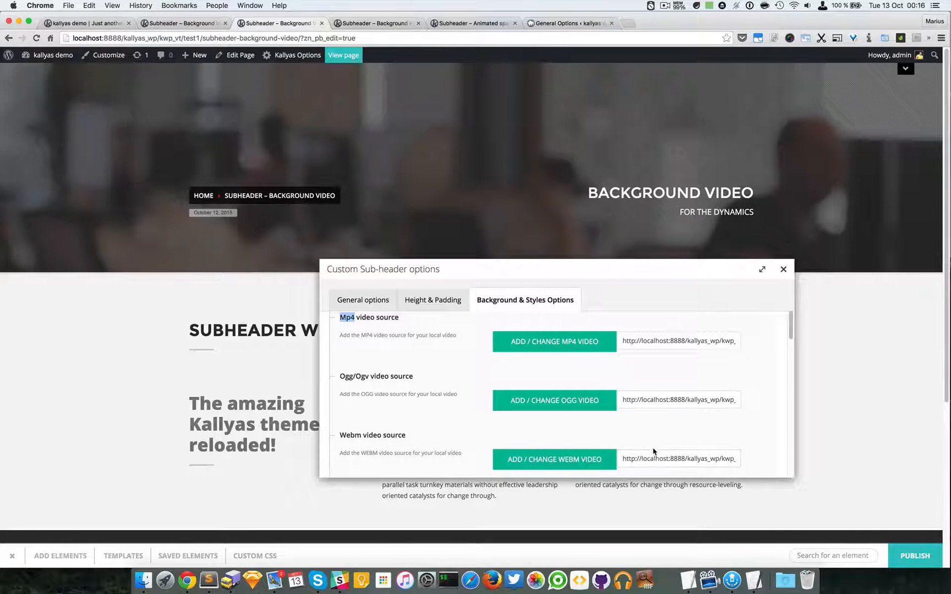
pyautogui.moveTo(677, 431)
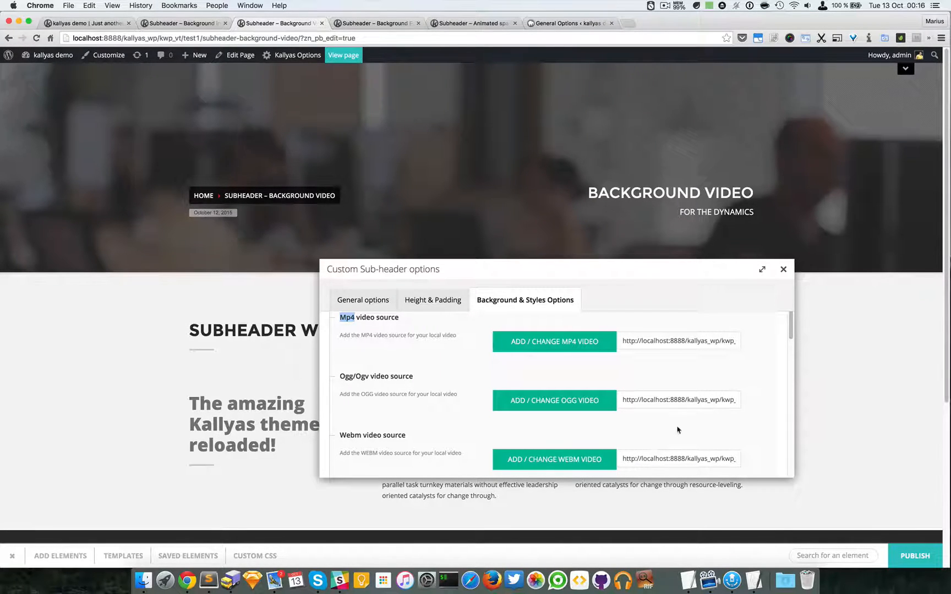
pyautogui.moveTo(713, 364)
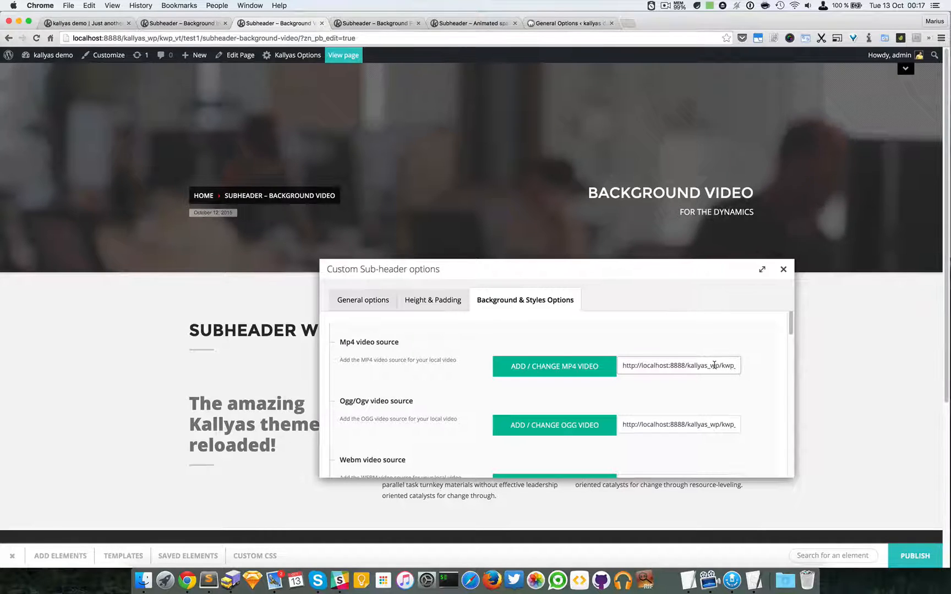
pyautogui.scroll(-3)
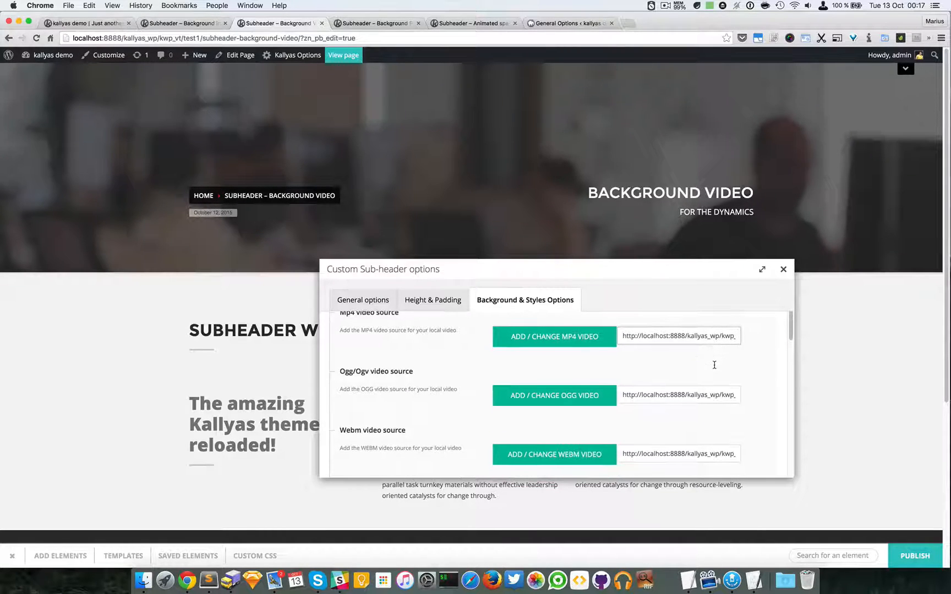
pyautogui.scroll(3)
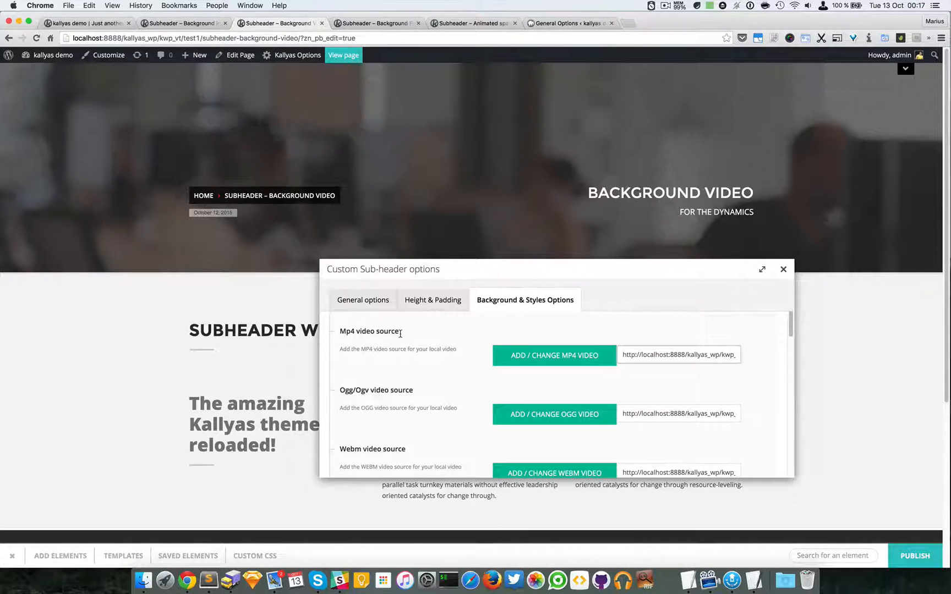
pyautogui.moveTo(619, 345)
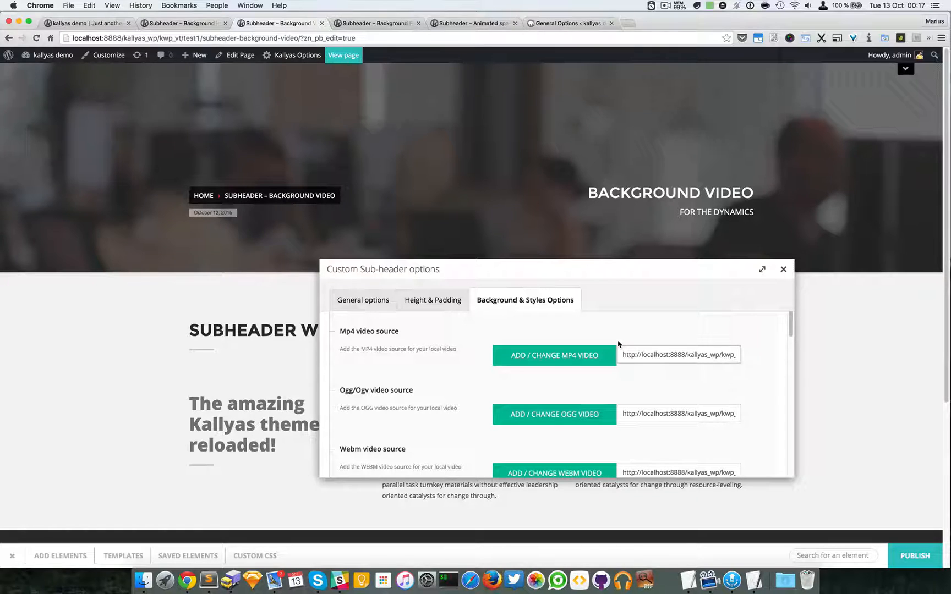
pyautogui.scroll(3)
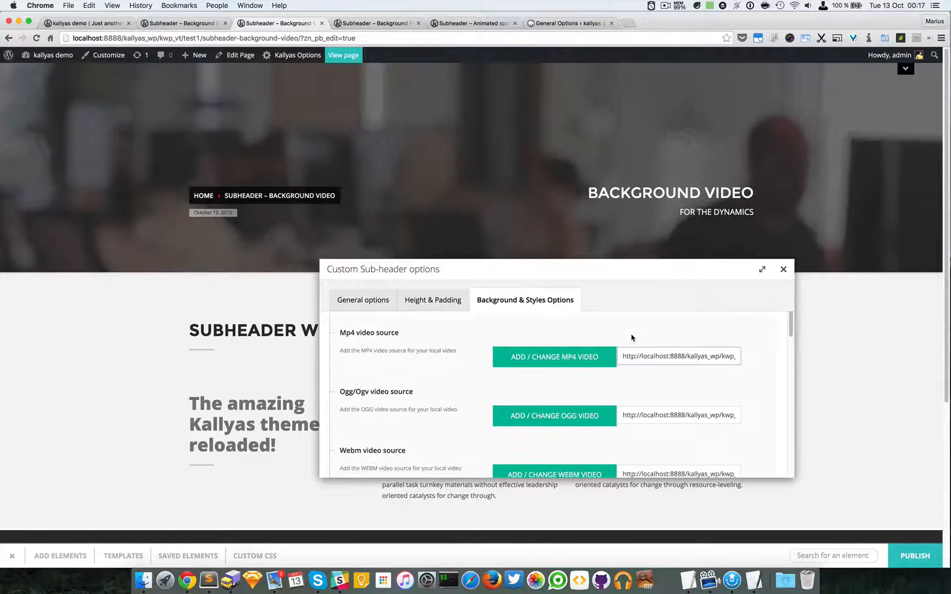
pyautogui.scroll(-3)
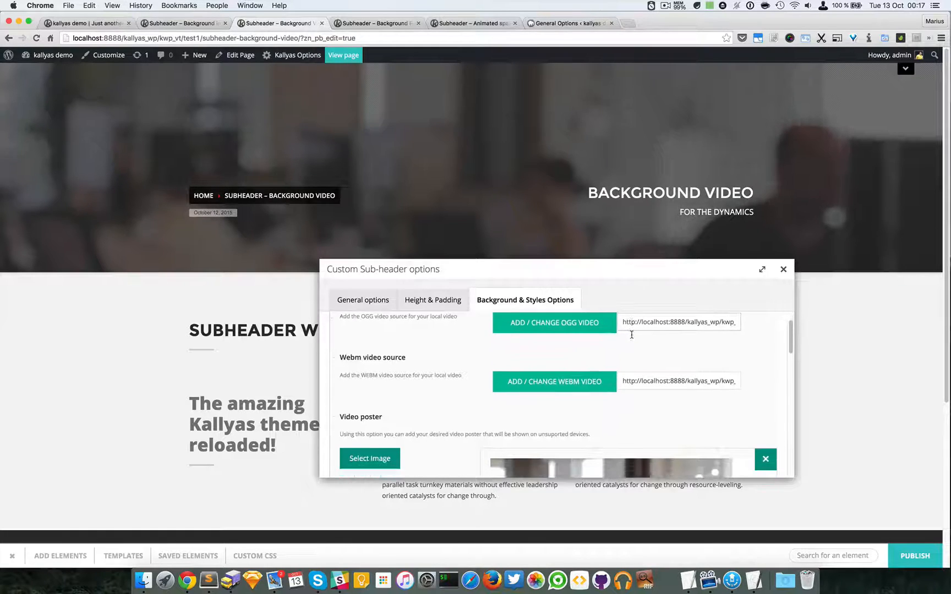
pyautogui.scroll(-3)
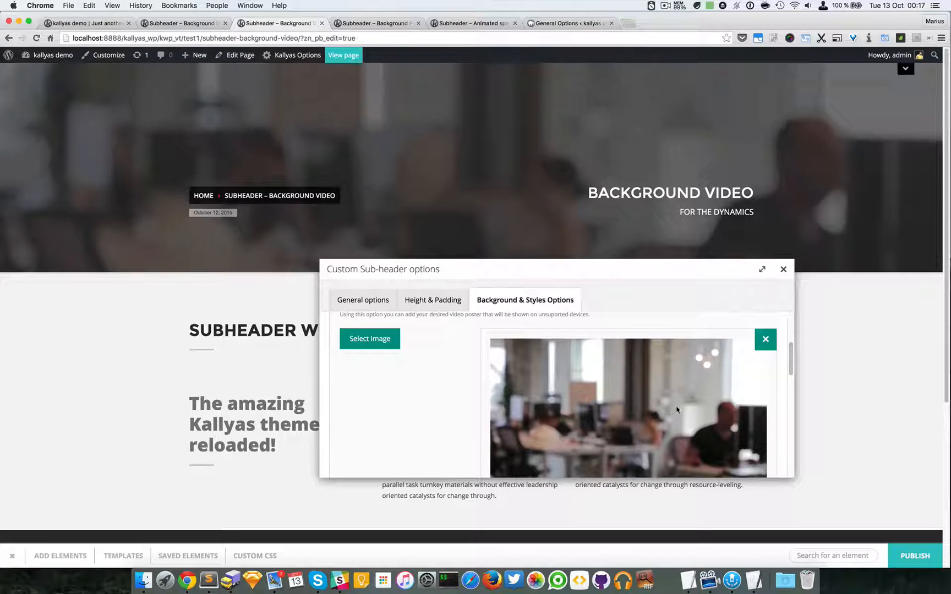
pyautogui.scroll(-3)
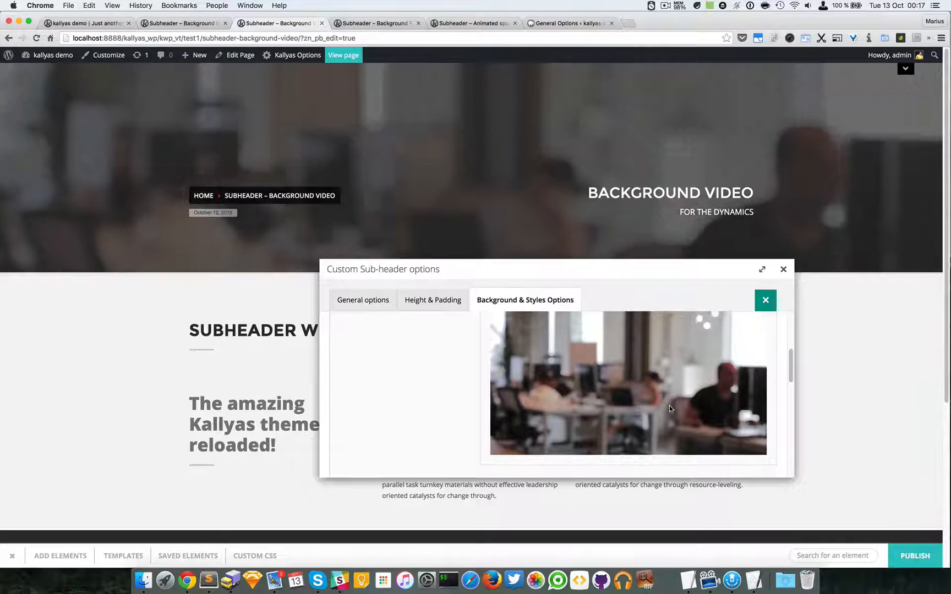
pyautogui.scroll(3)
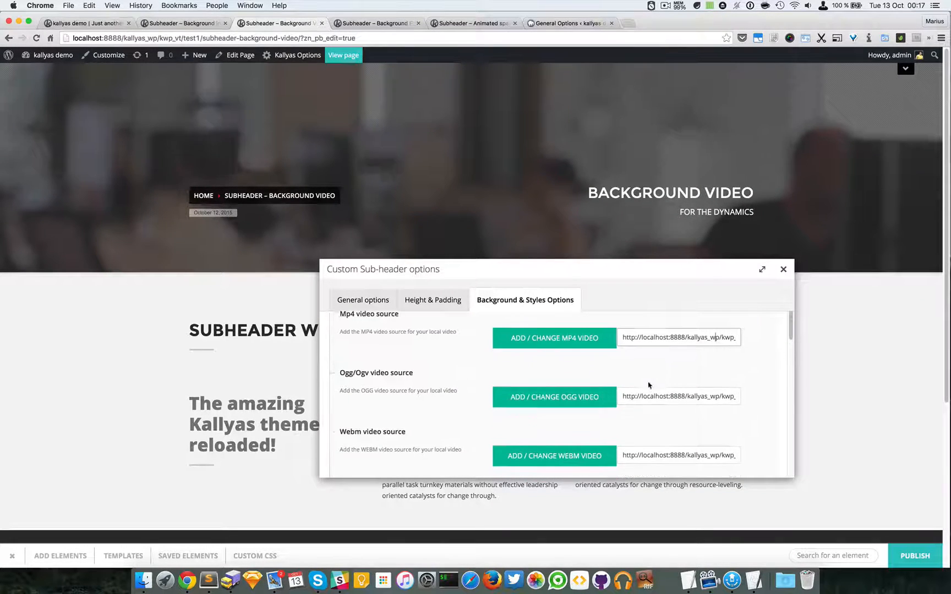
pyautogui.scroll(3)
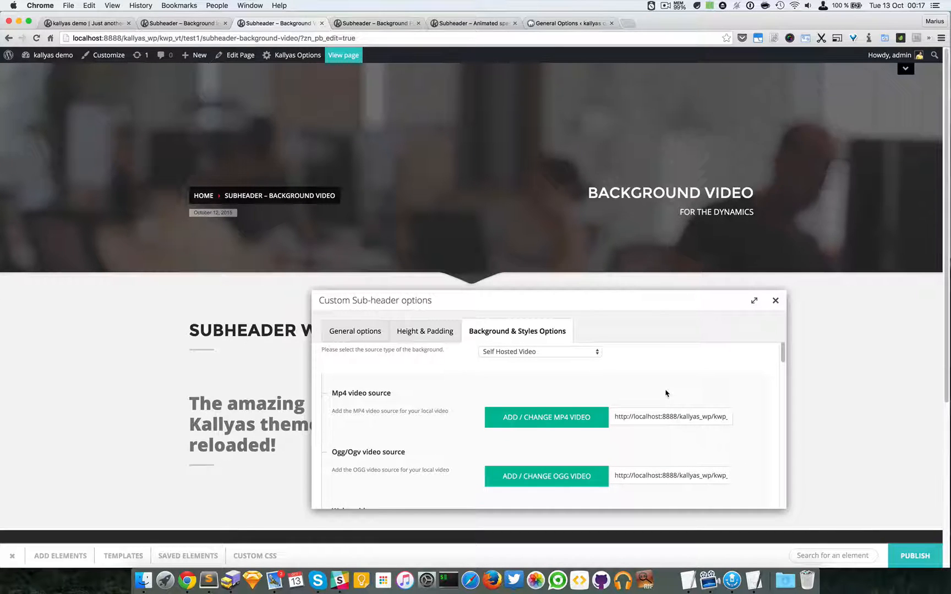
pyautogui.scroll(-3)
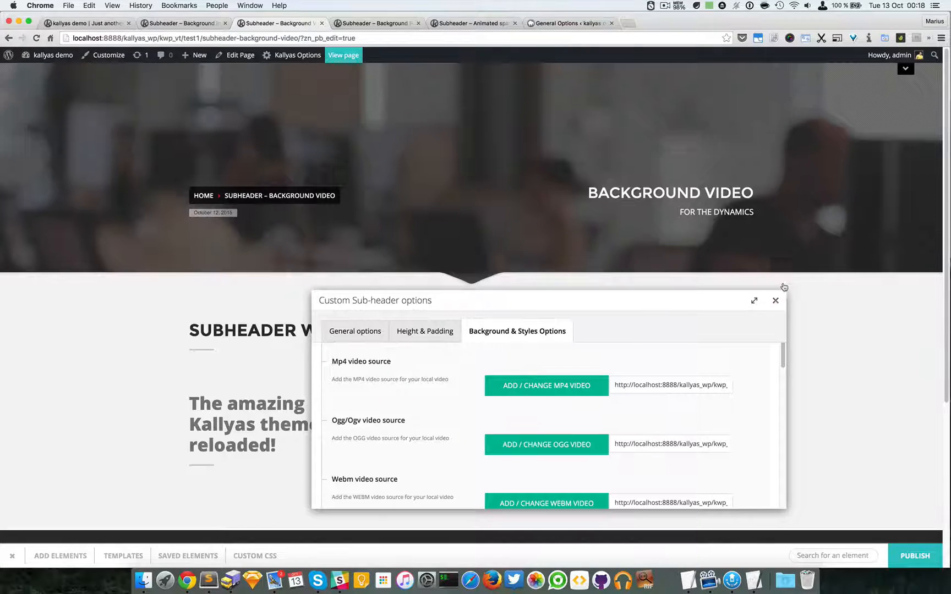
pyautogui.moveTo(602, 196)
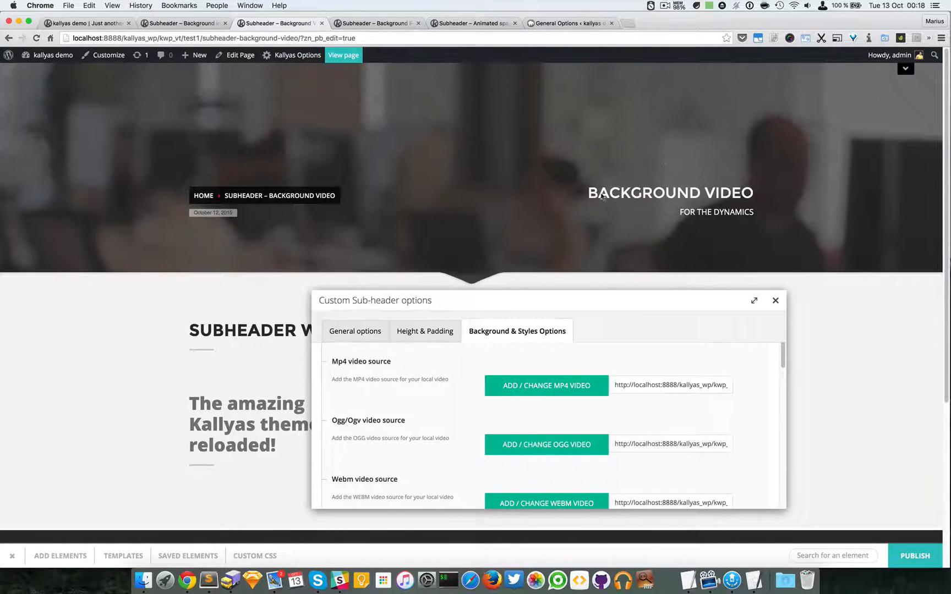
pyautogui.moveTo(552, 185)
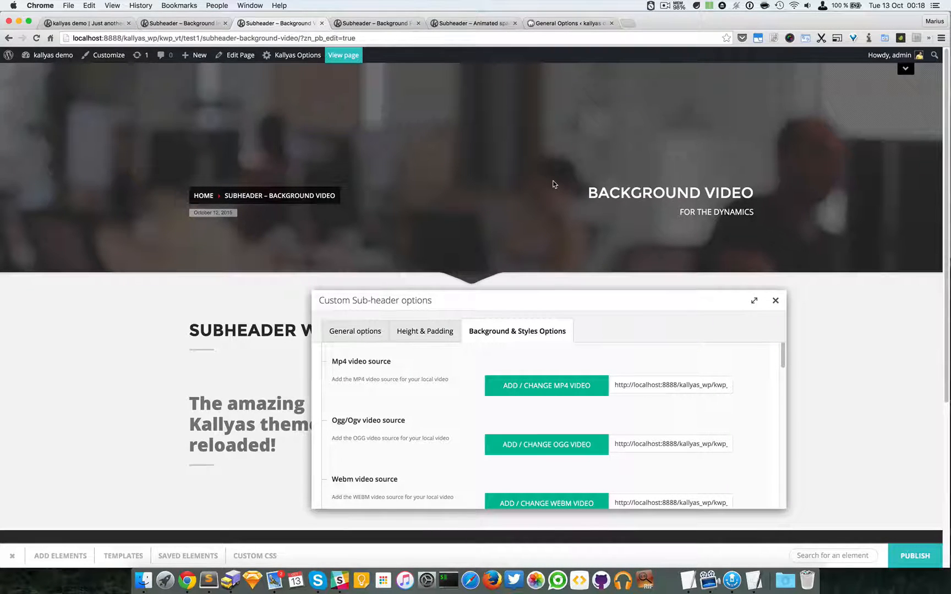
pyautogui.moveTo(542, 188)
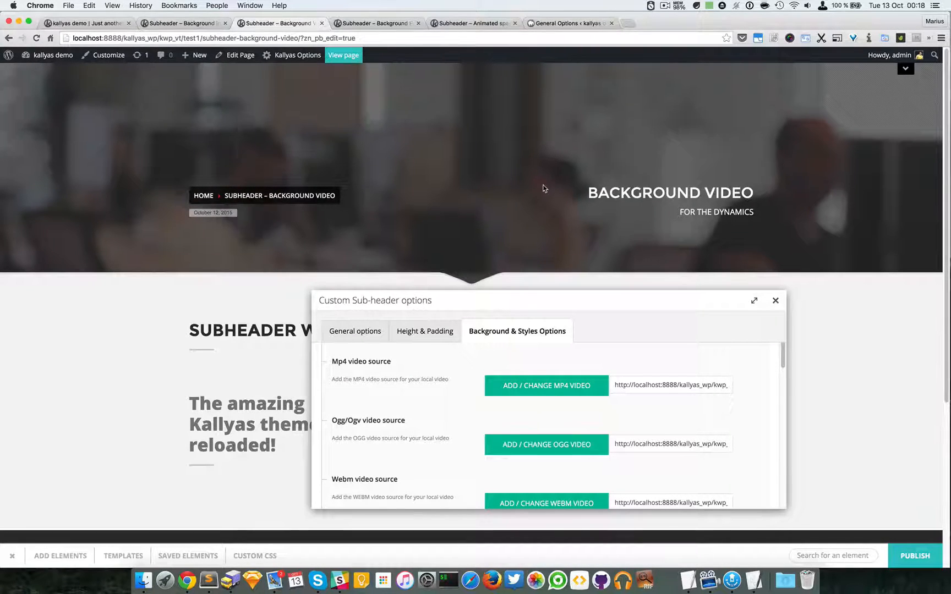
pyautogui.moveTo(538, 198)
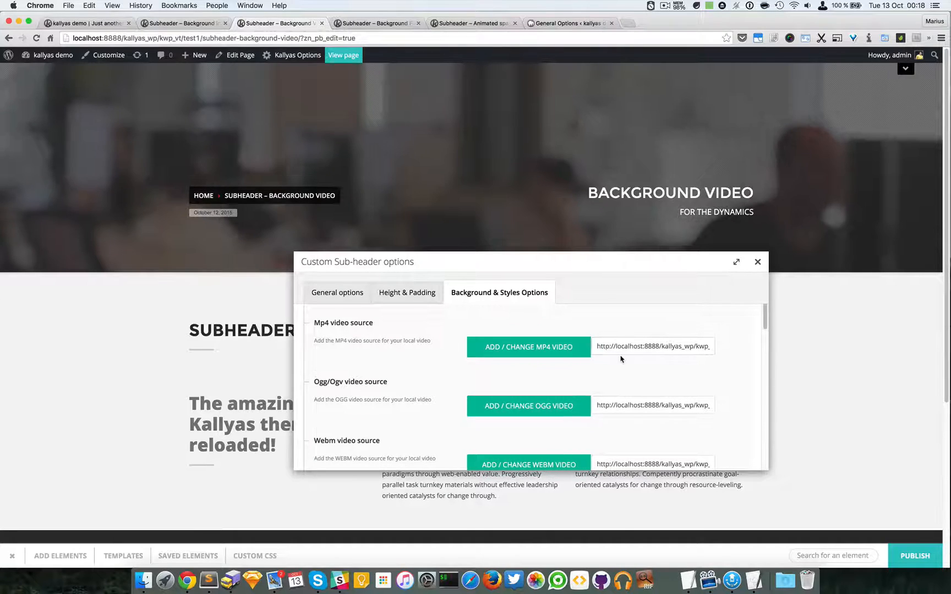
# - Scroll the video sub-header's background settings down to the blurred office video poster image
pyautogui.scroll(-3)
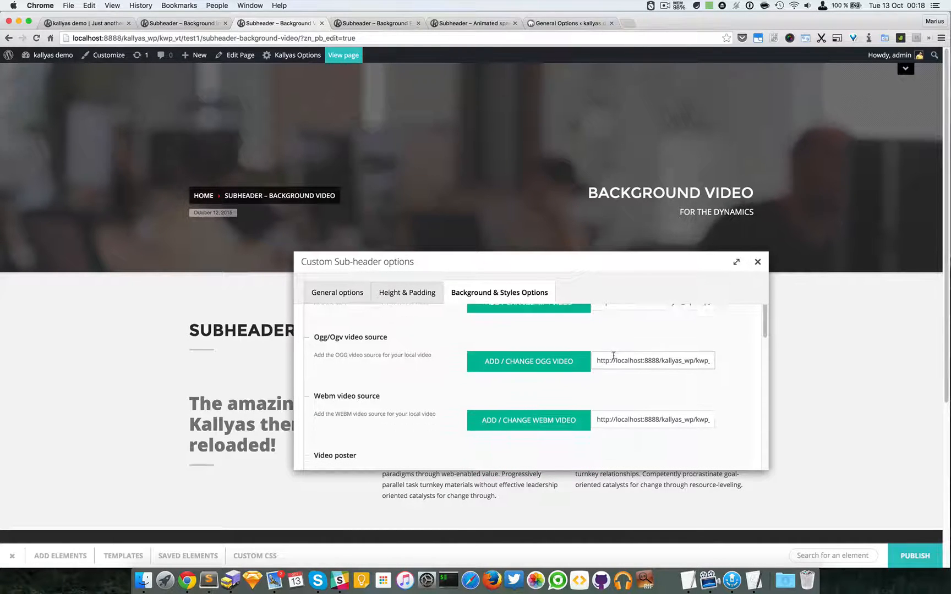
pyautogui.scroll(-3)
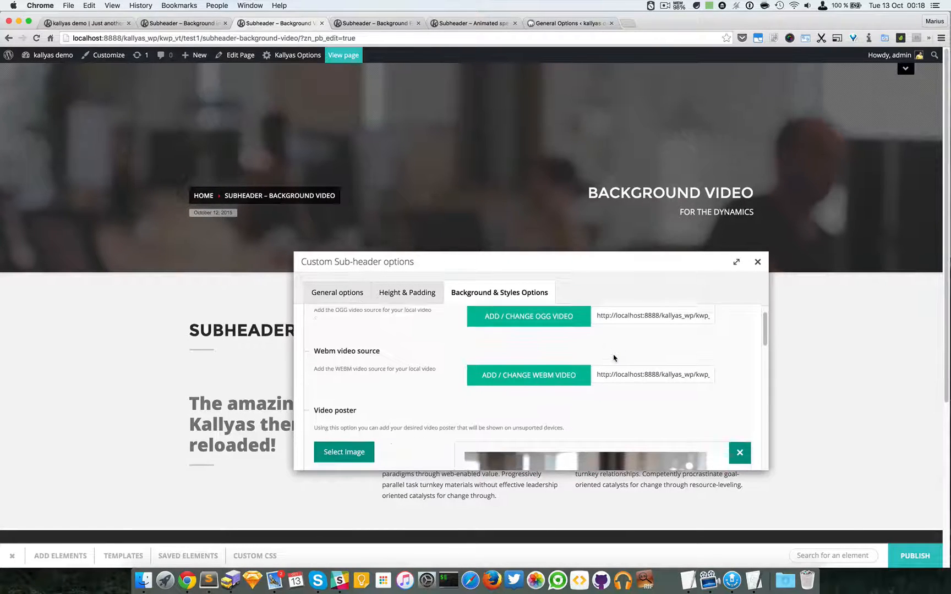
pyautogui.scroll(-3)
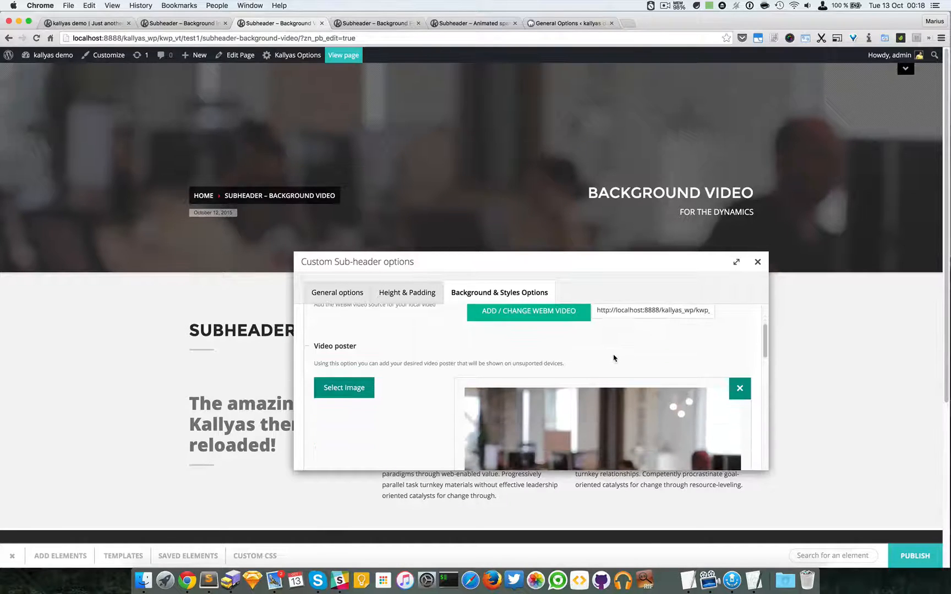
pyautogui.scroll(-3)
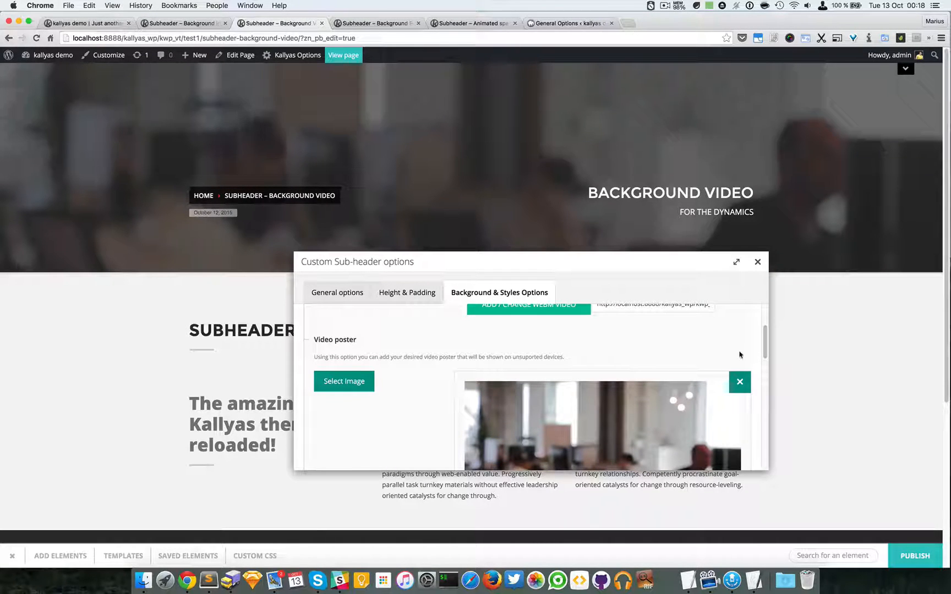
pyautogui.scroll(-3)
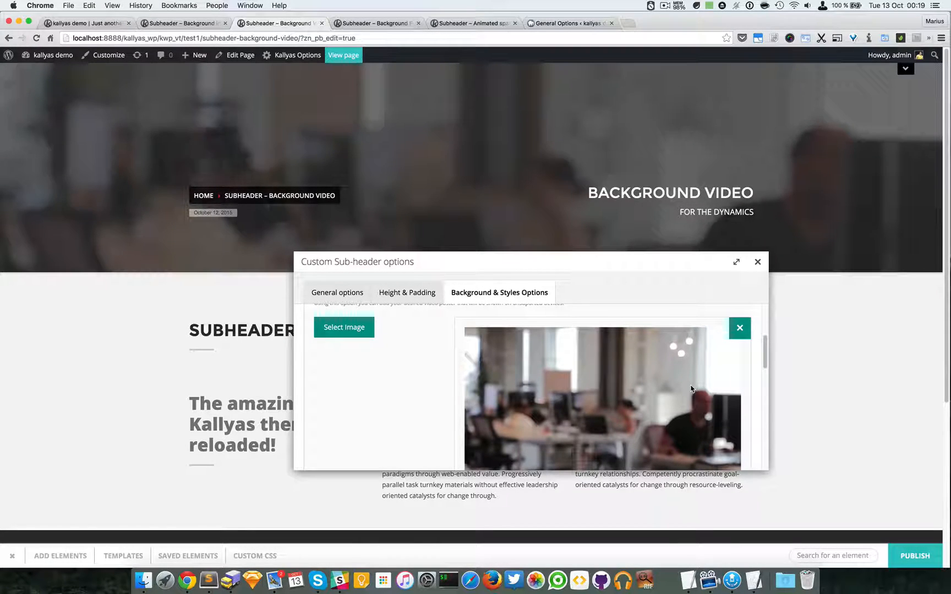
pyautogui.scroll(-3)
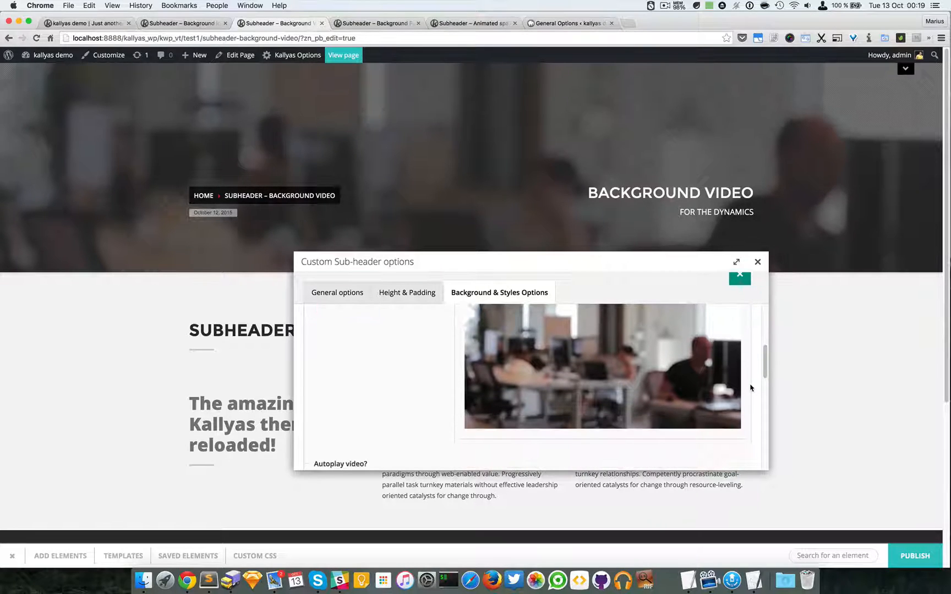
pyautogui.scroll(-3)
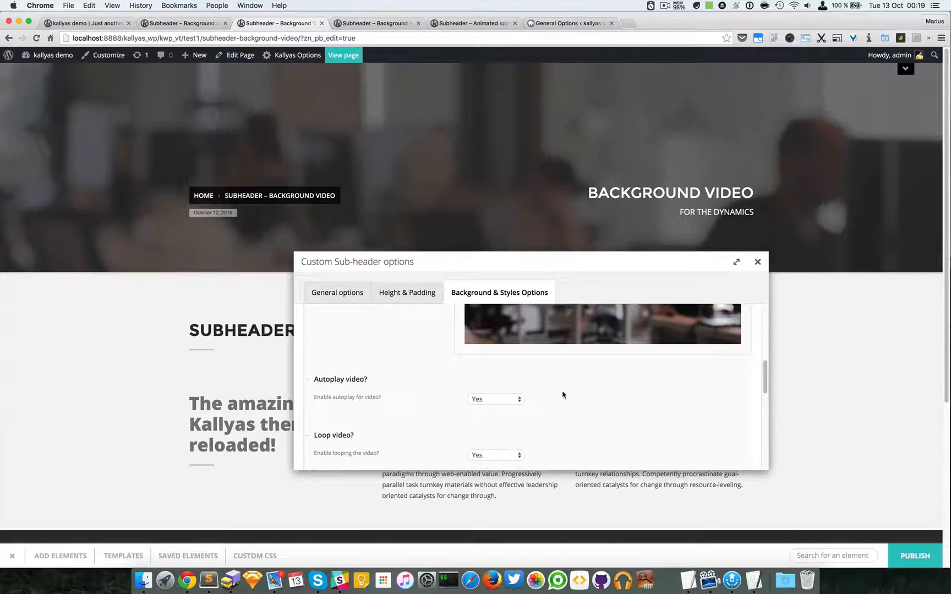
pyautogui.scroll(-3)
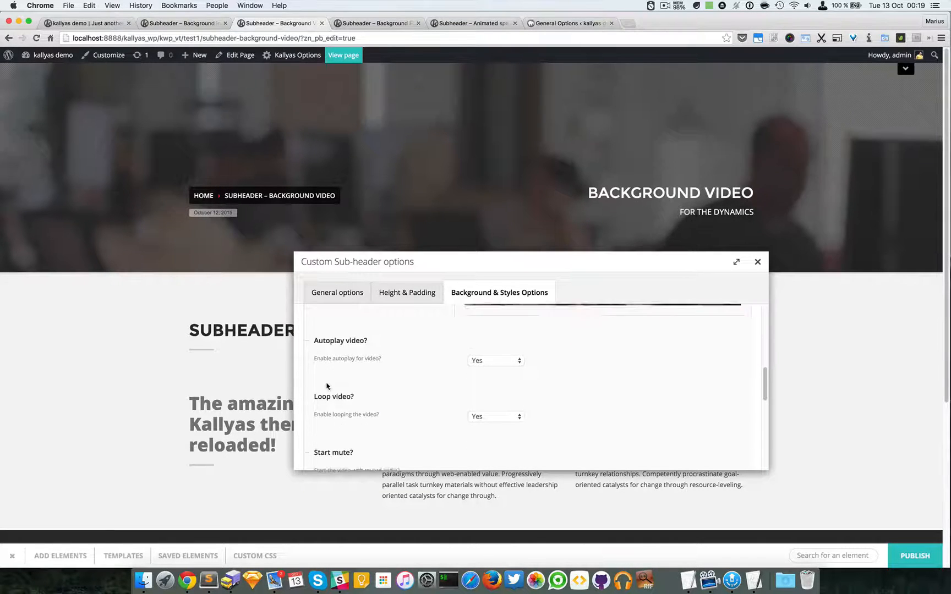
pyautogui.scroll(-3)
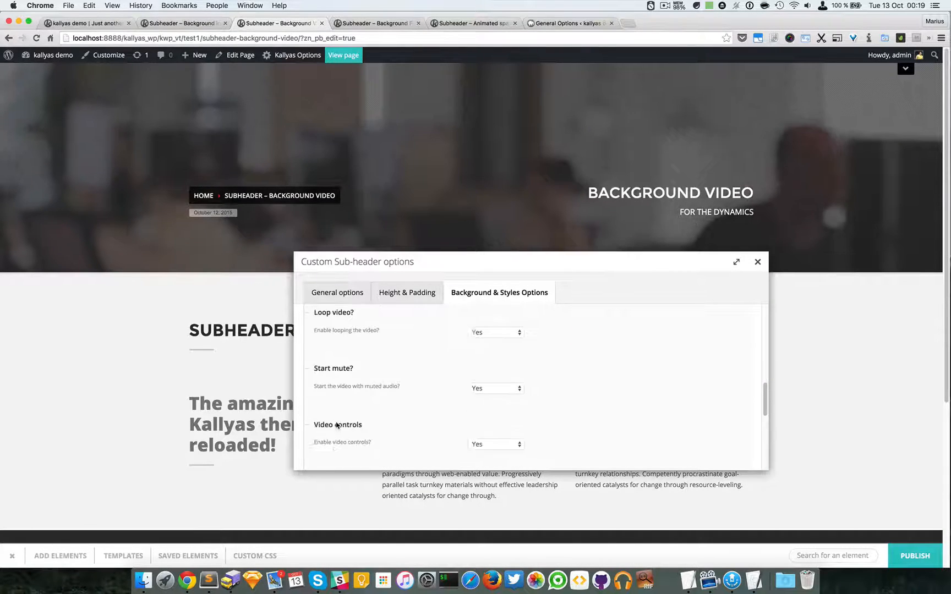
pyautogui.scroll(-3)
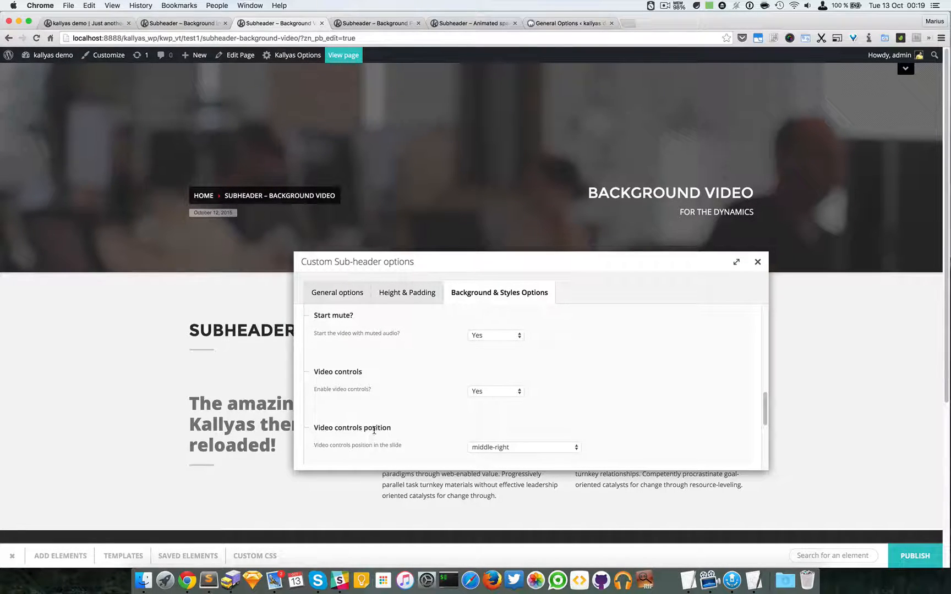
pyautogui.scroll(-3)
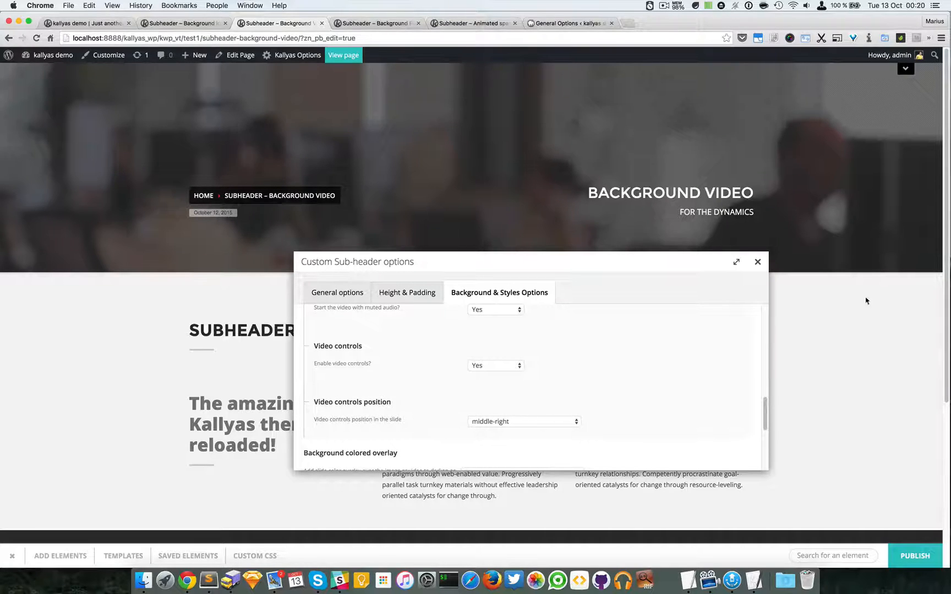
pyautogui.moveTo(788, 269)
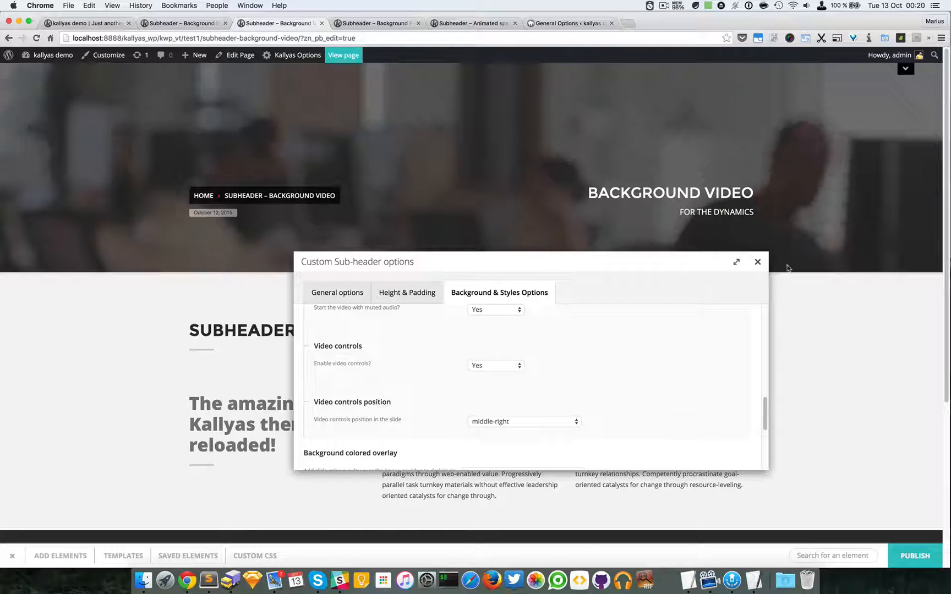
pyautogui.scroll(-3)
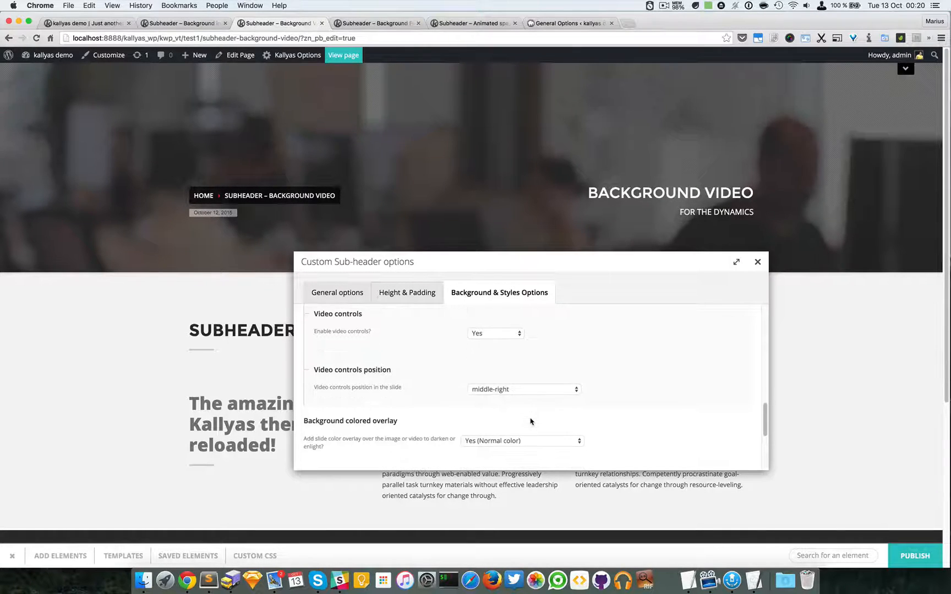
pyautogui.click(522, 442)
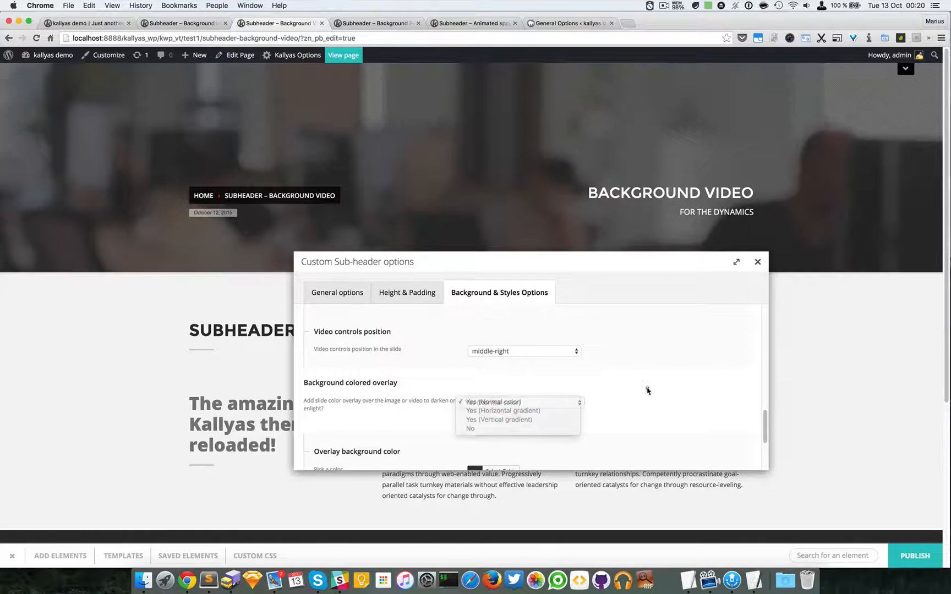
pyautogui.click(493, 402)
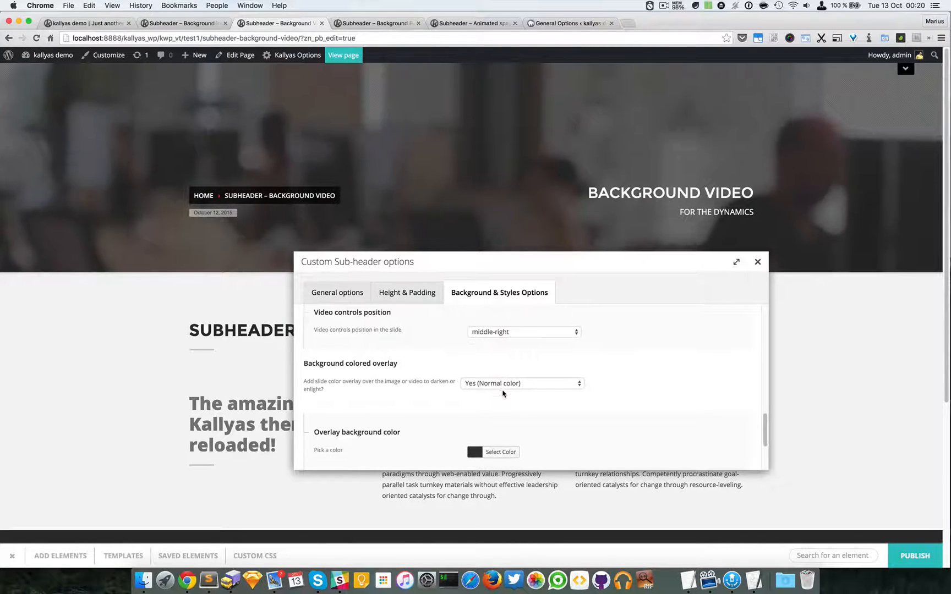
pyautogui.scroll(-3)
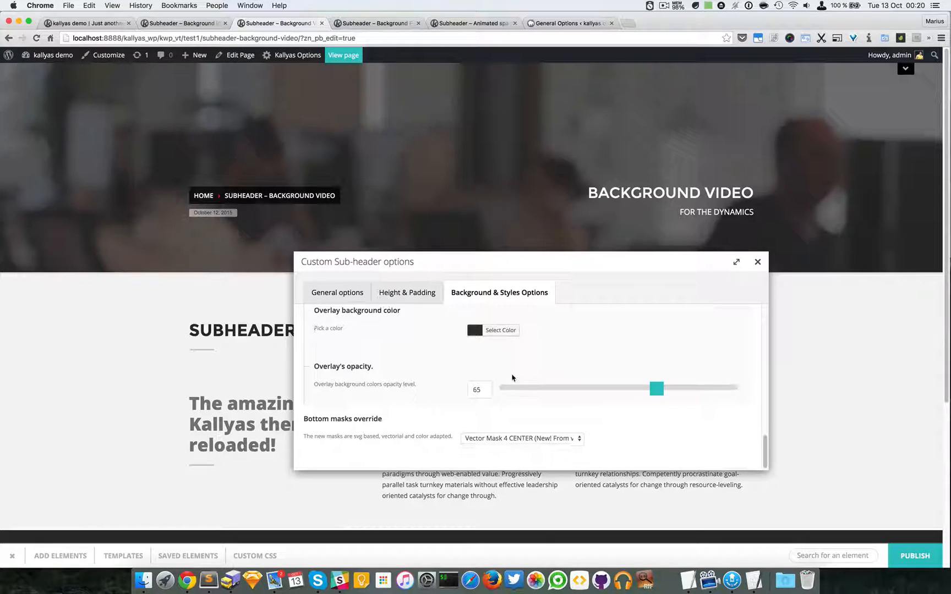
pyautogui.scroll(3)
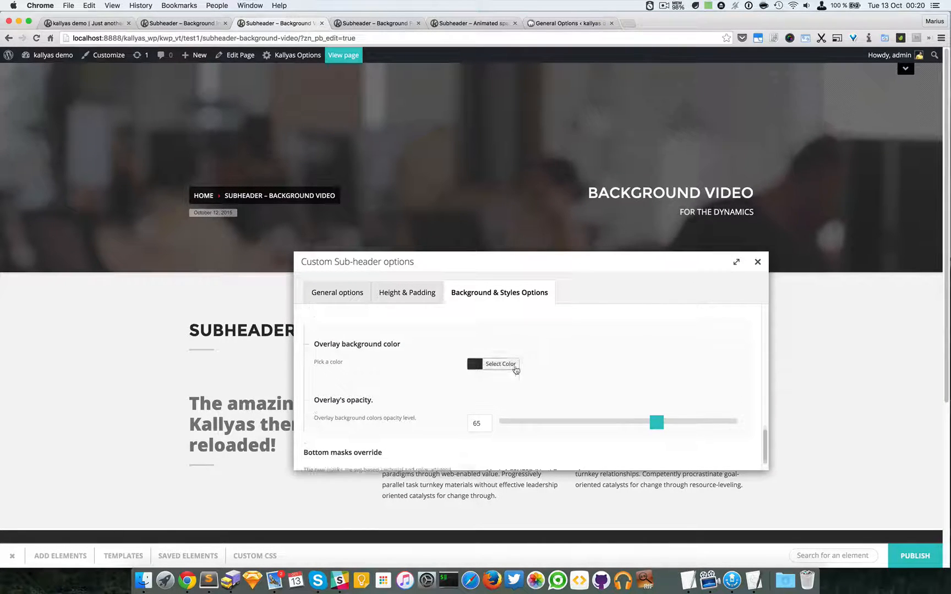
pyautogui.click(501, 365)
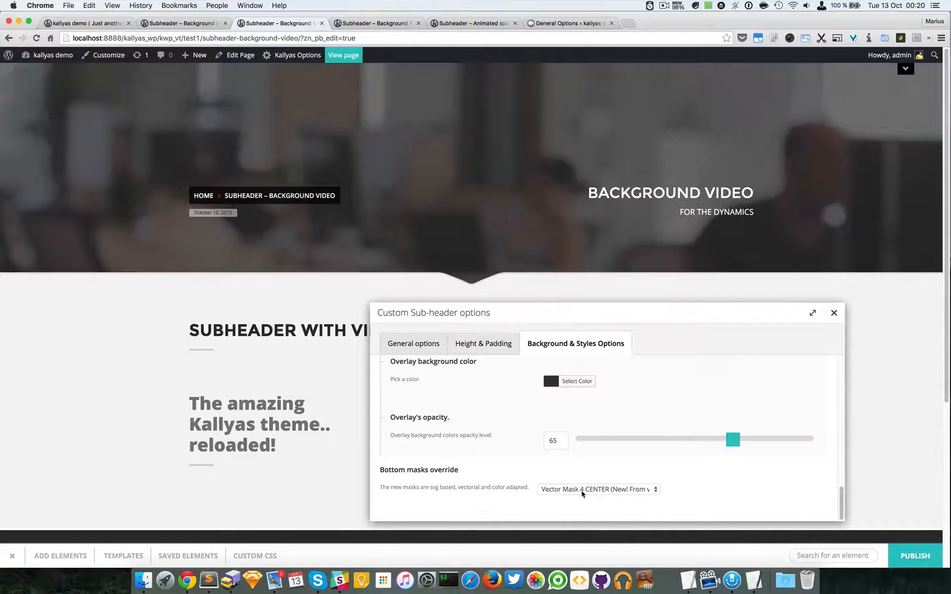
# - Browse the bottom mask styles and keep Vector Mask 4 CENTER before closing the settings
pyautogui.click(597, 489)
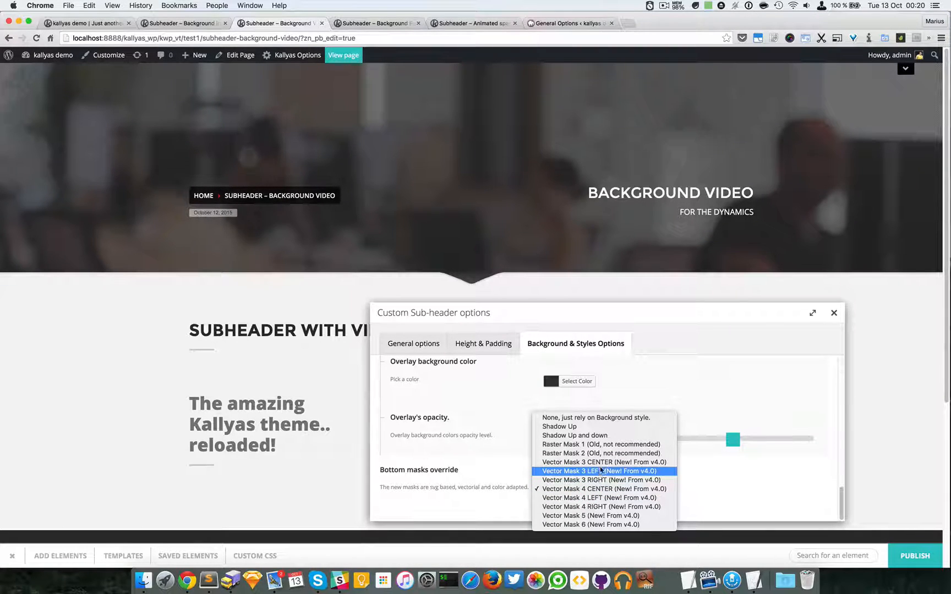
pyautogui.moveTo(603, 525)
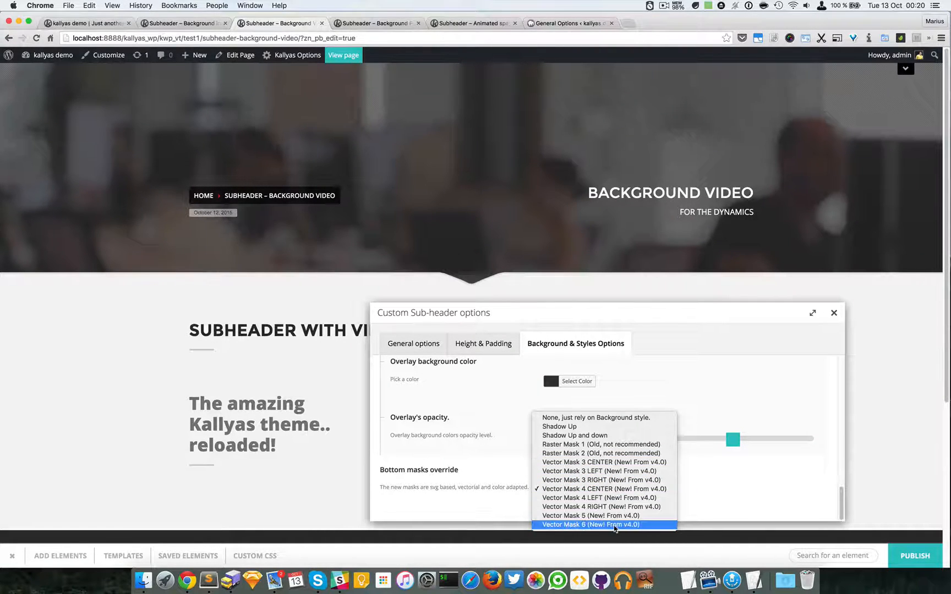
pyautogui.moveTo(588, 515)
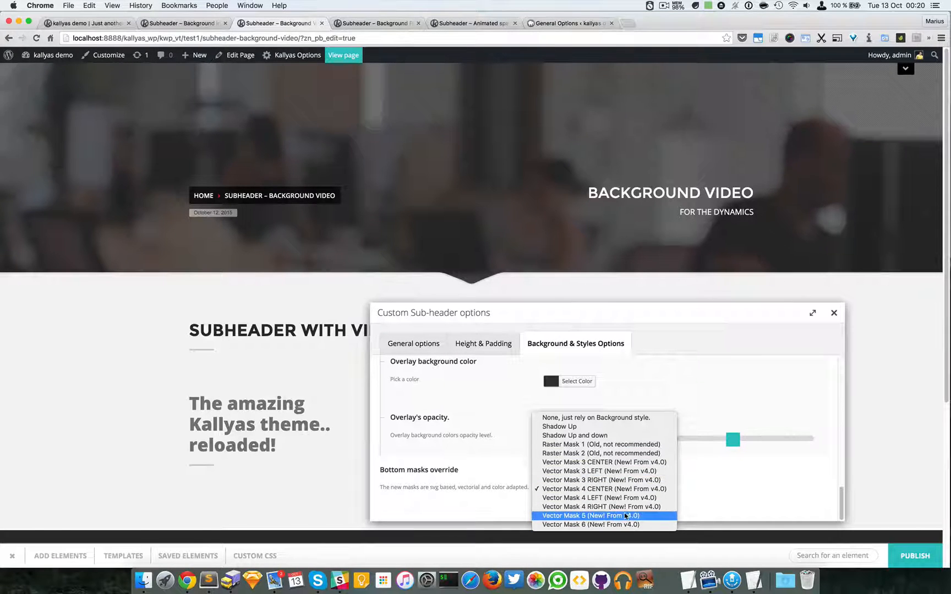
pyautogui.moveTo(603, 463)
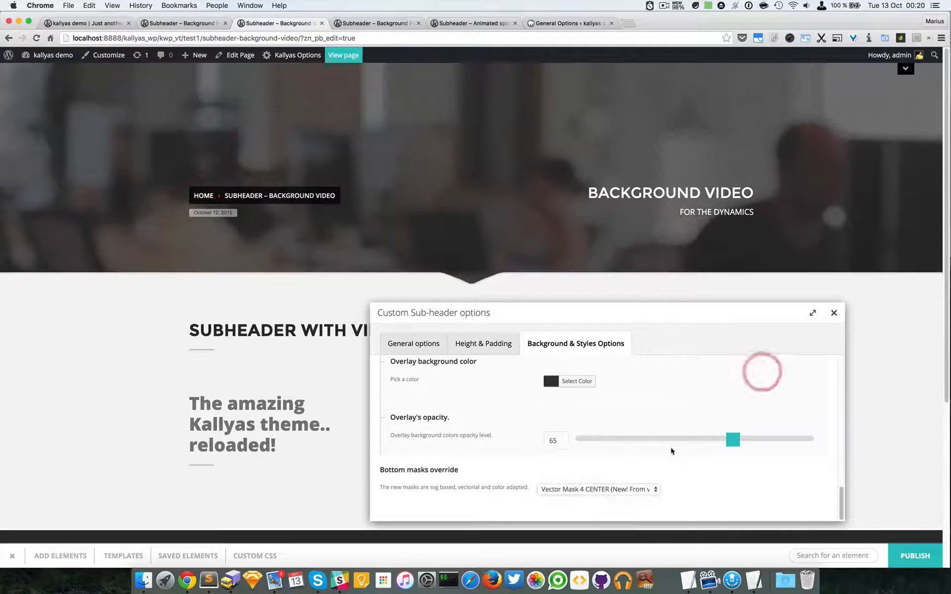
pyautogui.click(597, 490)
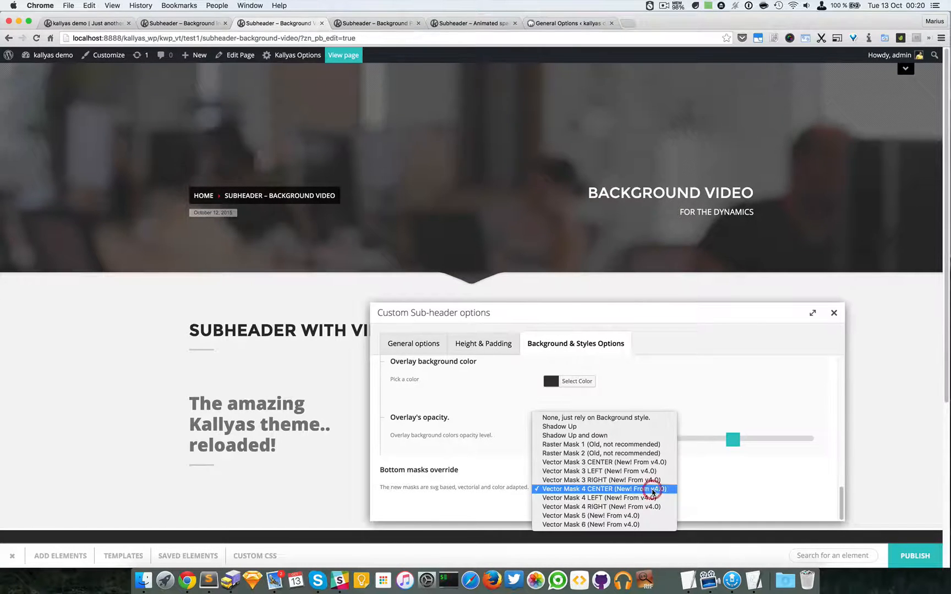
pyautogui.moveTo(604, 525)
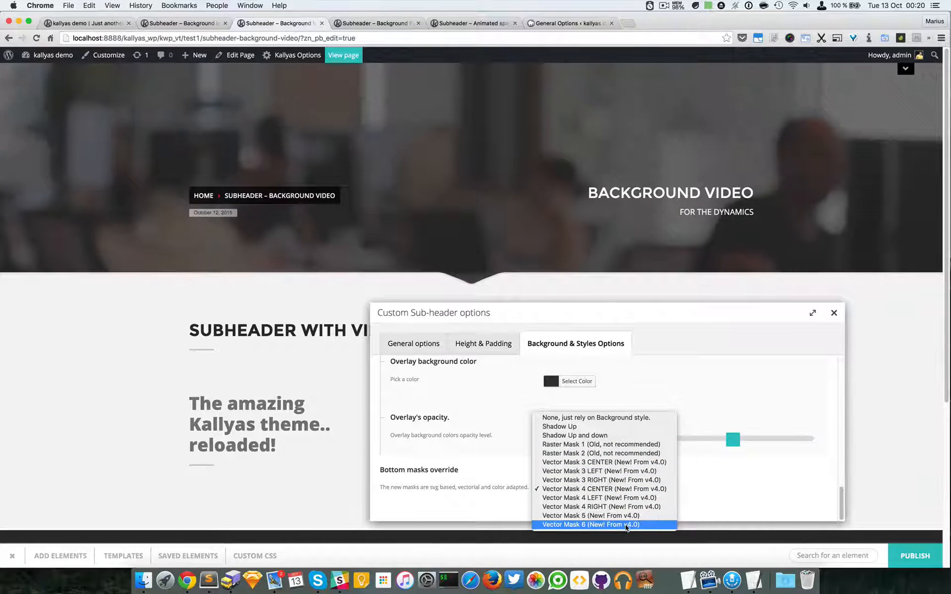
pyautogui.moveTo(603, 462)
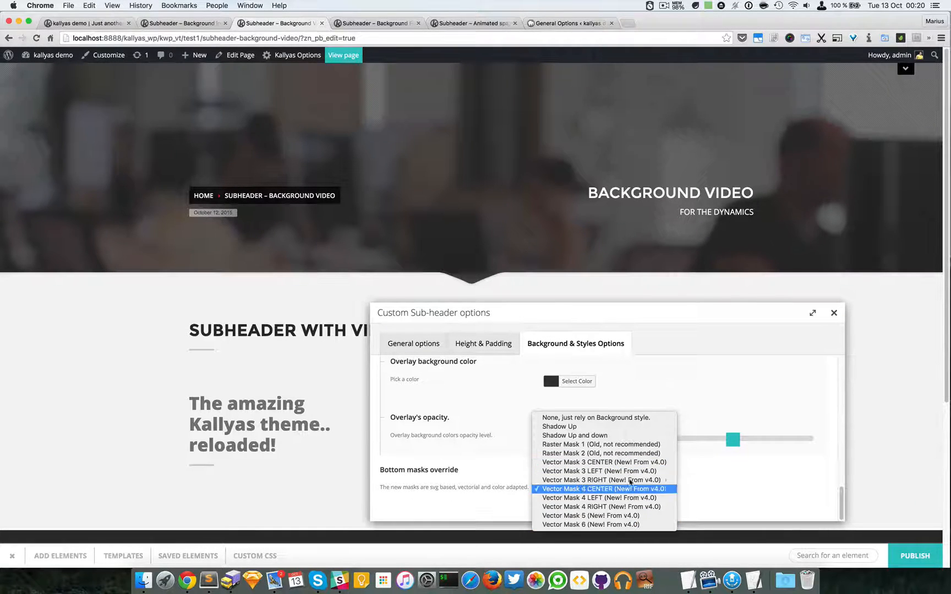
pyautogui.click(579, 489)
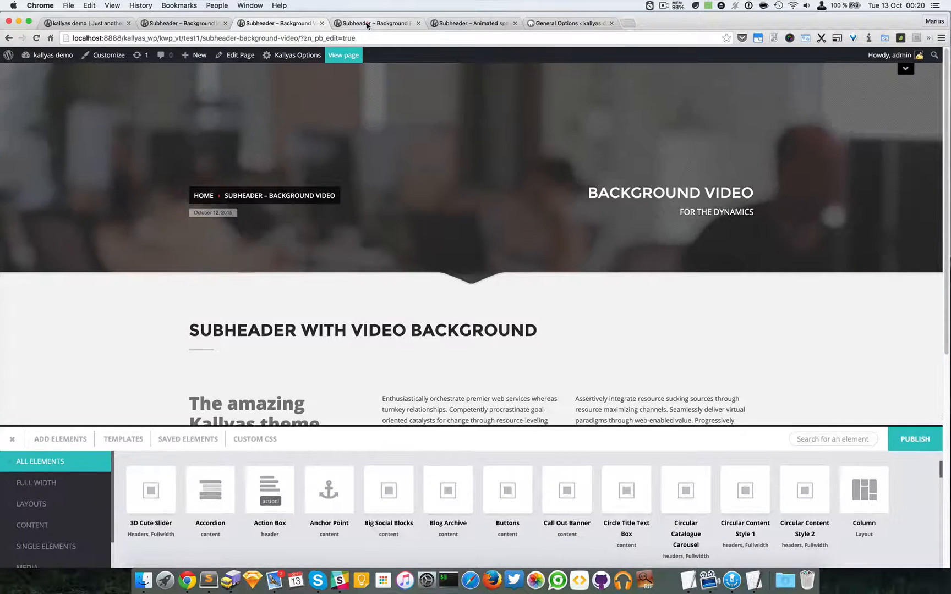
# - Switch to the Background Full Color demo page and start editing it with the page builder
pyautogui.click(378, 23)
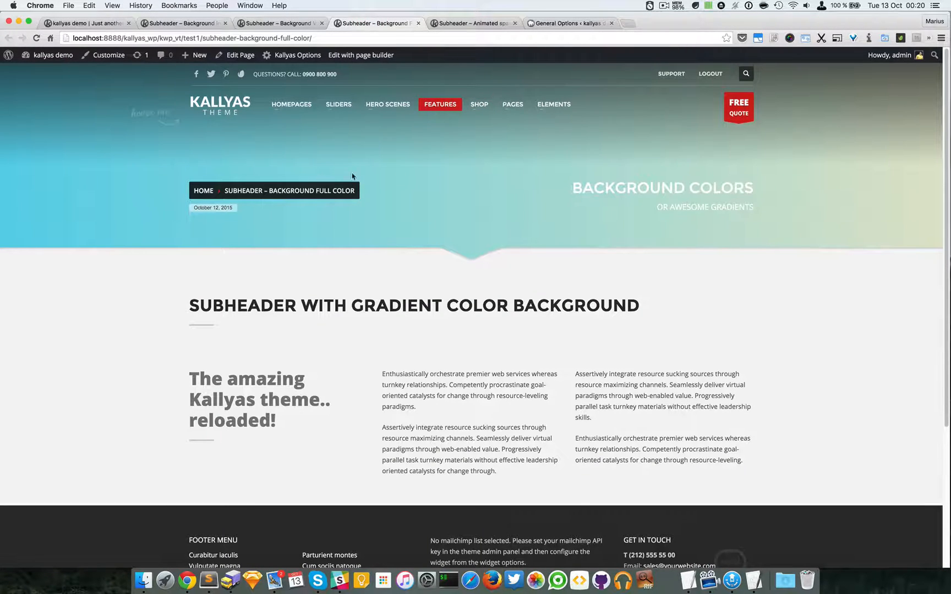
pyautogui.moveTo(491, 166)
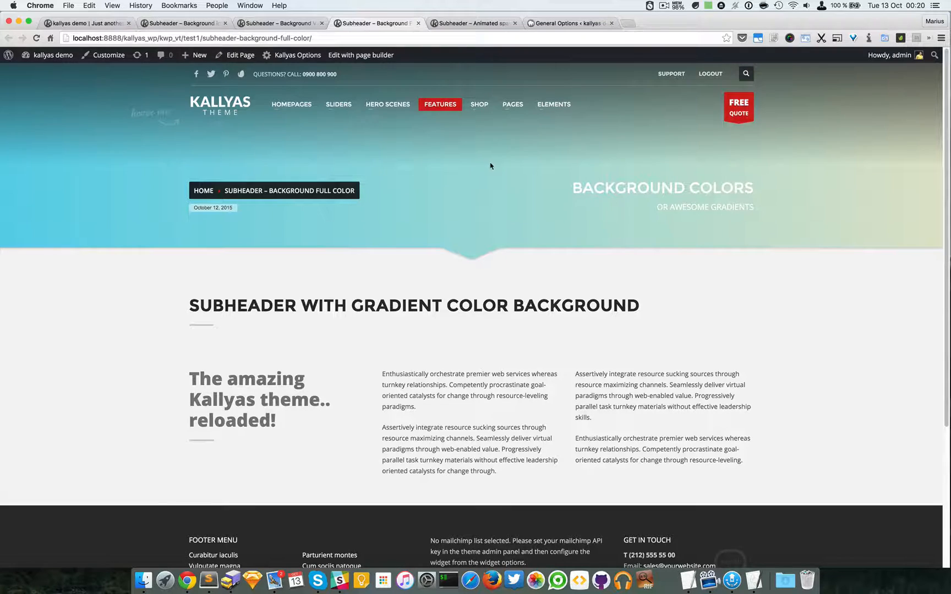
pyautogui.click(360, 55)
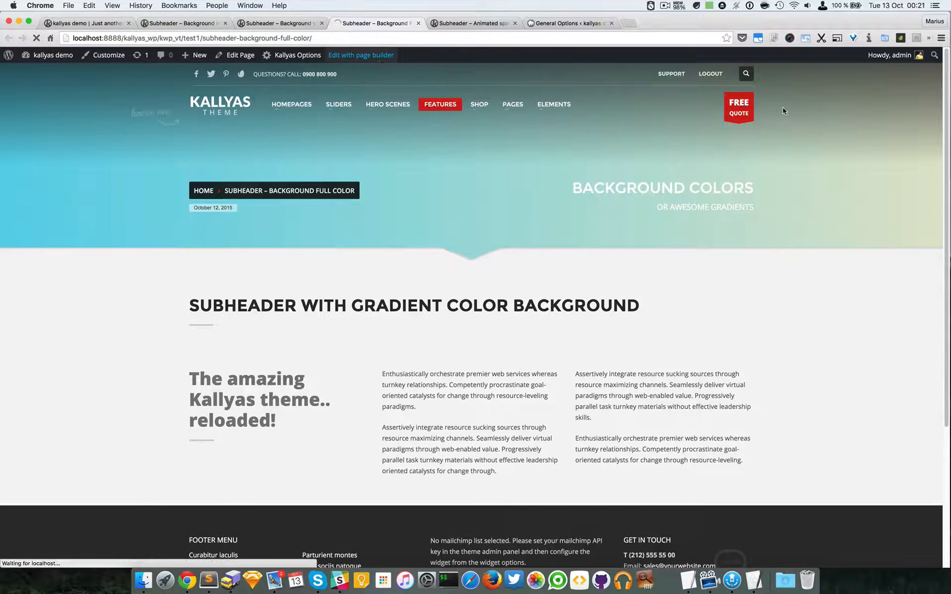
pyautogui.click(360, 55)
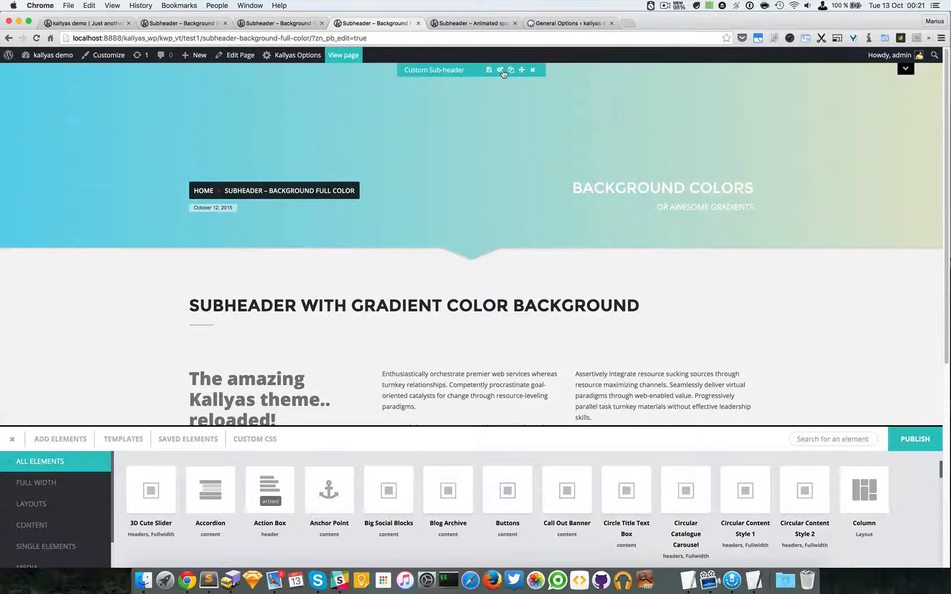
# - Make the sub-header's second gradient overlay colour purple, giving a blue-to-purple gradient
pyautogui.click(500, 69)
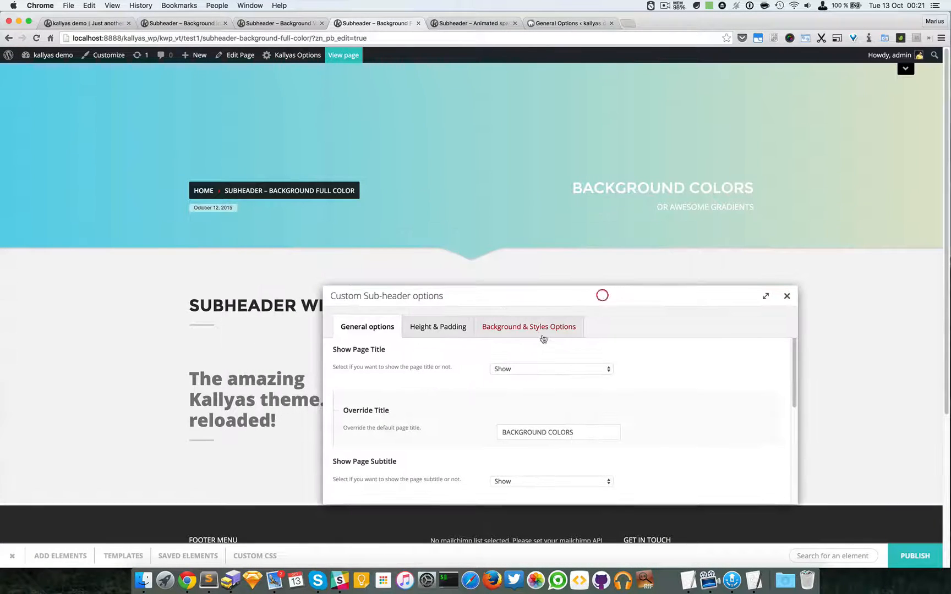
pyautogui.click(529, 326)
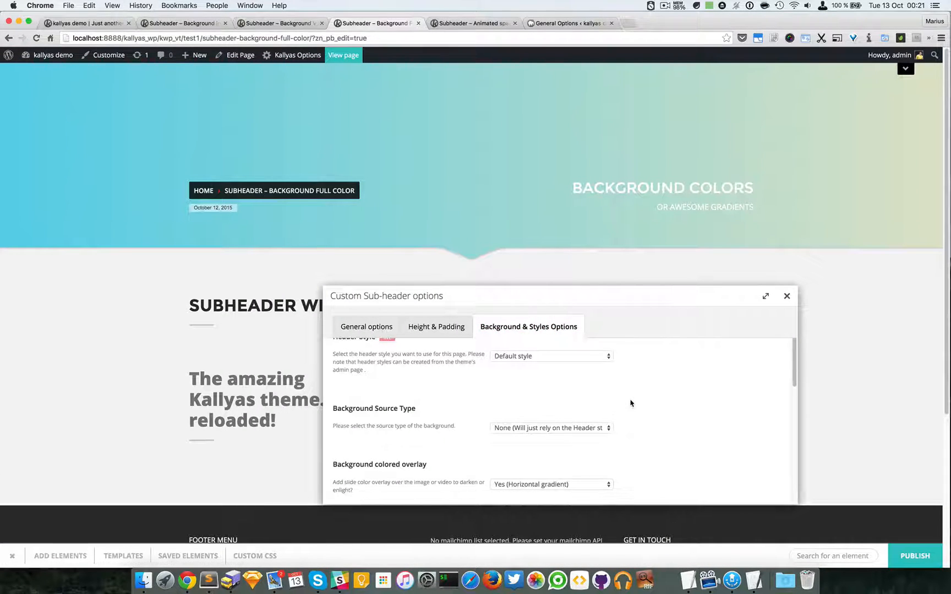
pyautogui.scroll(-3)
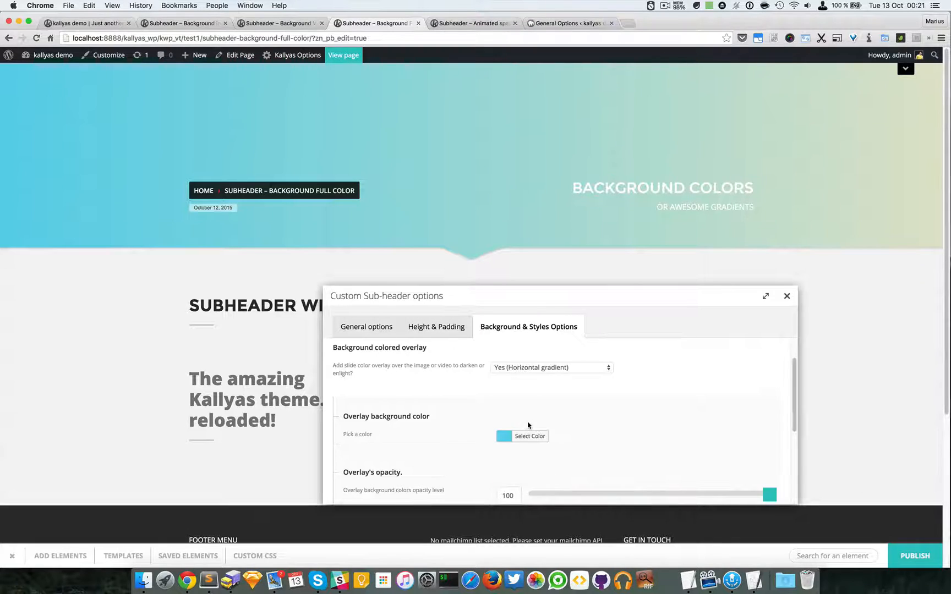
pyautogui.scroll(-3)
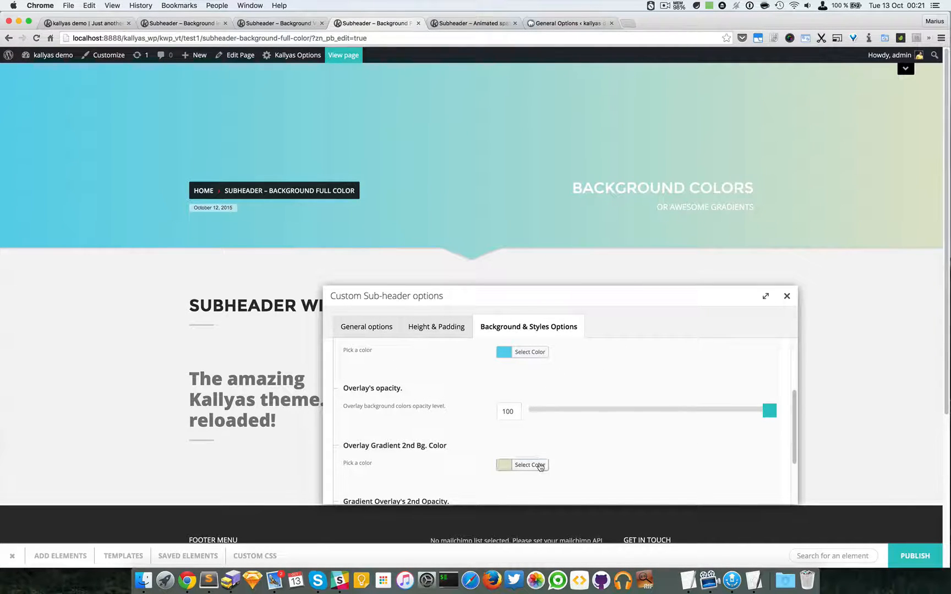
pyautogui.click(528, 466)
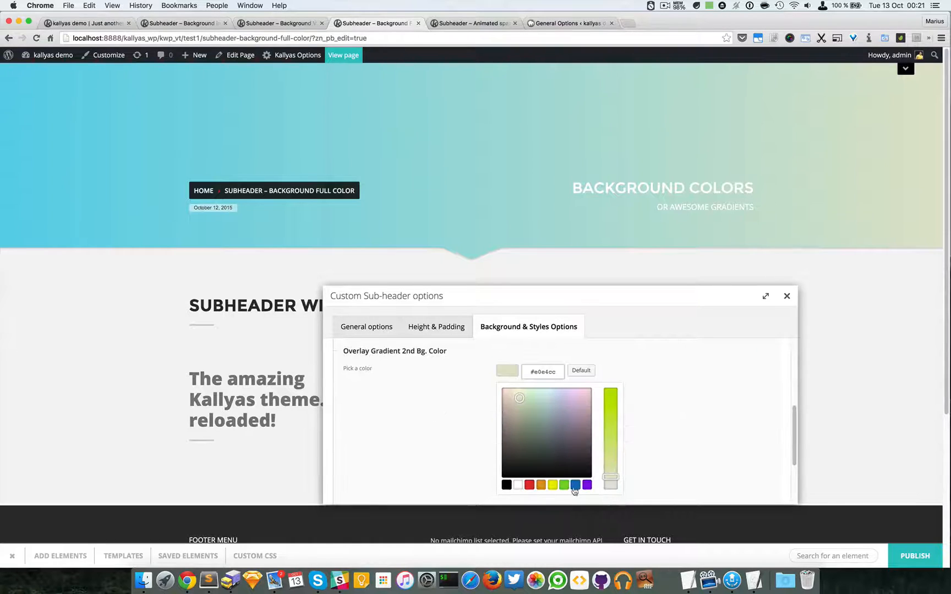
pyautogui.click(574, 484)
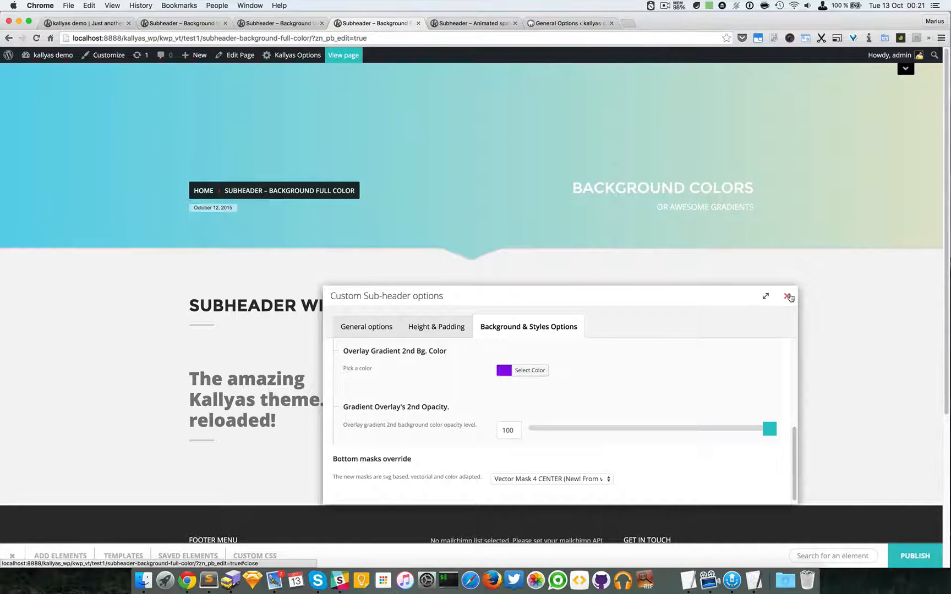
pyautogui.click(789, 297)
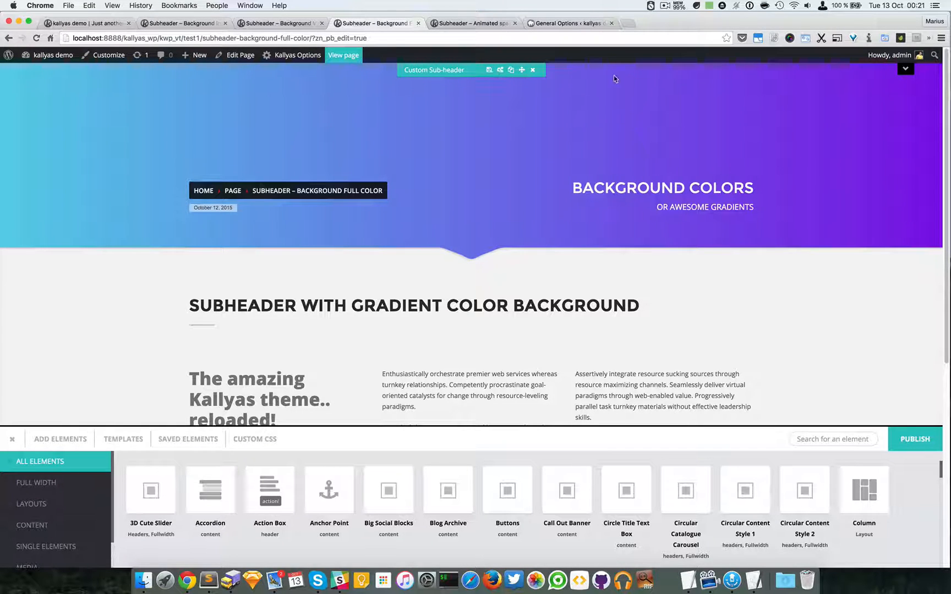
pyautogui.moveTo(507, 86)
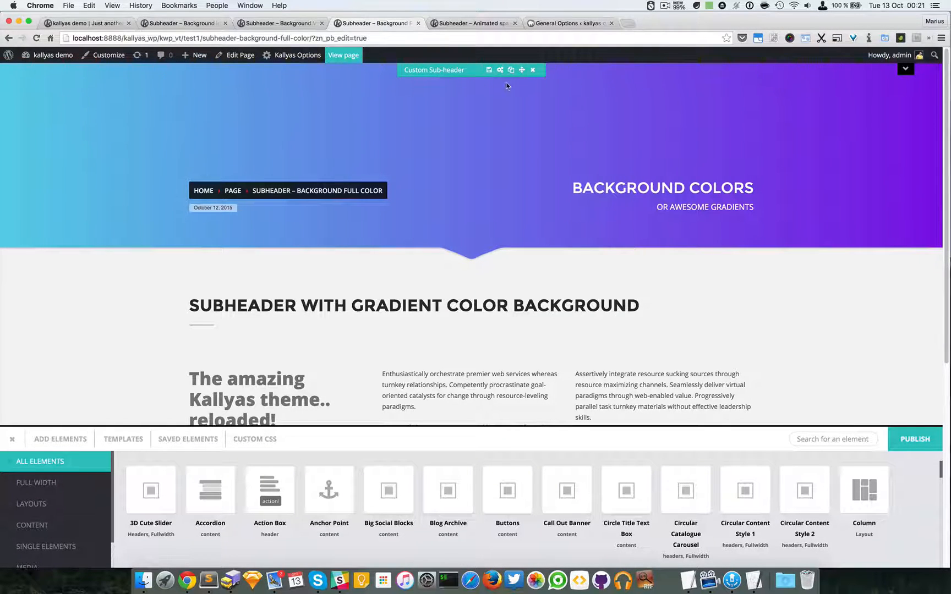
# - Check the Background Colors sub-header's title override, then view the Animated Sparkles demo page
pyautogui.click(500, 69)
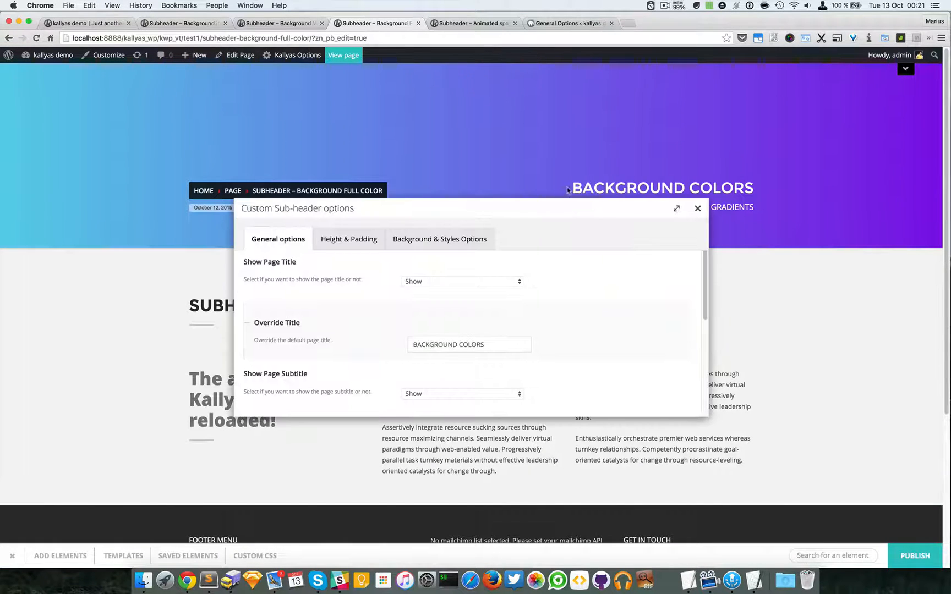
pyautogui.click(697, 208)
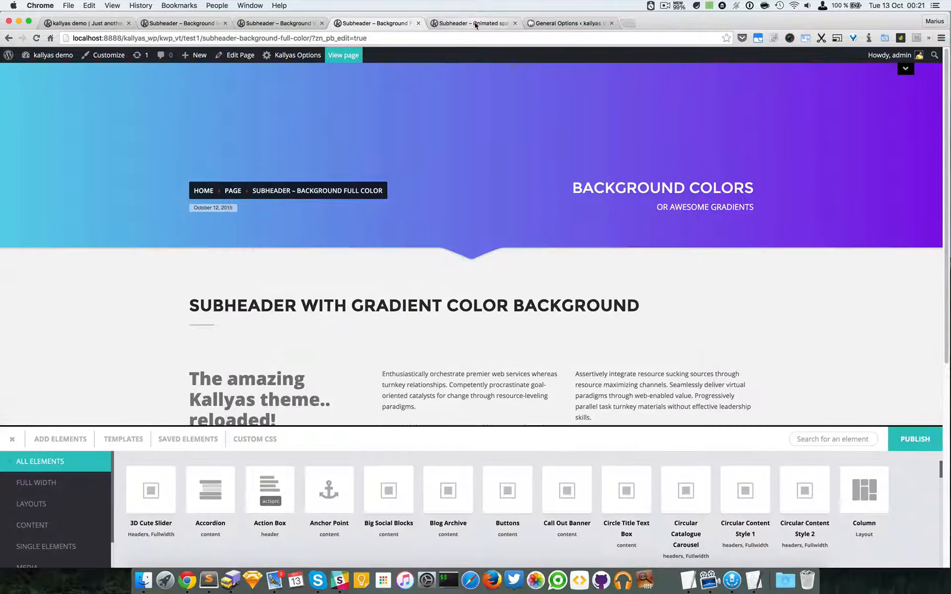
pyautogui.click(474, 23)
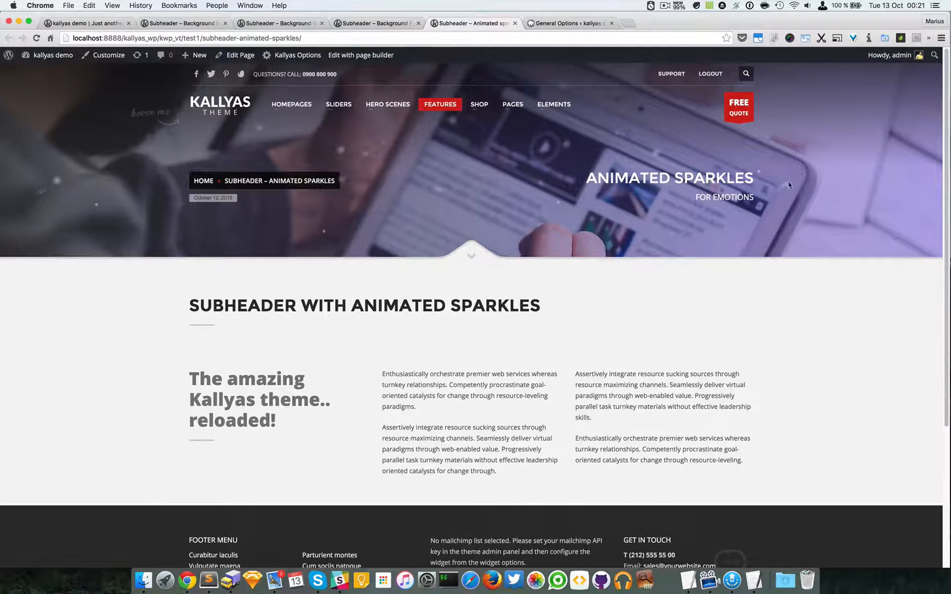
pyautogui.moveTo(502, 198)
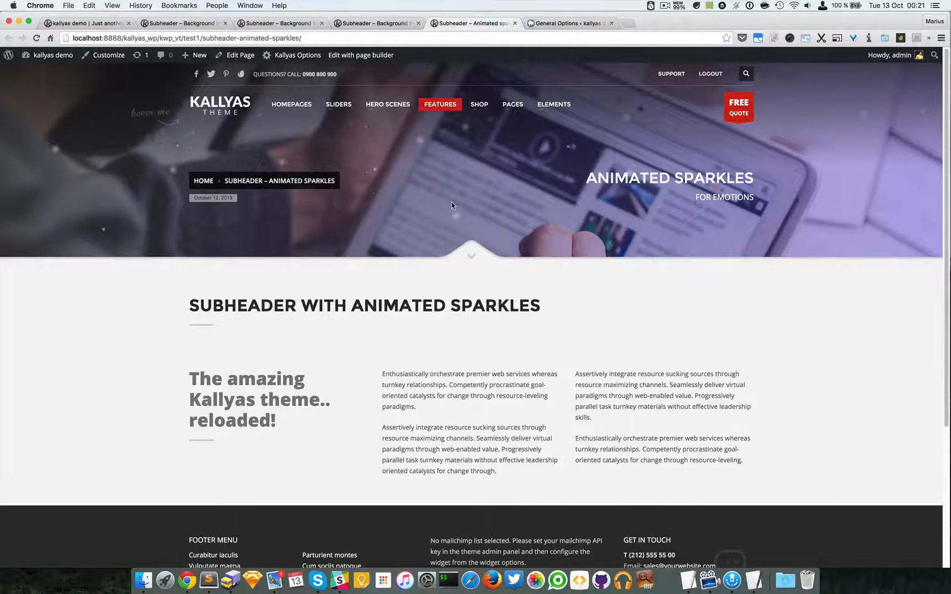
pyautogui.moveTo(583, 152)
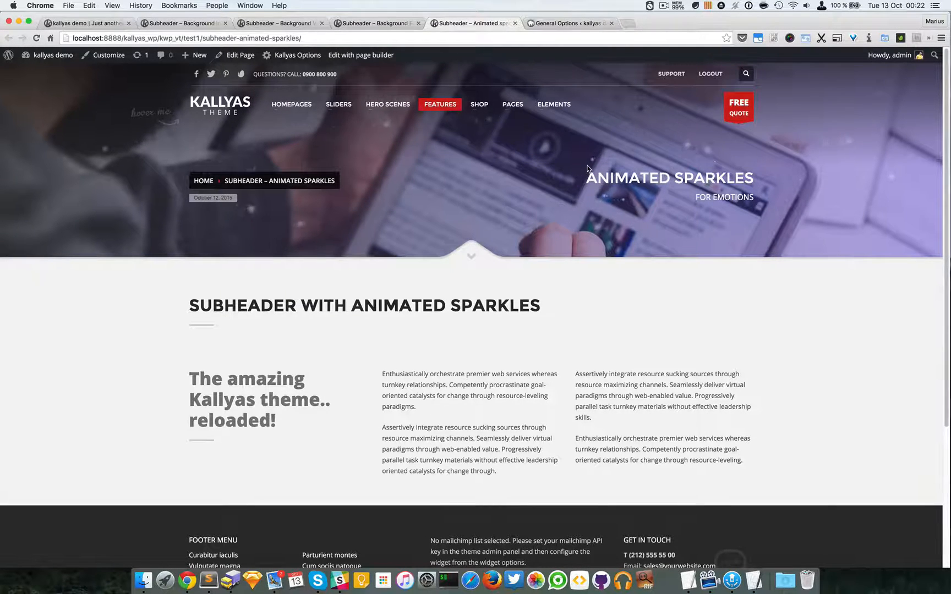
pyautogui.moveTo(385, 151)
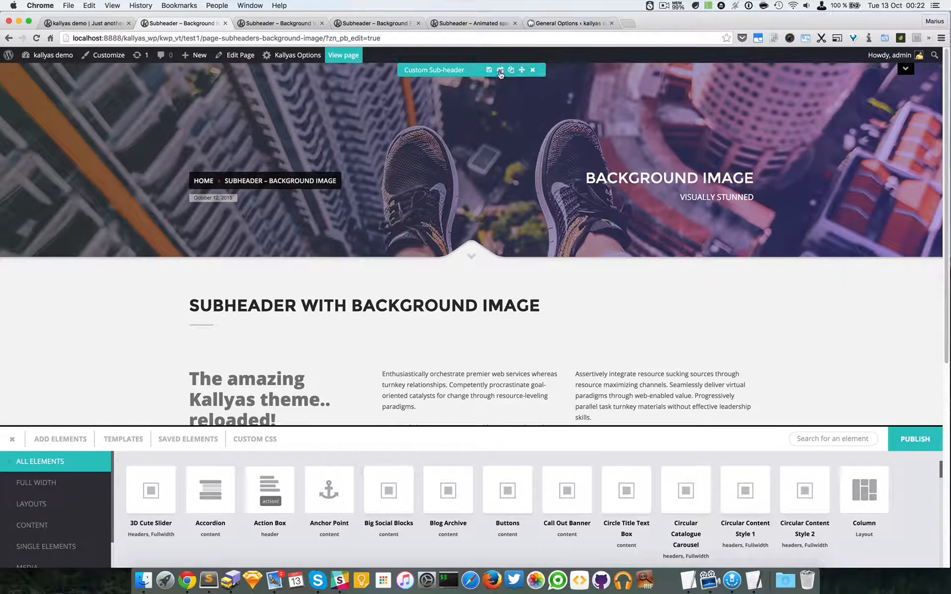
pyautogui.click(500, 69)
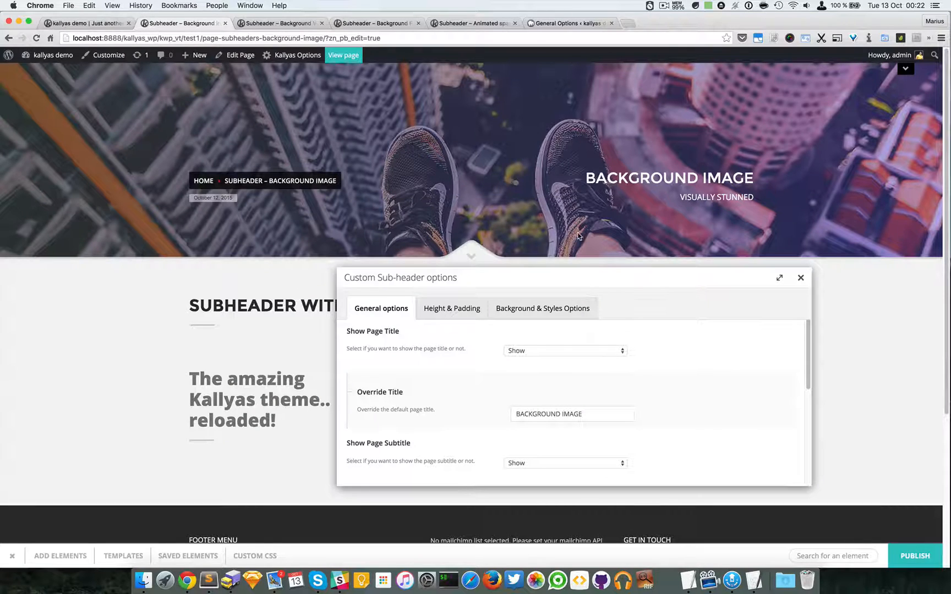
pyautogui.moveTo(424, 357)
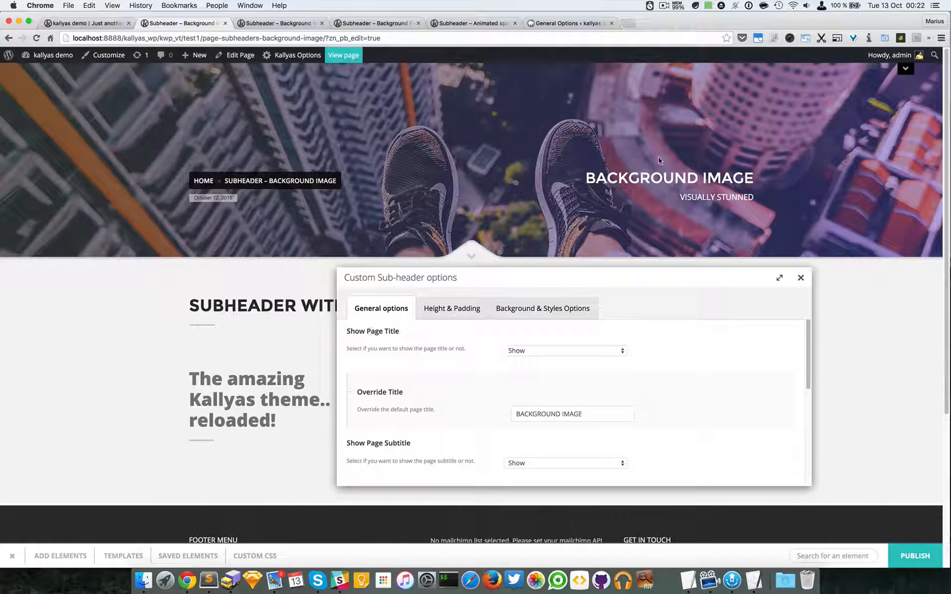
pyautogui.moveTo(535, 344)
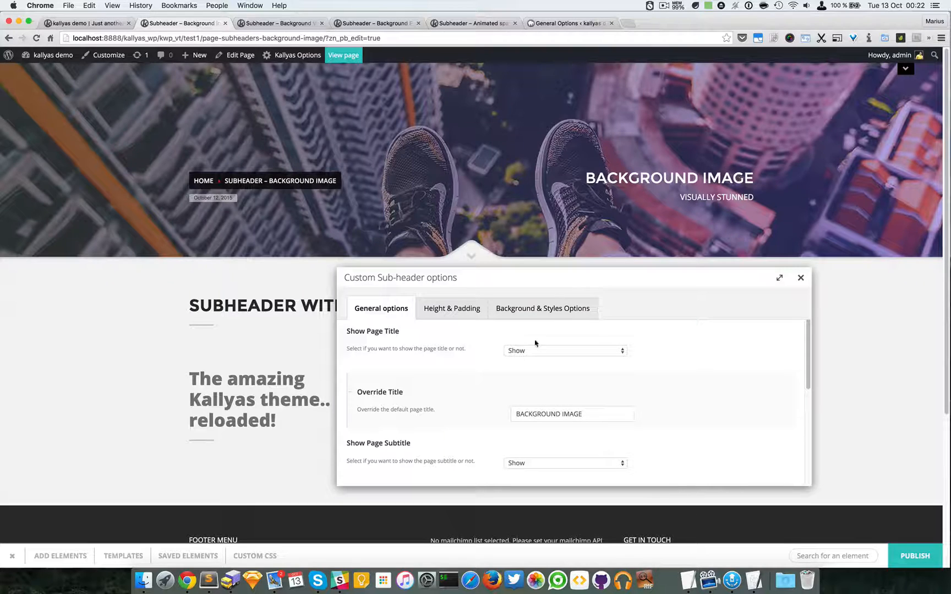
pyautogui.moveTo(393, 407)
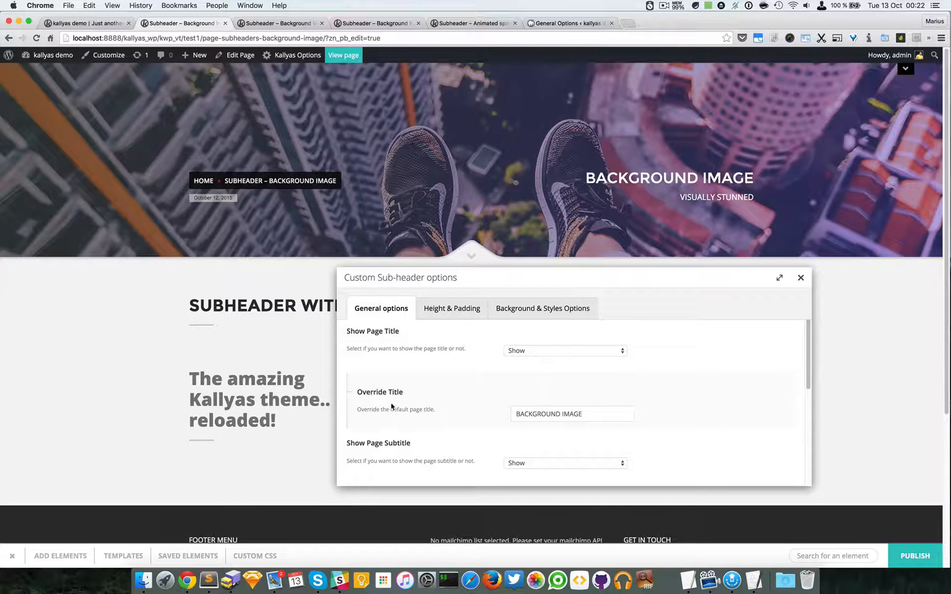
pyautogui.moveTo(800, 277)
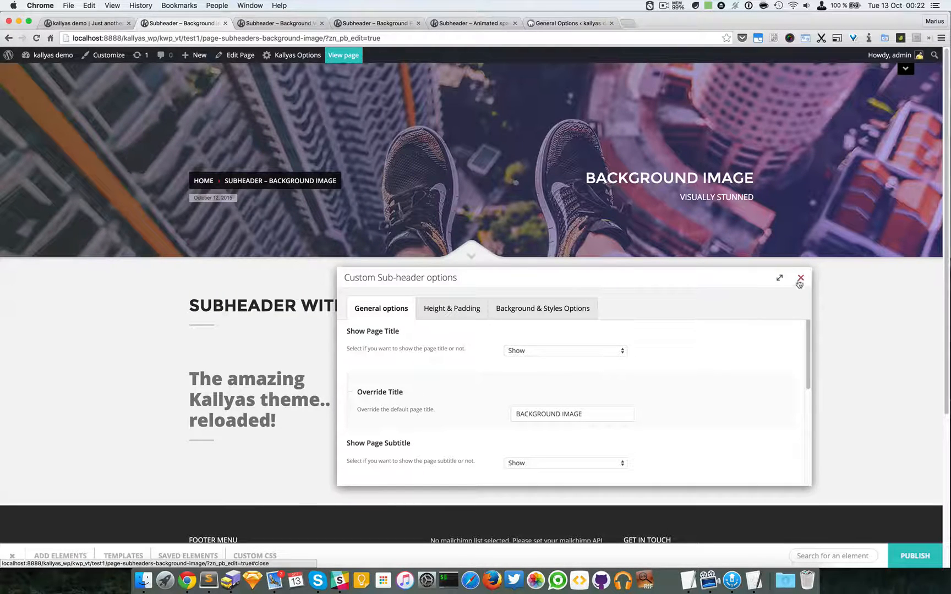
pyautogui.moveTo(783, 342)
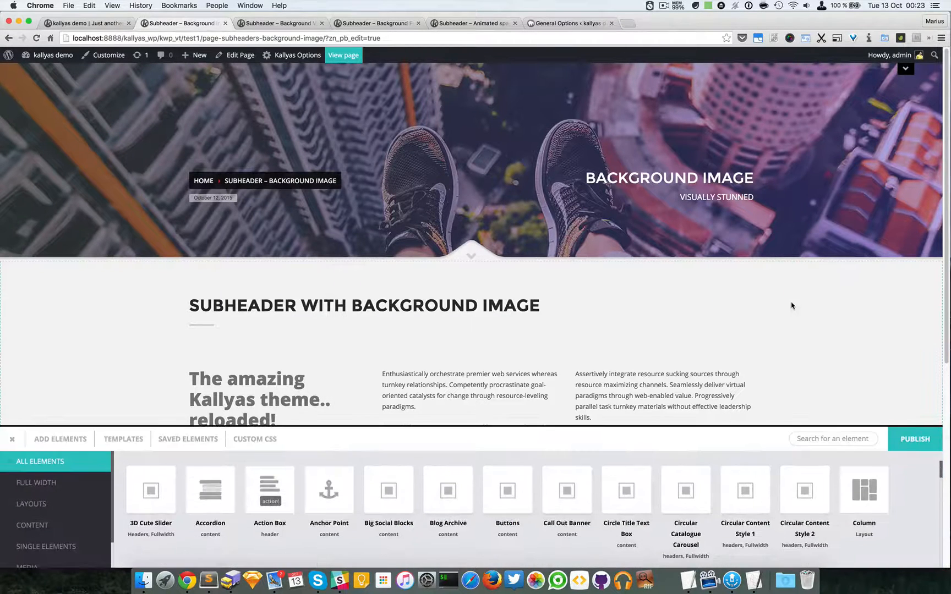
pyautogui.moveTo(238, 55)
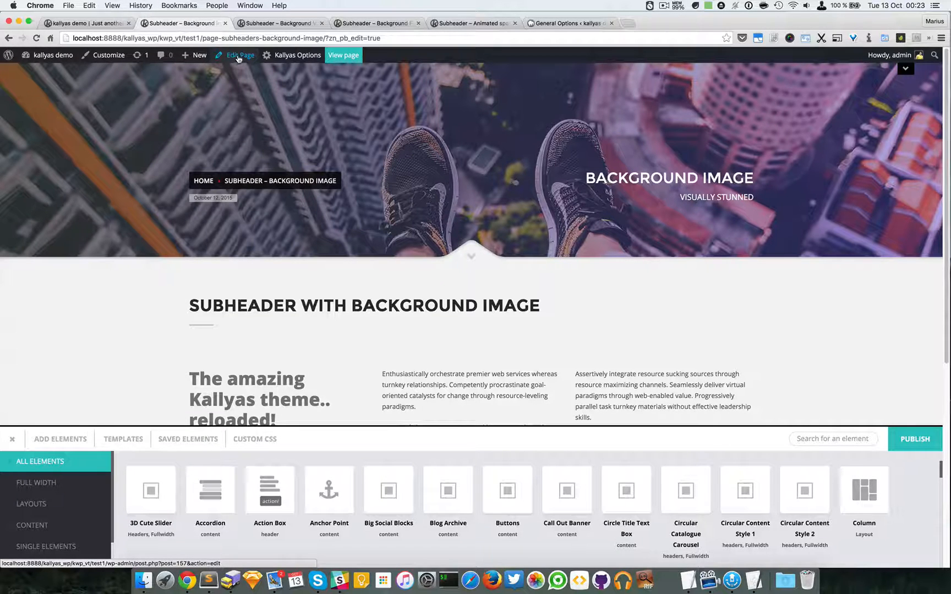
pyautogui.click(238, 55)
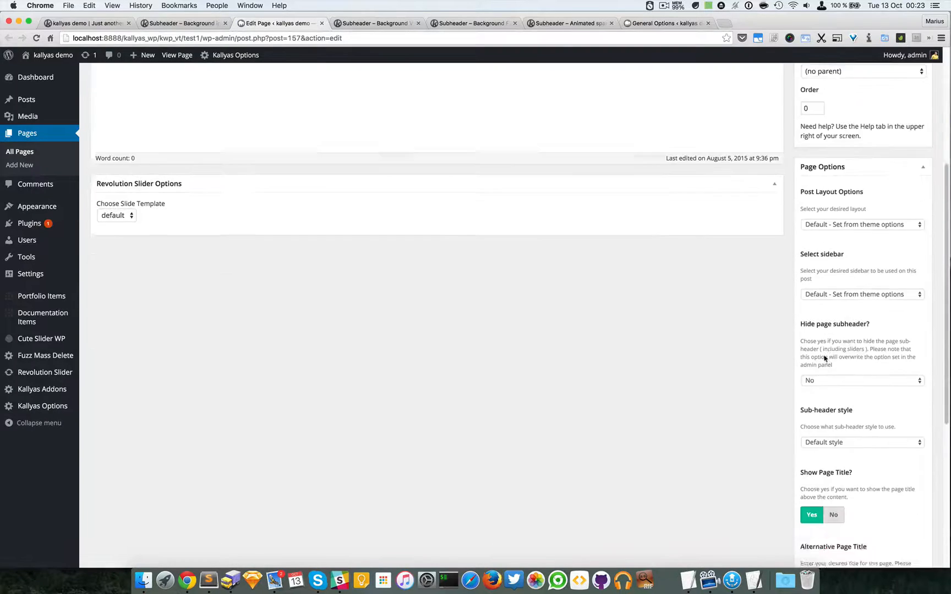
pyautogui.scroll(-3)
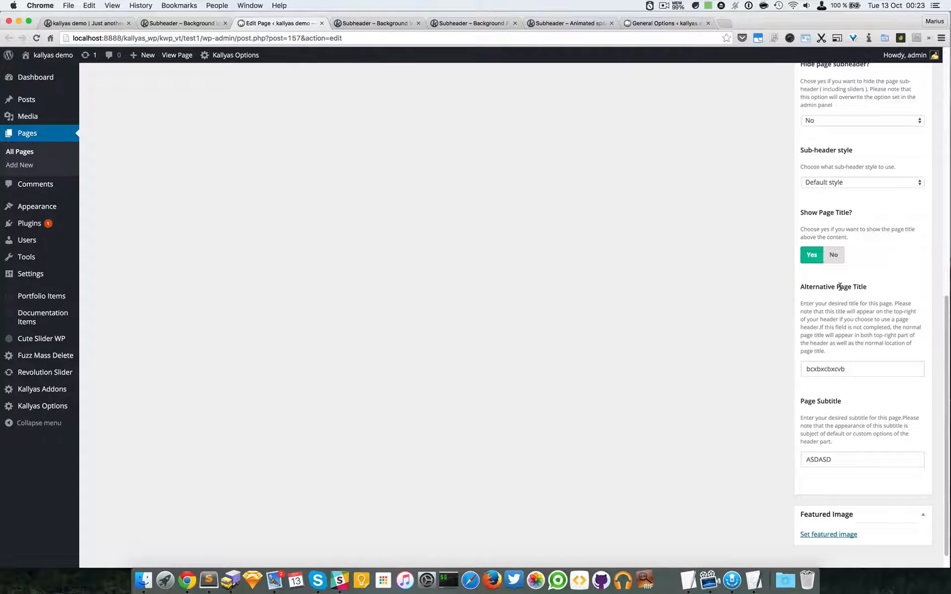
pyautogui.moveTo(859, 387)
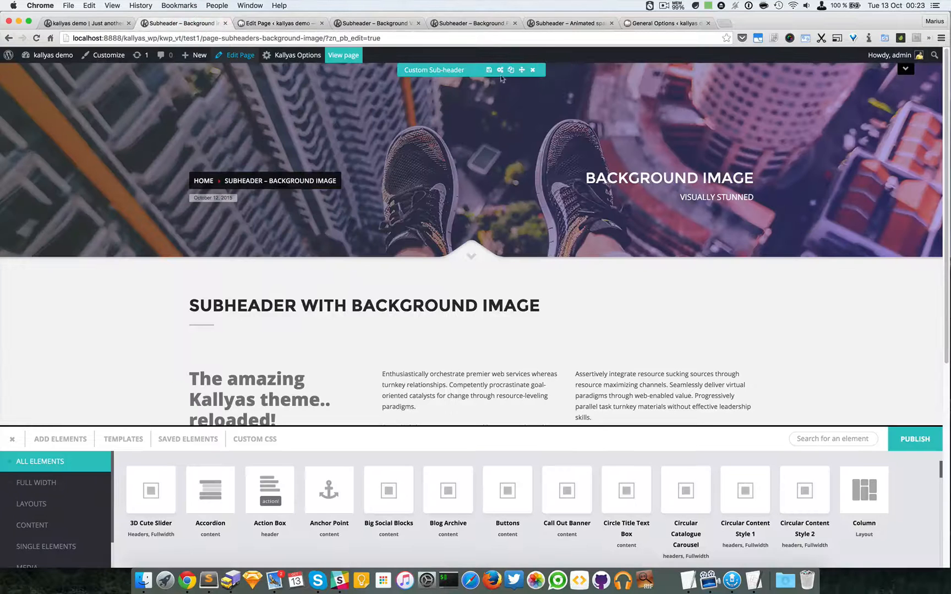
# - Reopen the Background Image sub-header options and reach its Height & Padding settings (height 673, top padding 220)
pyautogui.click(500, 70)
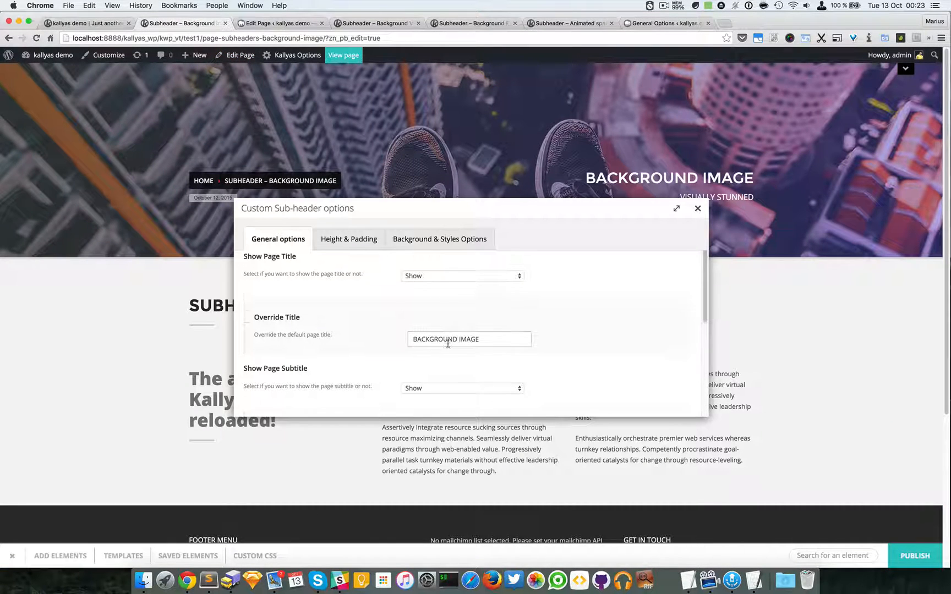
pyautogui.scroll(-3)
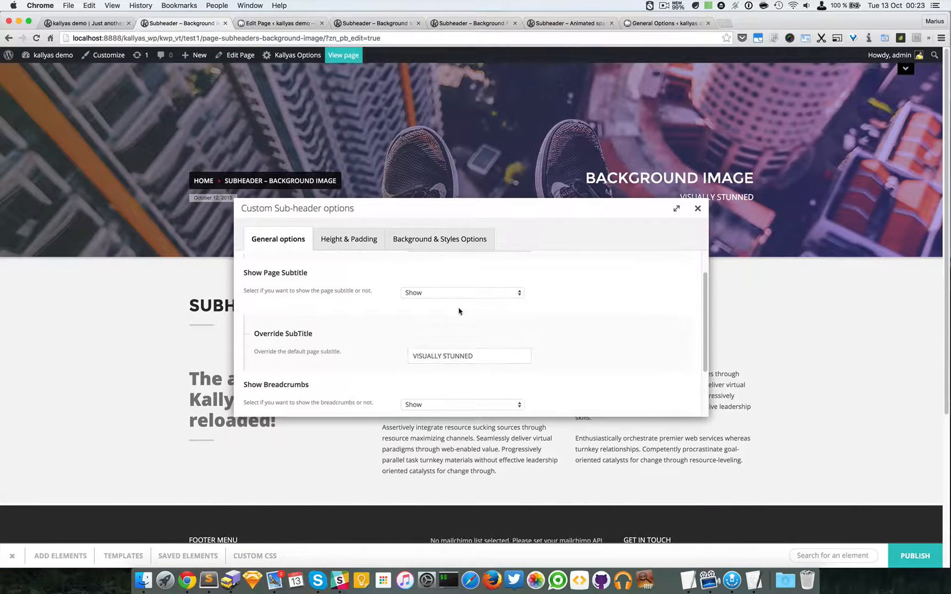
pyautogui.scroll(3)
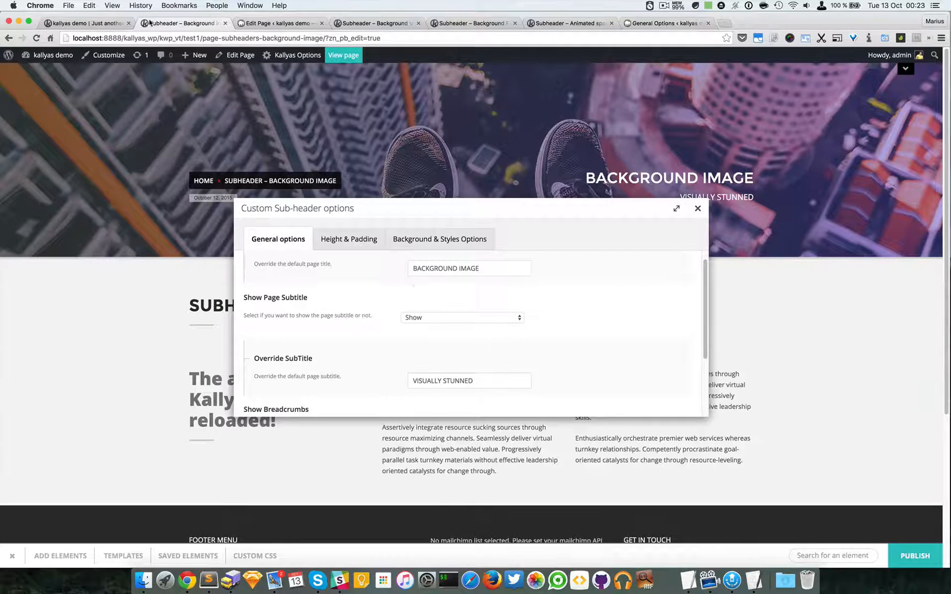
pyautogui.scroll(3)
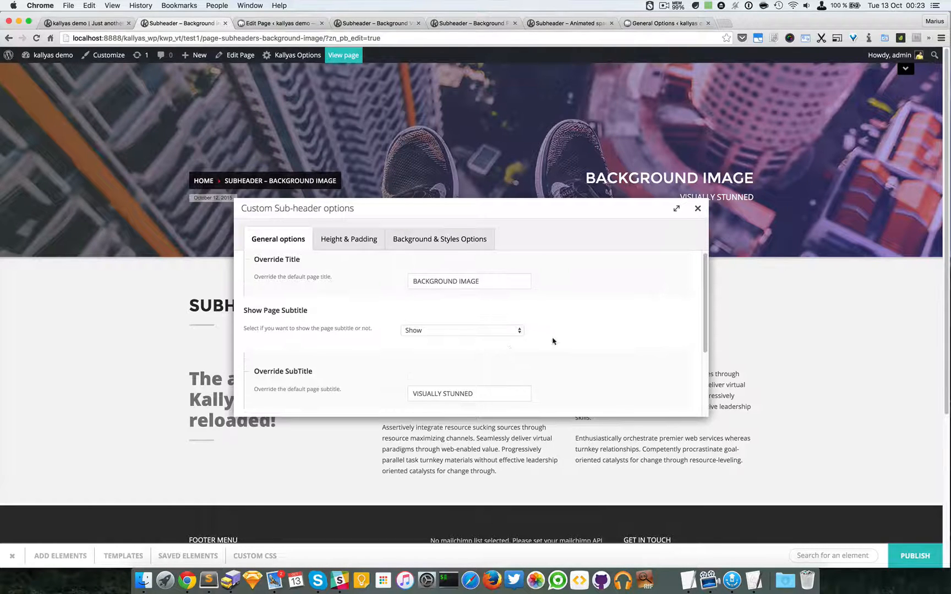
pyautogui.moveTo(439, 334)
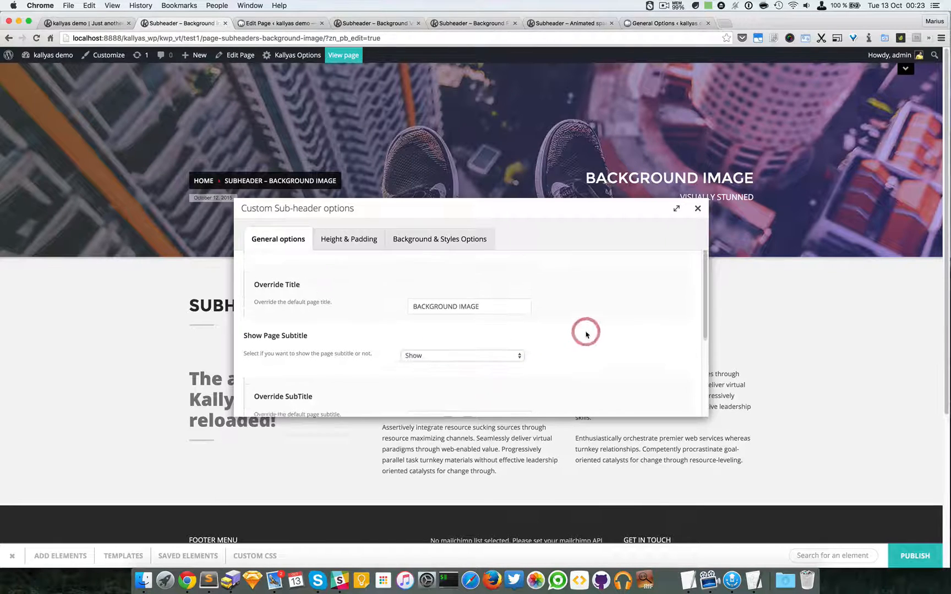
pyautogui.scroll(-3)
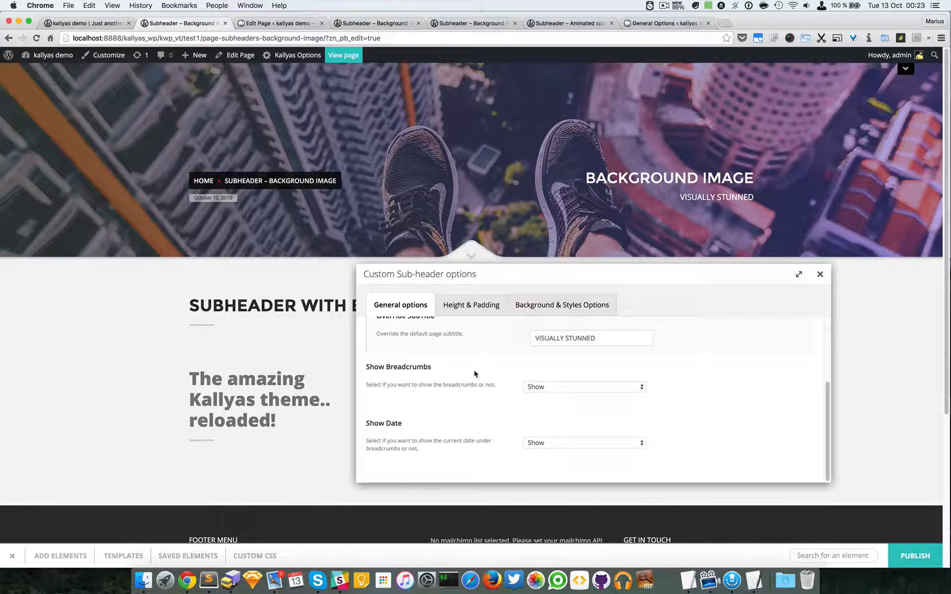
pyautogui.click(470, 305)
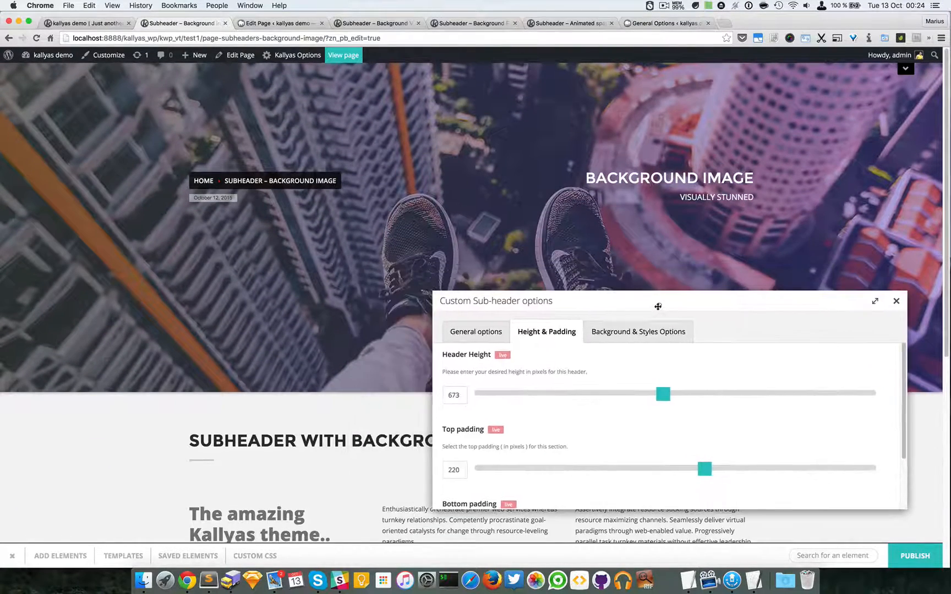
# - Apply 350 px top padding and 558 px height, close the options, and reveal the site header and menu
pyautogui.scroll(-3)
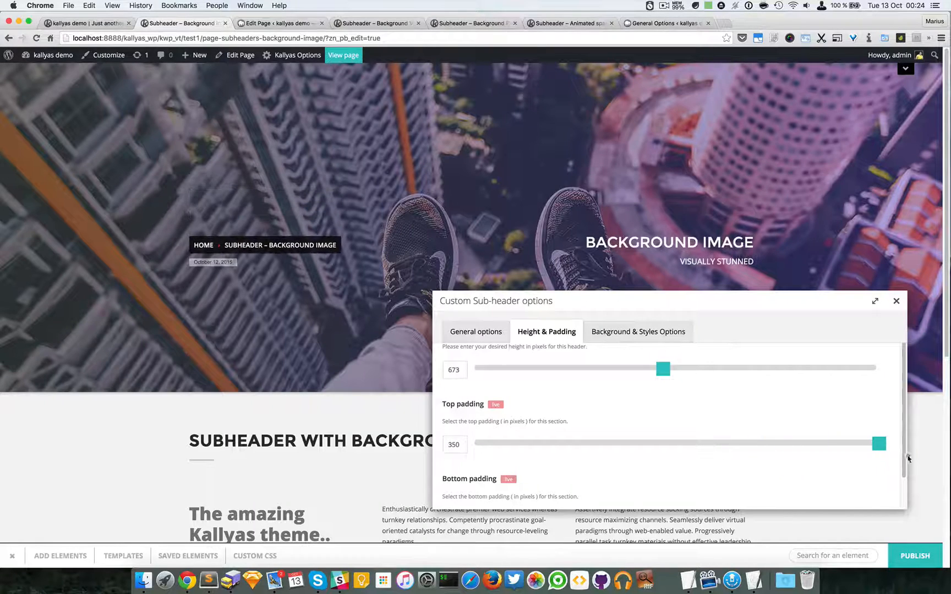
pyautogui.scroll(-3)
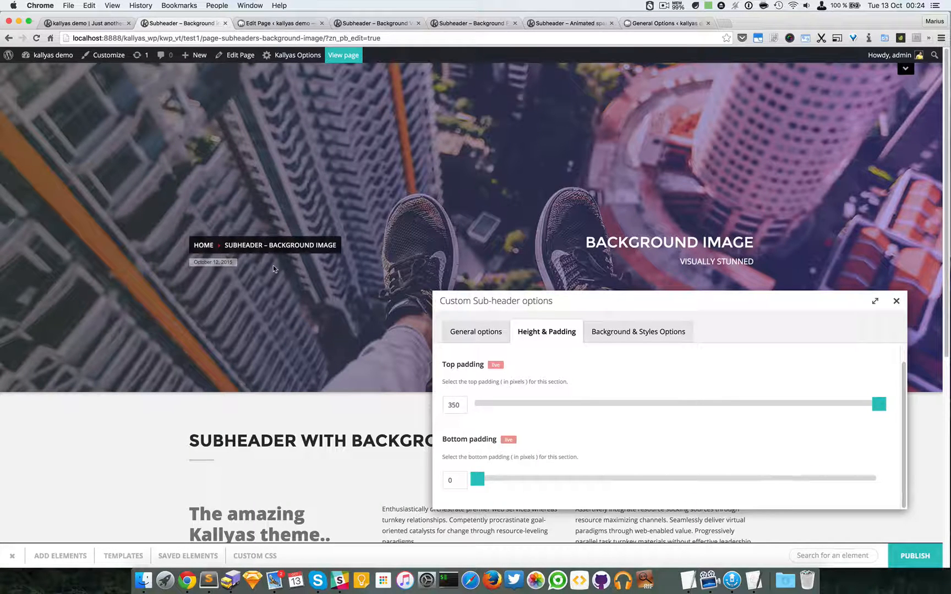
pyautogui.moveTo(288, 300)
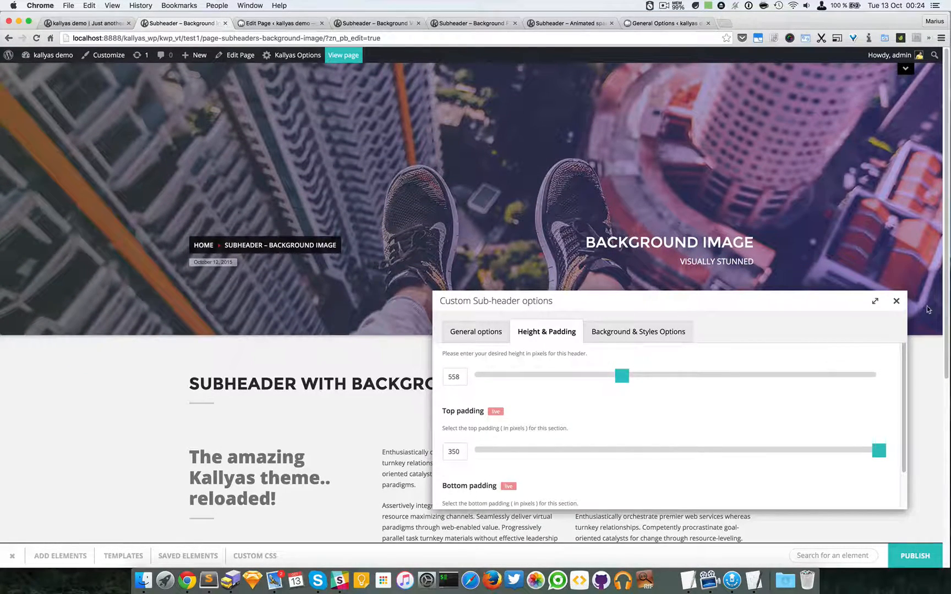
pyautogui.click(896, 301)
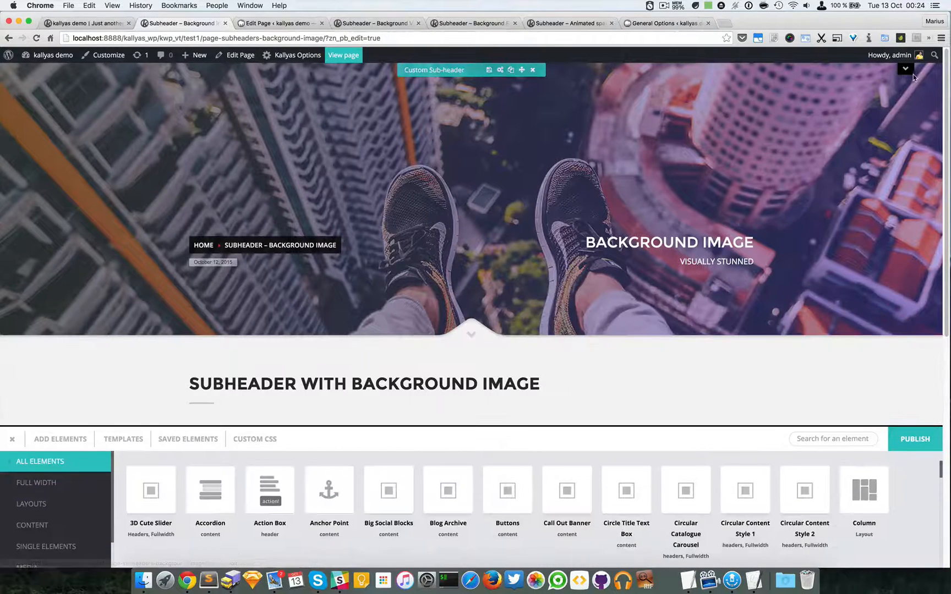
pyautogui.click(904, 68)
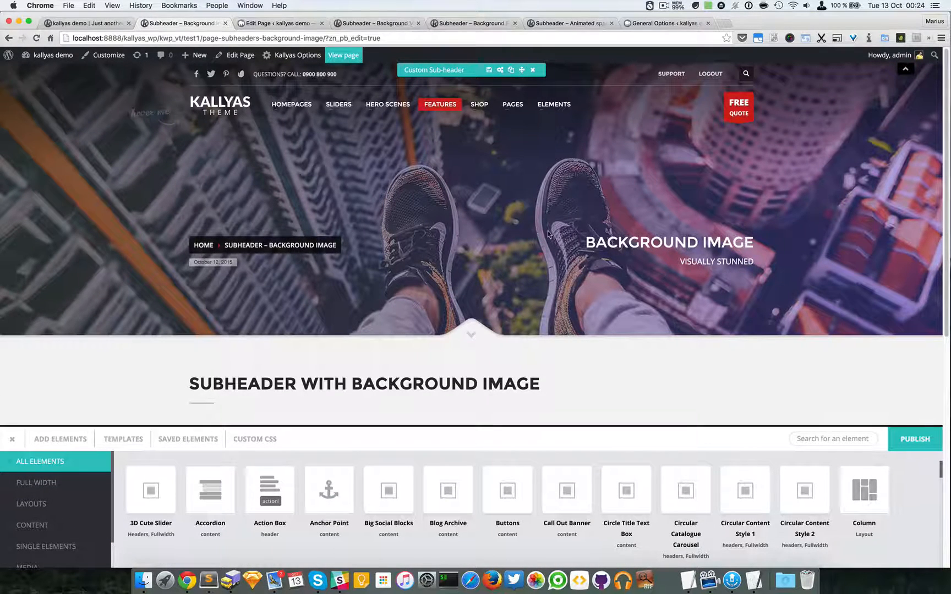
pyautogui.moveTo(366, 269)
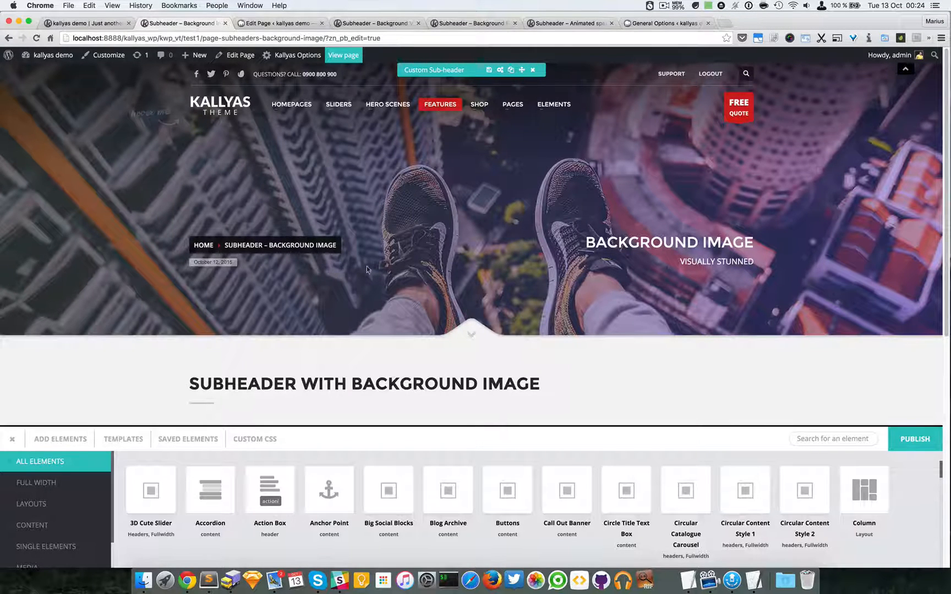